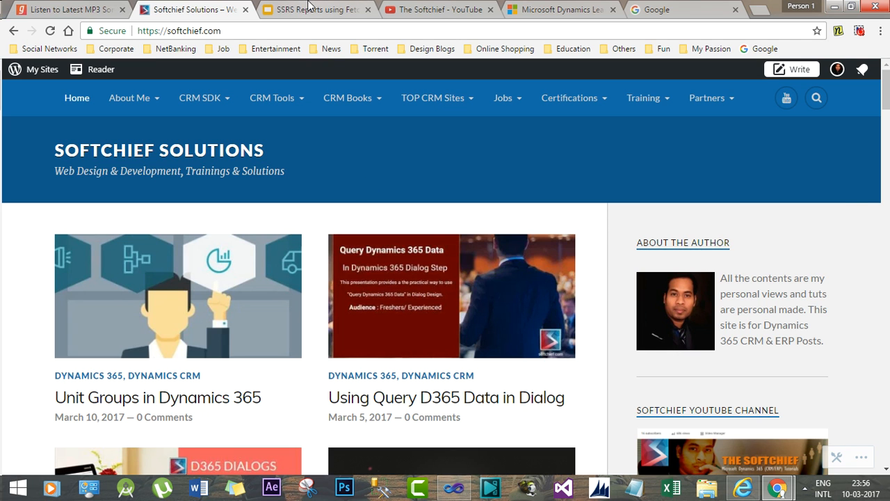
# Step: Move through the Install Reporting Extensions slide and its download link to the Visual Studio for Project slide
pyautogui.click(313, 8)
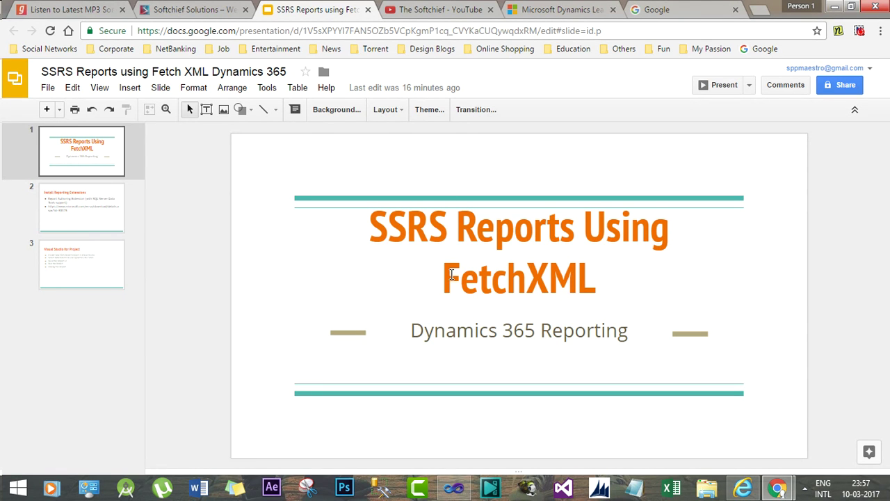
pyautogui.moveTo(560, 277)
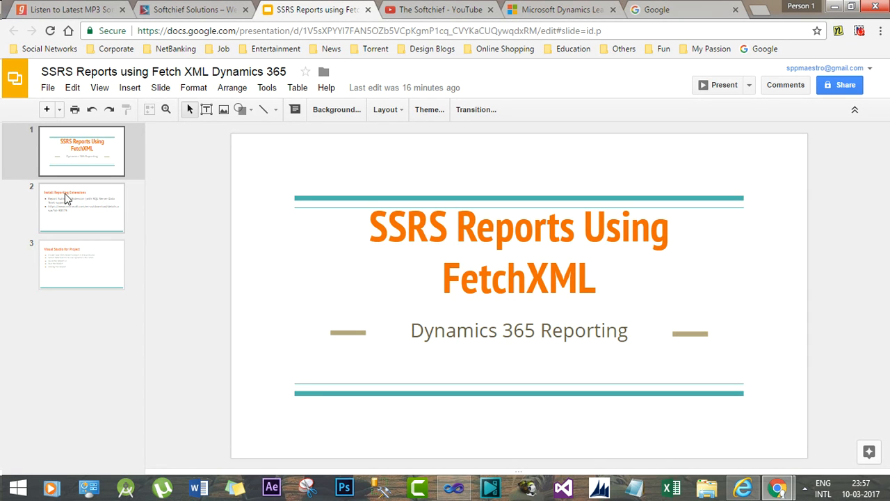
pyautogui.click(80, 208)
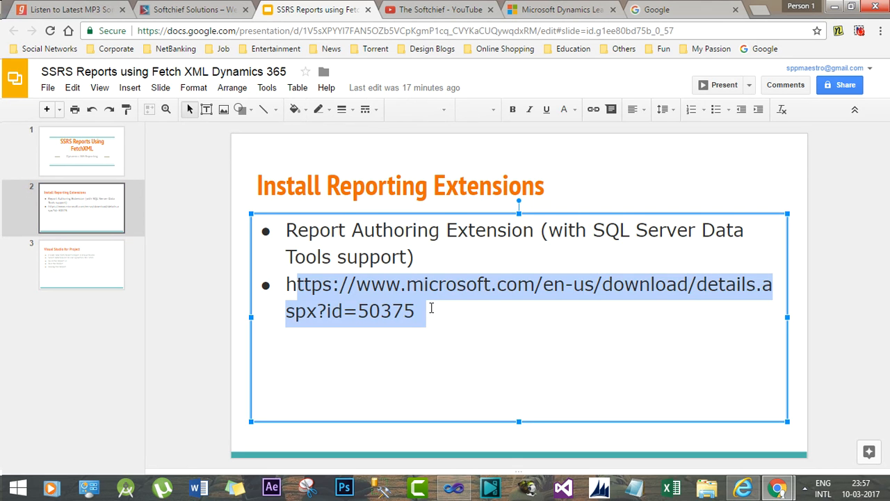
pyautogui.click(416, 312)
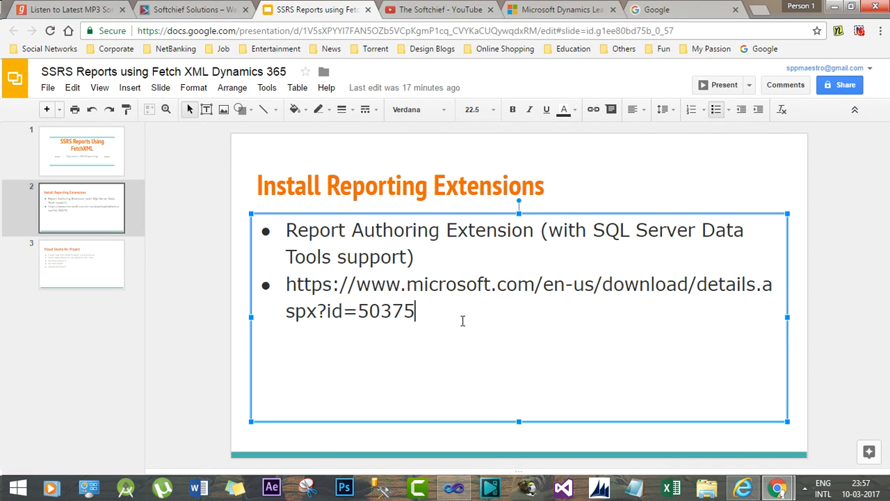
pyautogui.moveTo(212, 311)
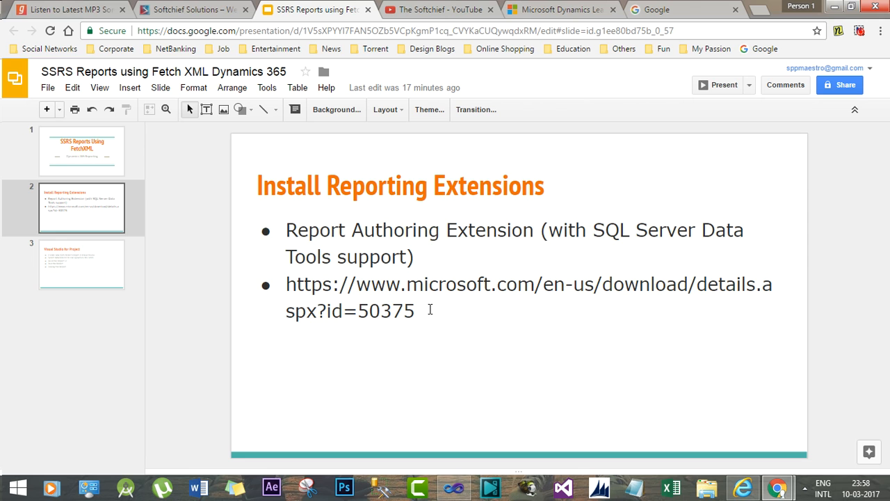
pyautogui.click(80, 265)
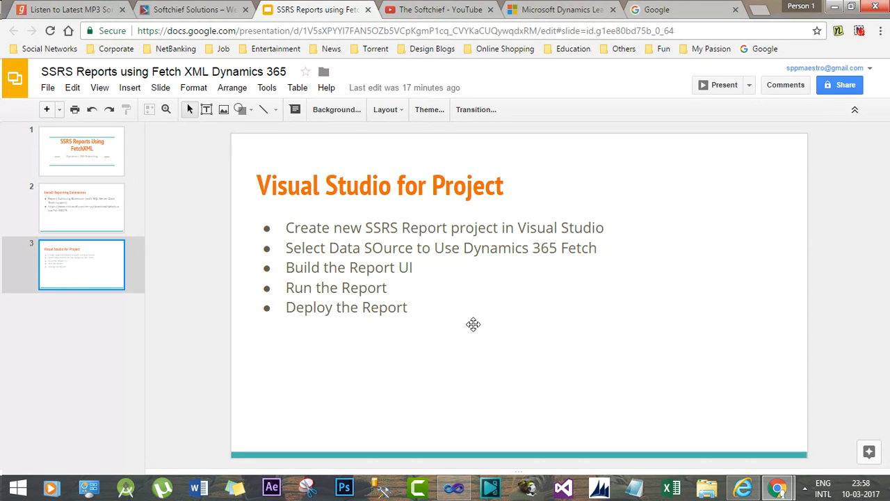
pyautogui.moveTo(470, 437)
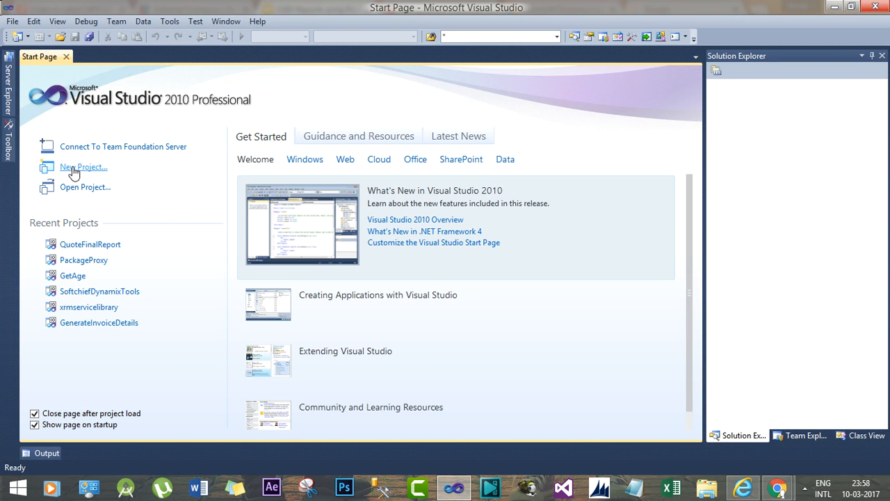
# Step: Start a new project from the Visual Studio Start Page
pyautogui.click(83, 167)
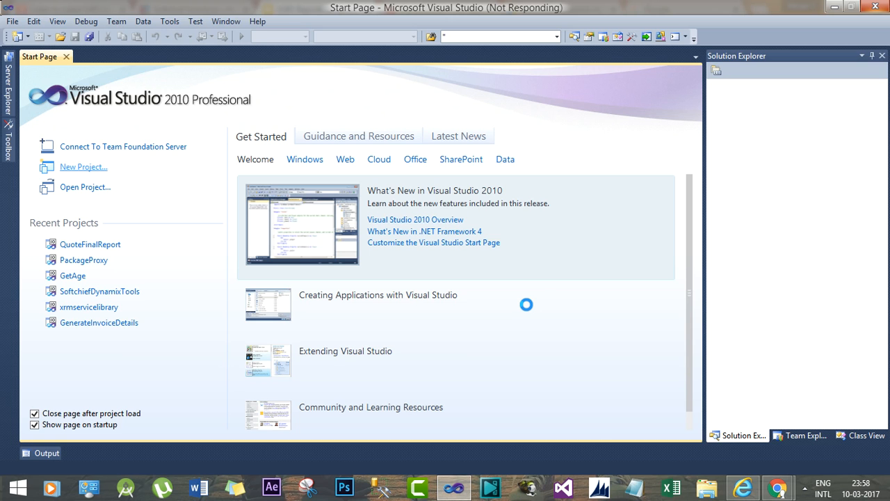
# Step: Create a Reporting Services Report Server Project Wizard project named ProductReport
pyautogui.click(84, 167)
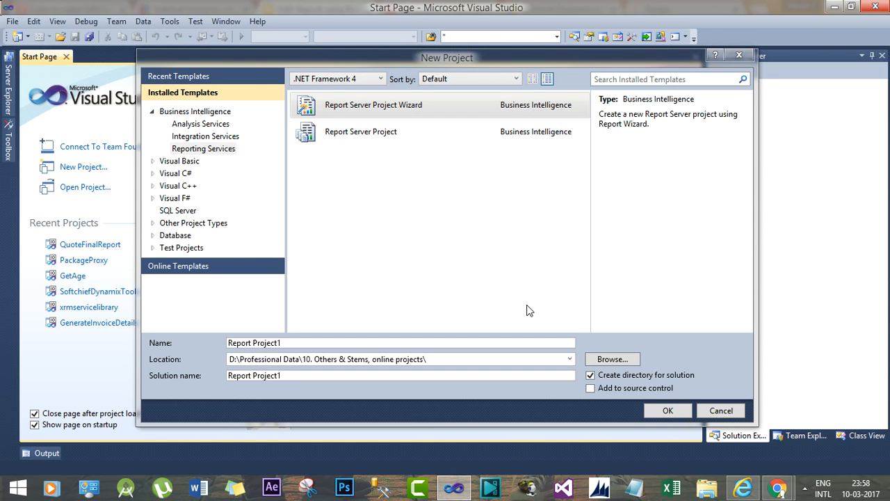
pyautogui.moveTo(313, 224)
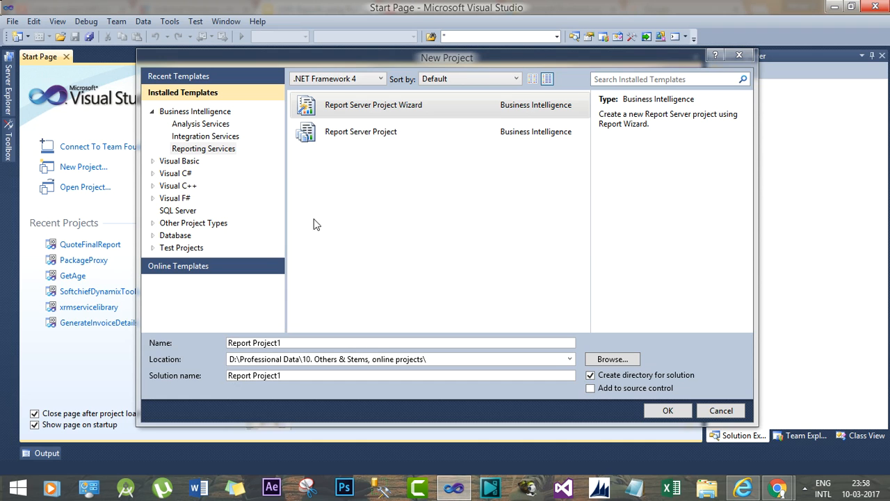
pyautogui.click(203, 147)
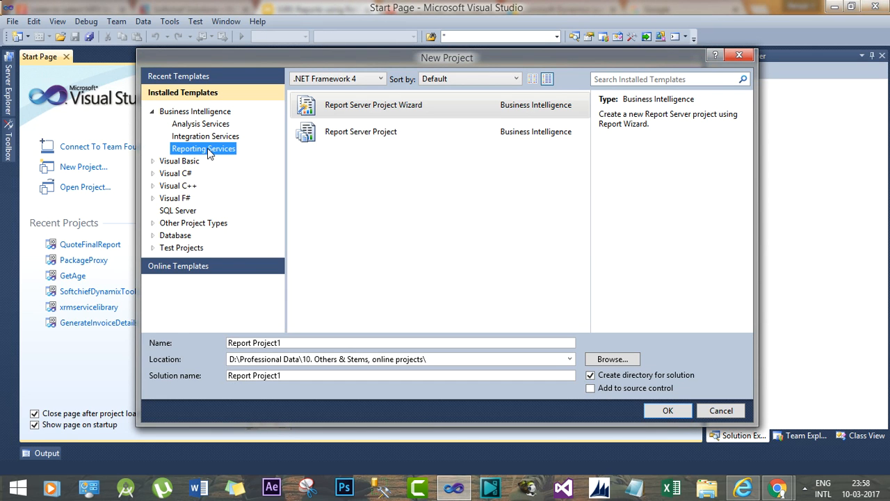
pyautogui.moveTo(303, 123)
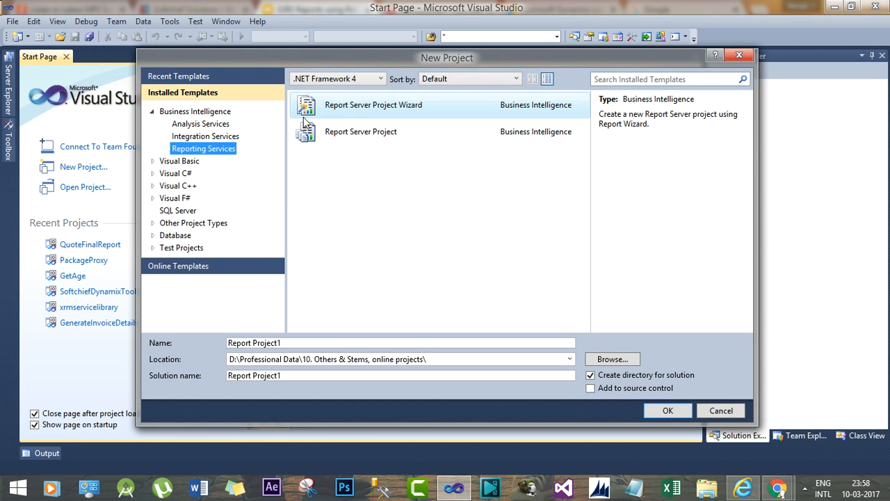
pyautogui.moveTo(373, 114)
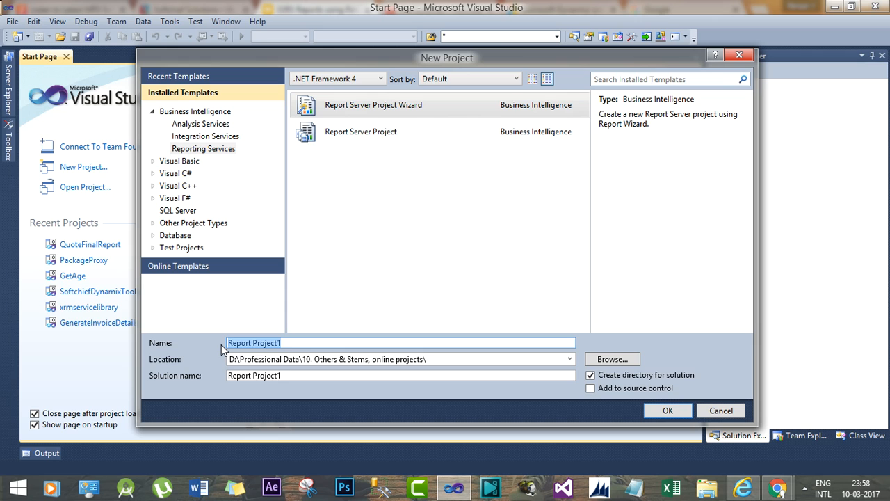
pyautogui.write('ProductRep')
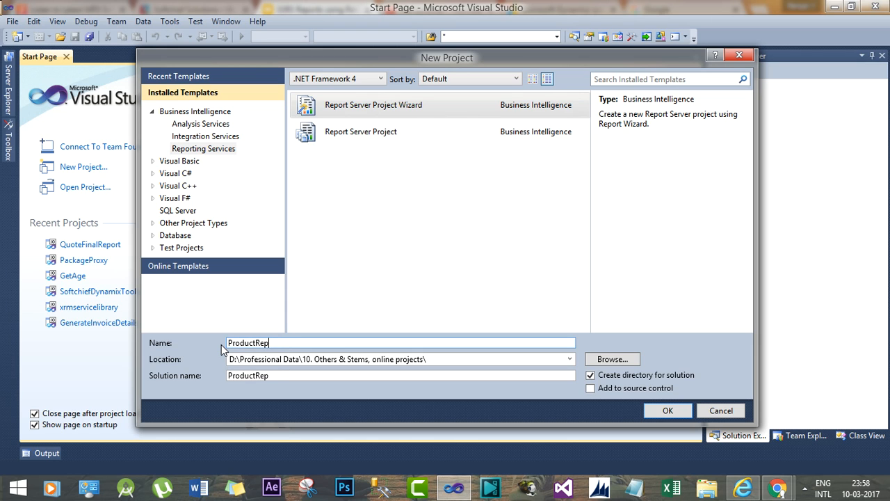
pyautogui.write('ort')
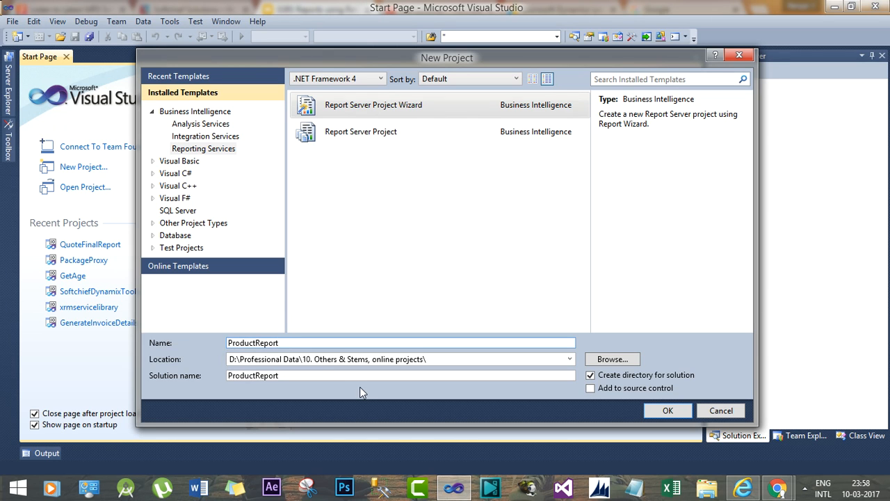
pyautogui.moveTo(668, 410)
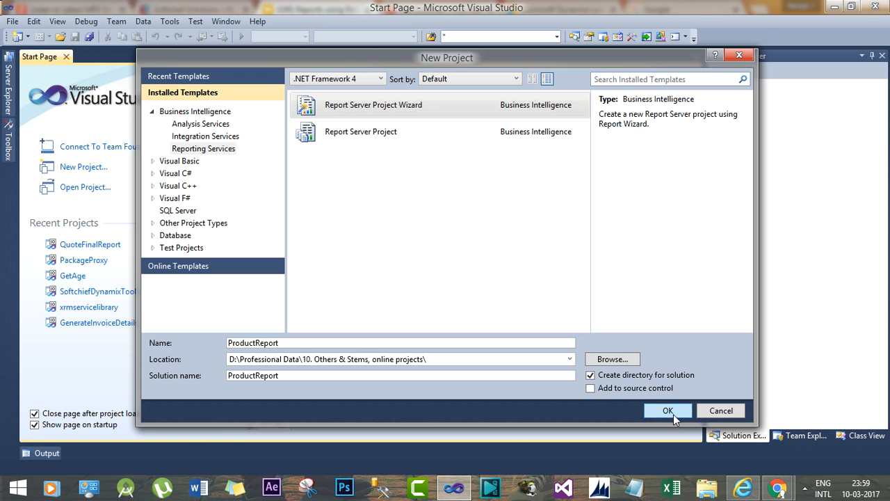
pyautogui.click(668, 411)
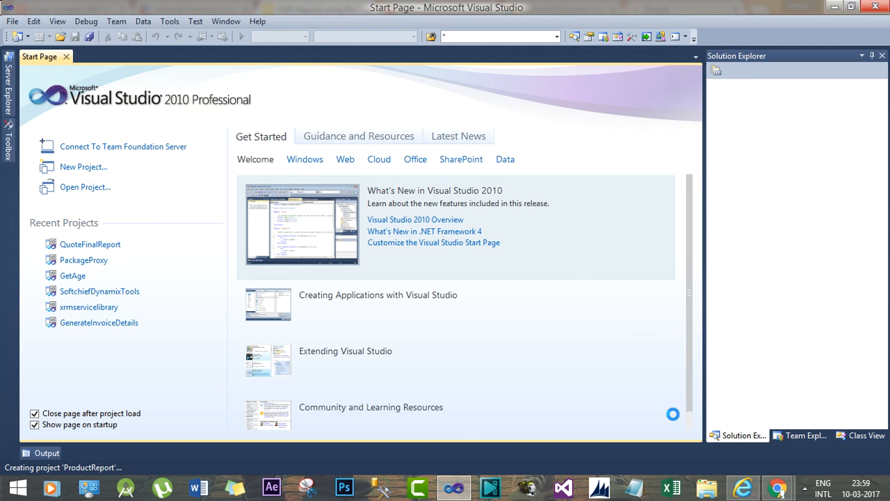
pyautogui.moveTo(675, 421)
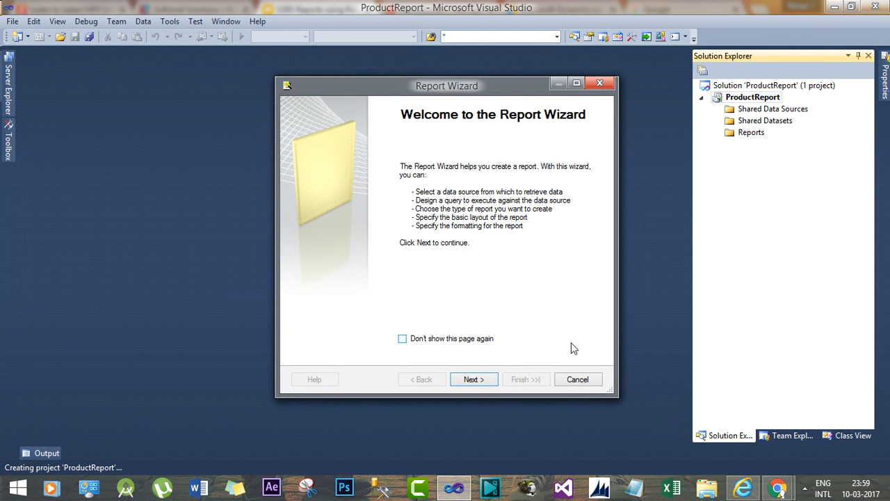
# Step: Advance the Report Wizard past its welcome page to the data source step
pyautogui.click(473, 378)
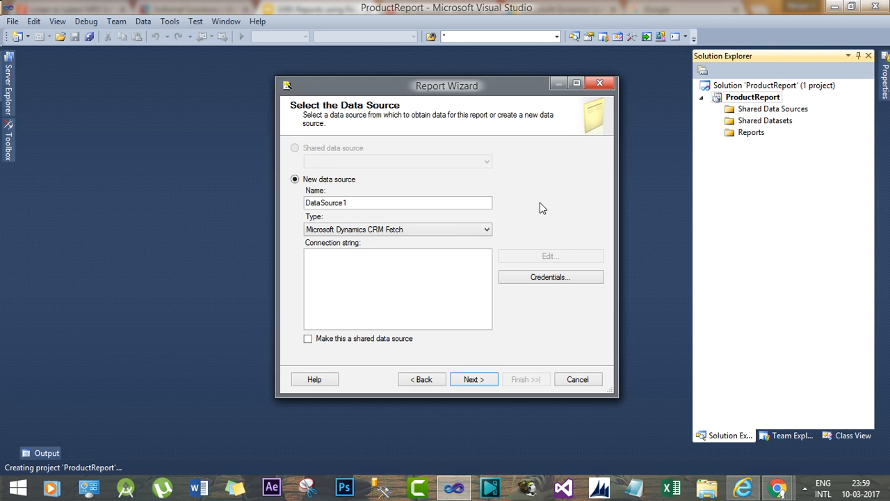
pyautogui.moveTo(362, 220)
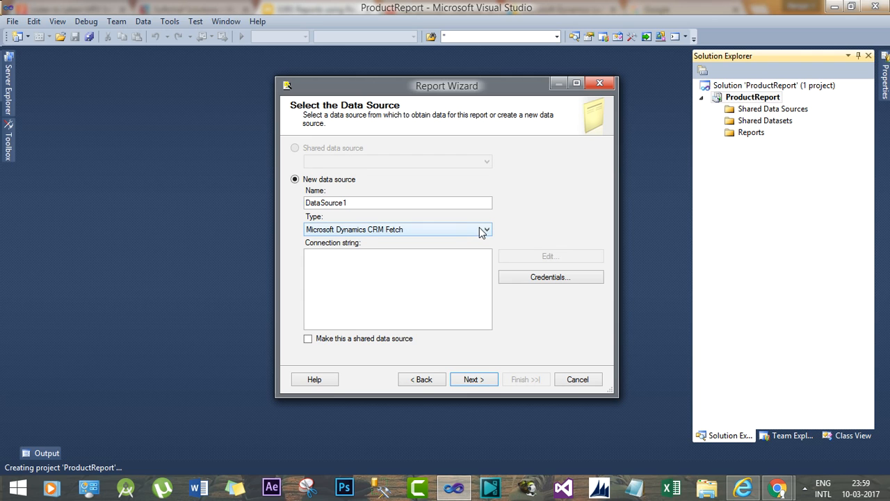
# Step: Keep Microsoft Dynamics CRM Fetch as the type and name the data source dsFetchXML
pyautogui.click(484, 229)
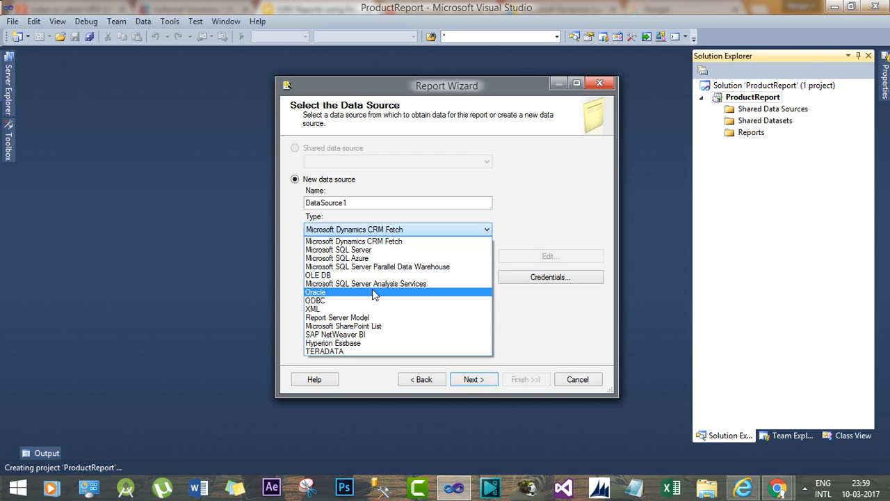
pyautogui.moveTo(367, 298)
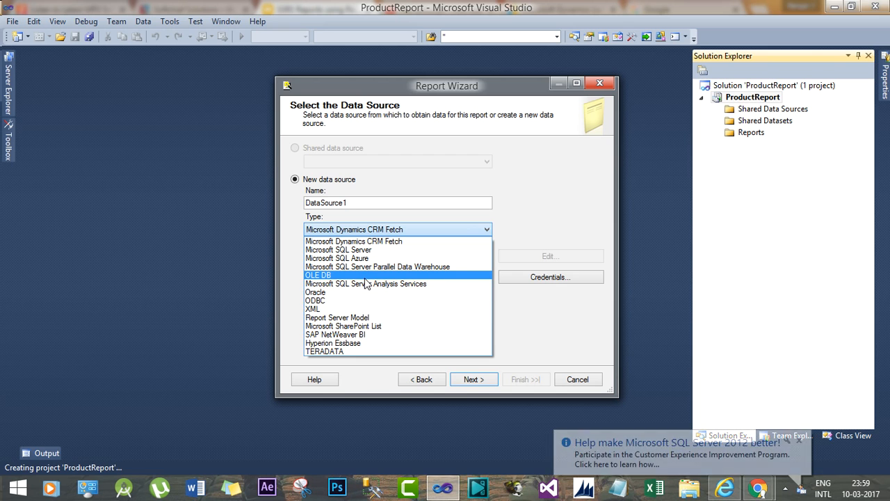
pyautogui.moveTo(365, 284)
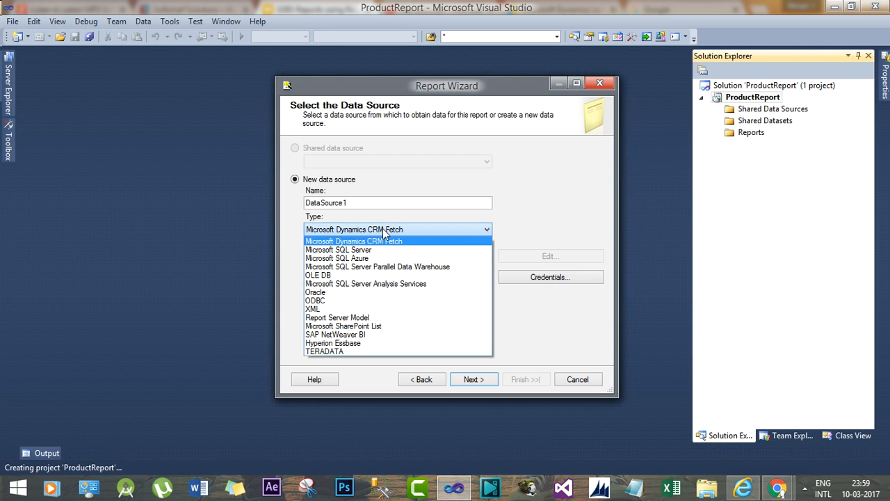
pyautogui.moveTo(361, 245)
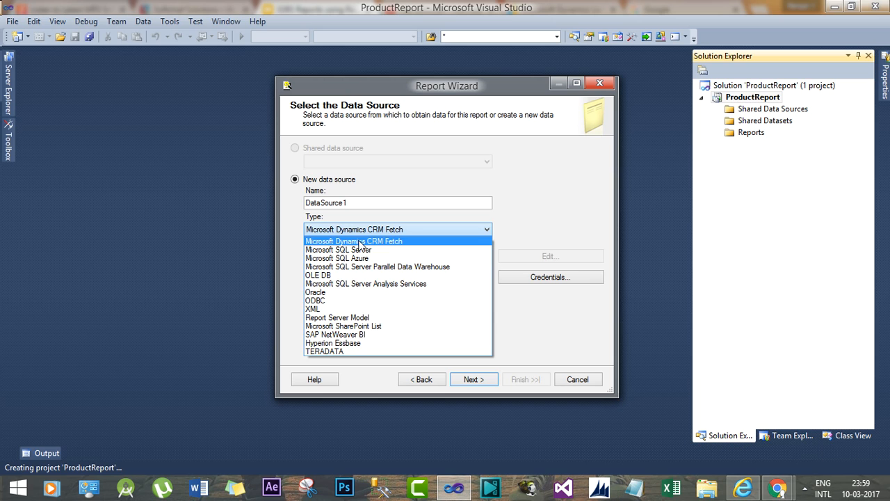
pyautogui.click(353, 241)
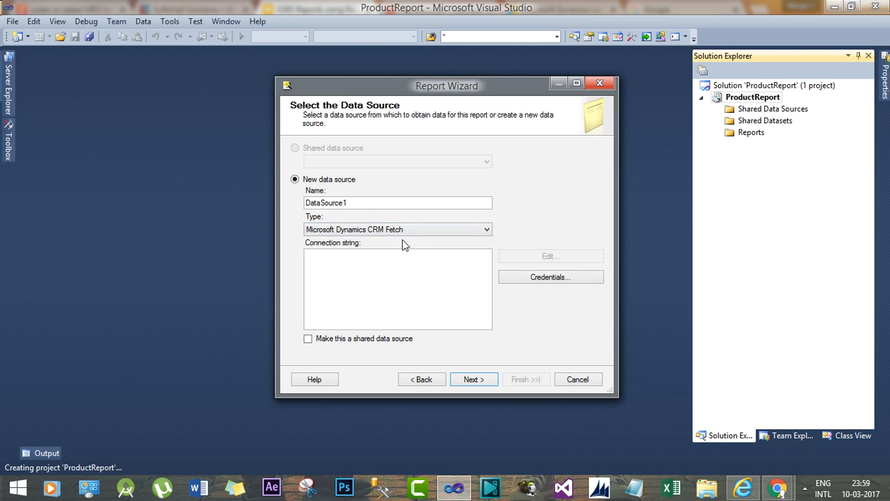
pyautogui.tripleClick(398, 203)
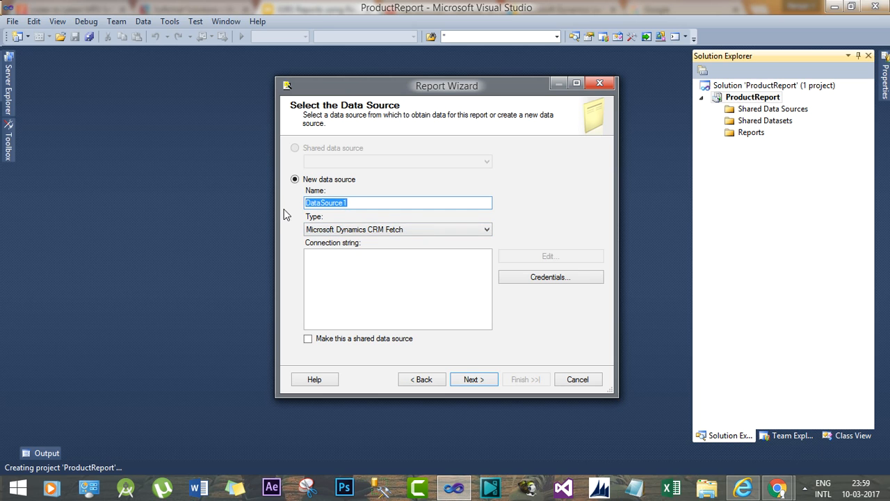
pyautogui.write('dsF')
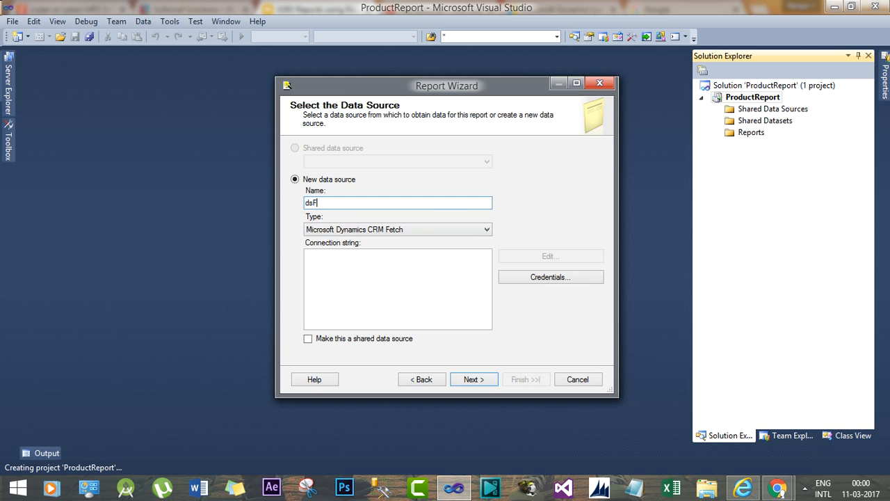
pyautogui.write('etch')
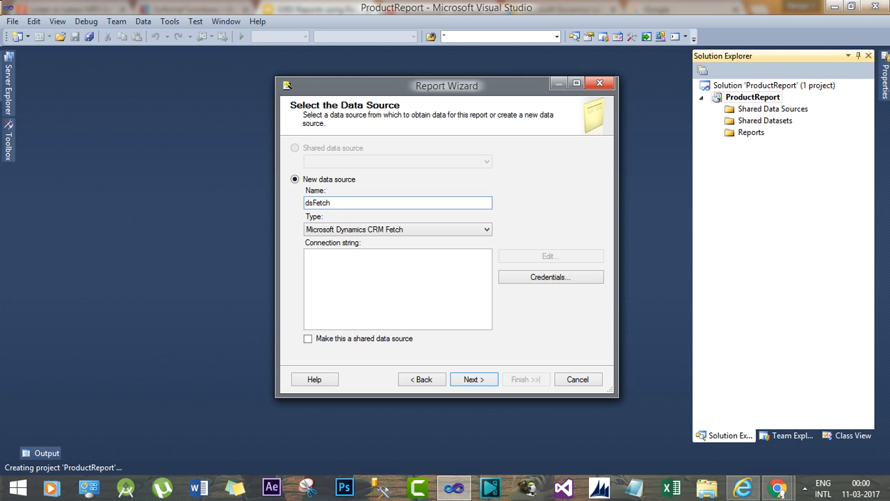
pyautogui.write('XML')
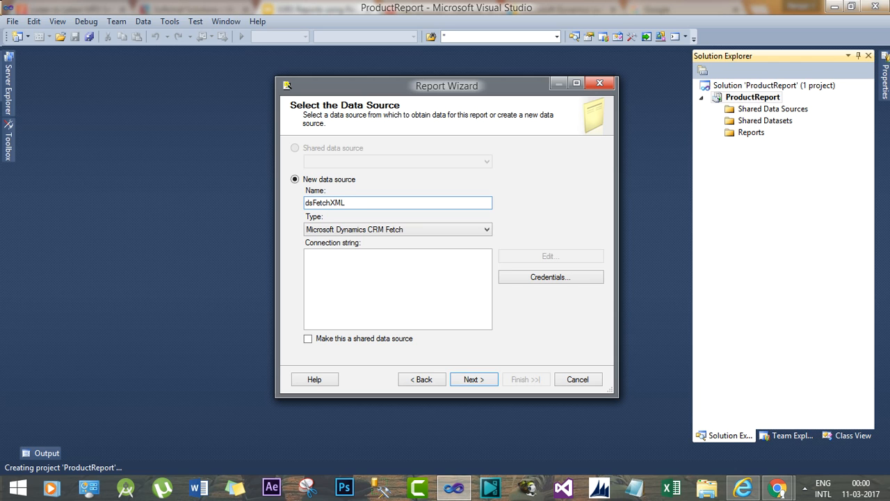
pyautogui.click(398, 288)
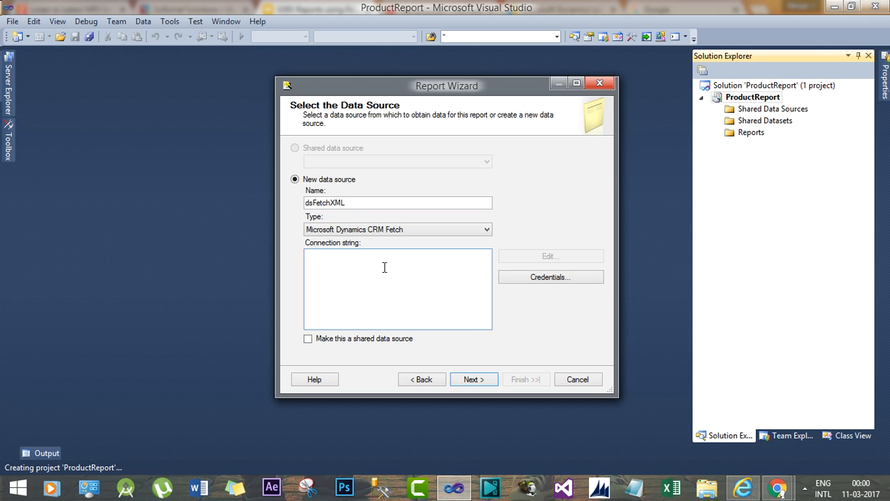
pyautogui.write('https://dynamics365online.crm8.dynamics.com/main.aspx')
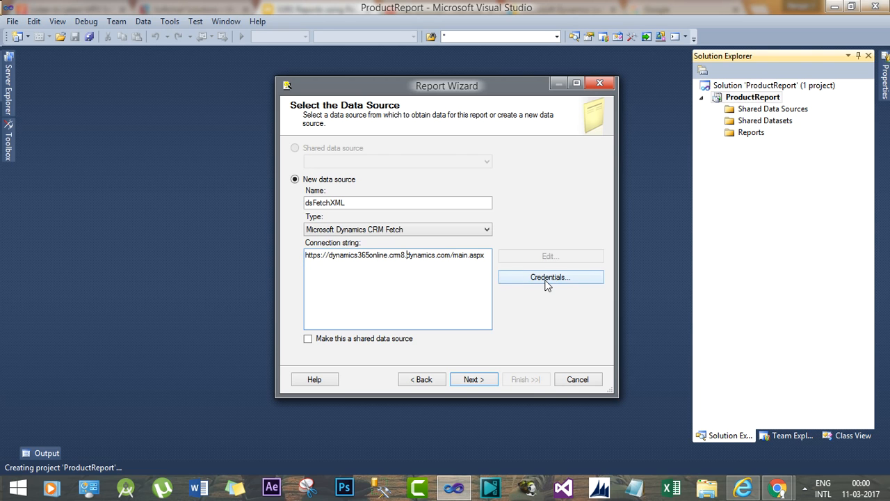
# Step: Set credentials to a specific user name, entering the softchics365online.onmicrom account
pyautogui.click(551, 277)
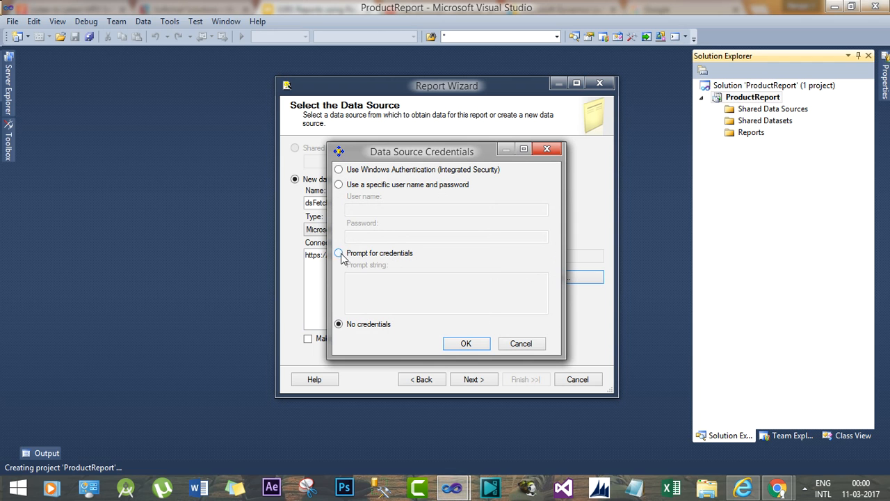
pyautogui.click(339, 184)
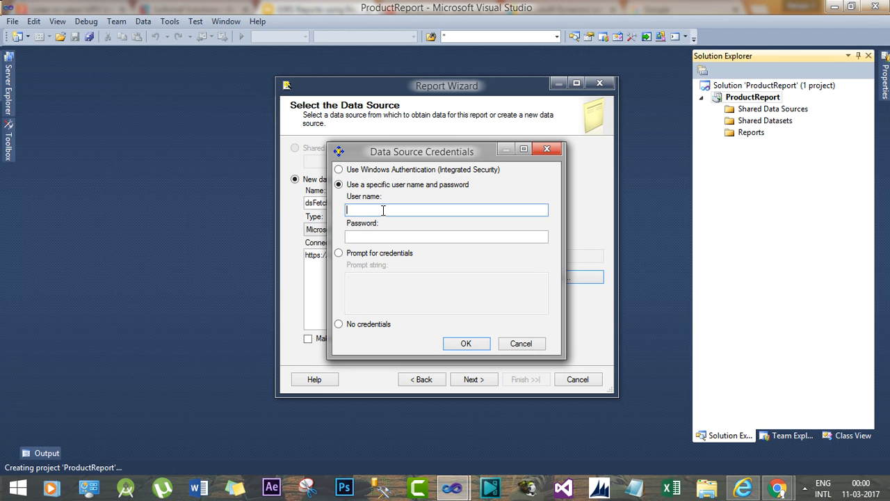
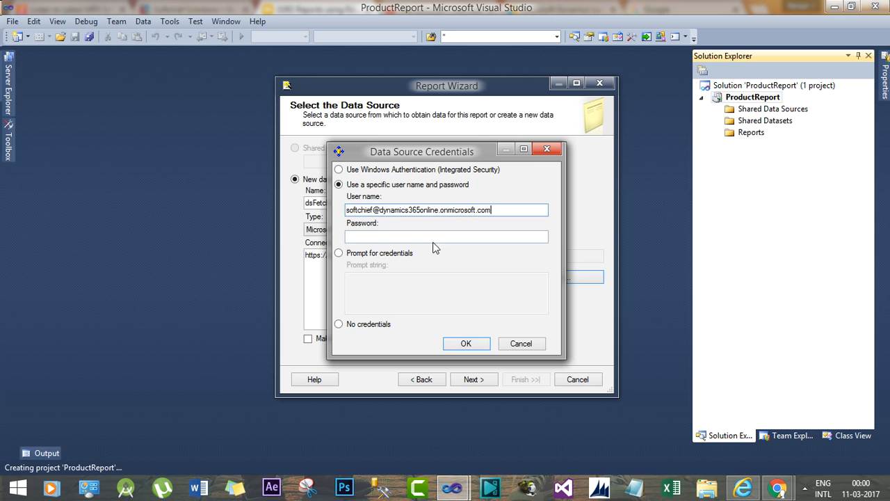
# Step: Enter the password, confirm the credentials and continue past the data source page
pyautogui.click(445, 236)
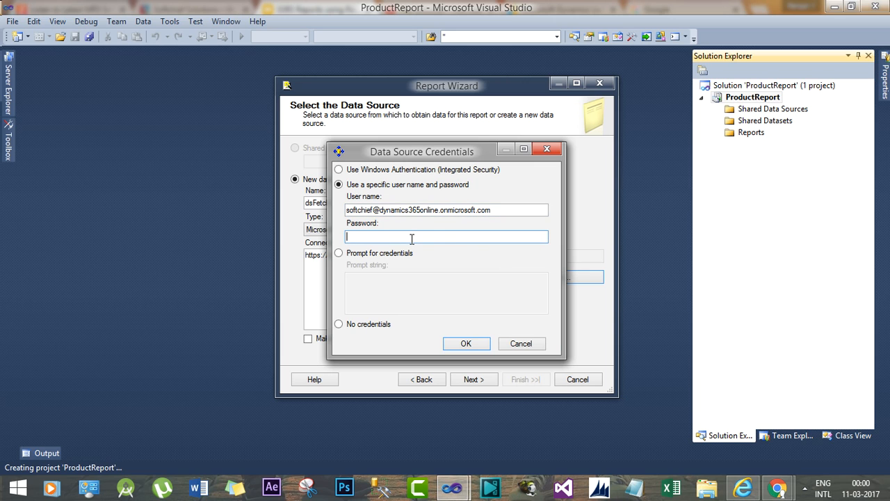
pyautogui.click(441, 209)
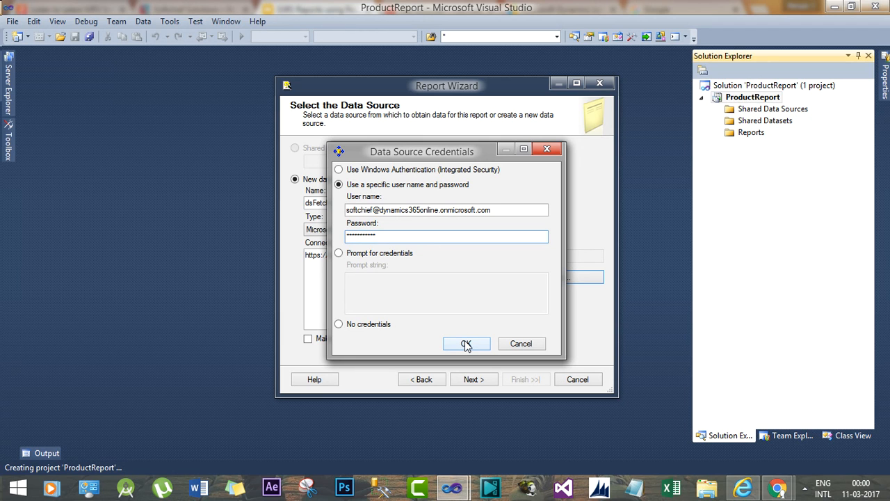
pyautogui.click(466, 342)
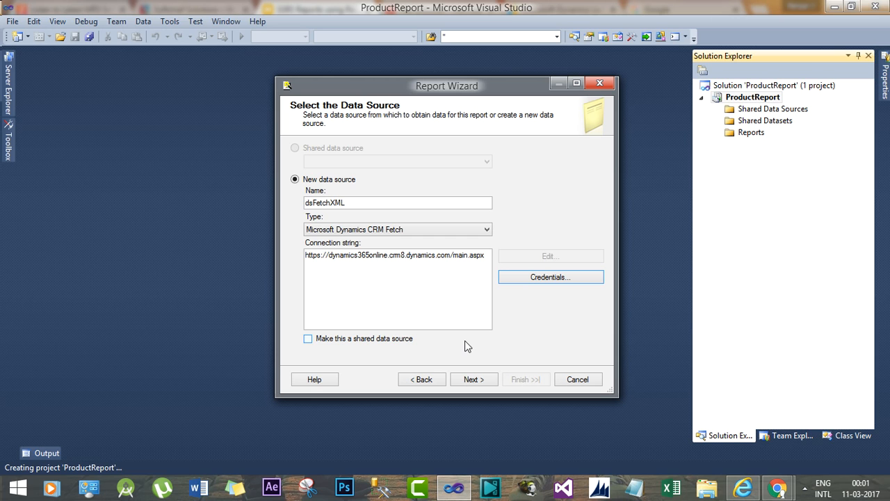
pyautogui.moveTo(471, 373)
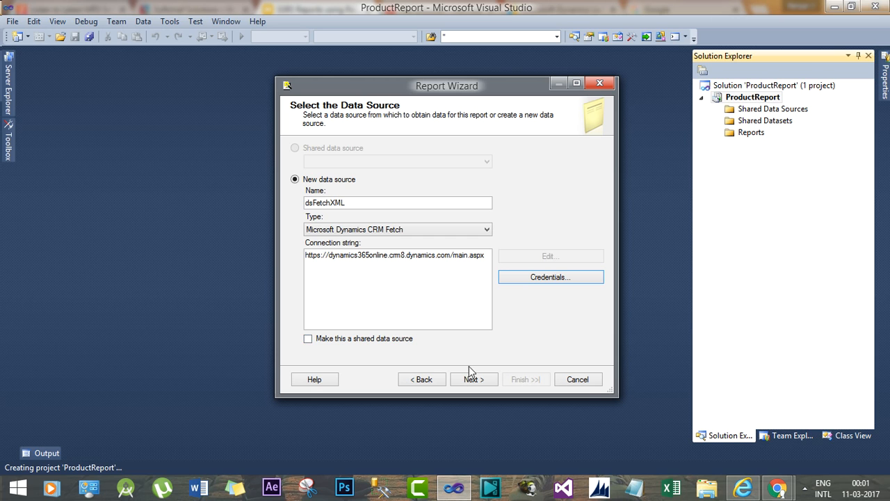
pyautogui.click(473, 378)
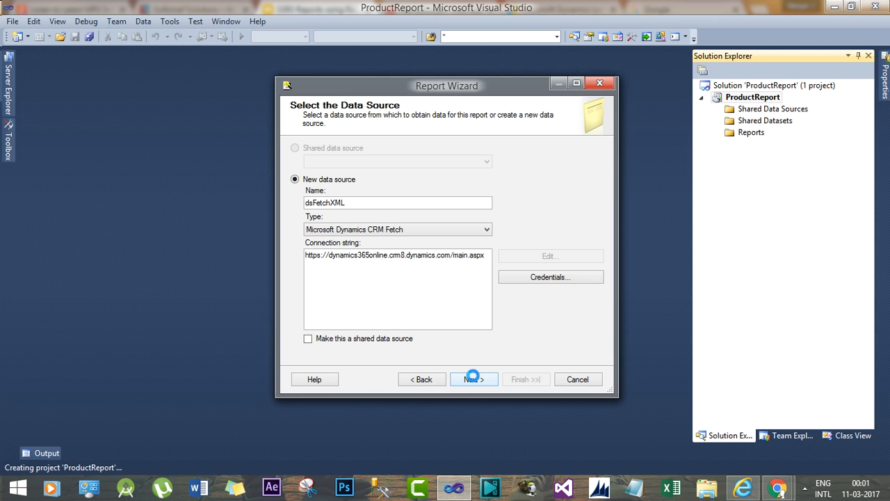
pyautogui.click(473, 378)
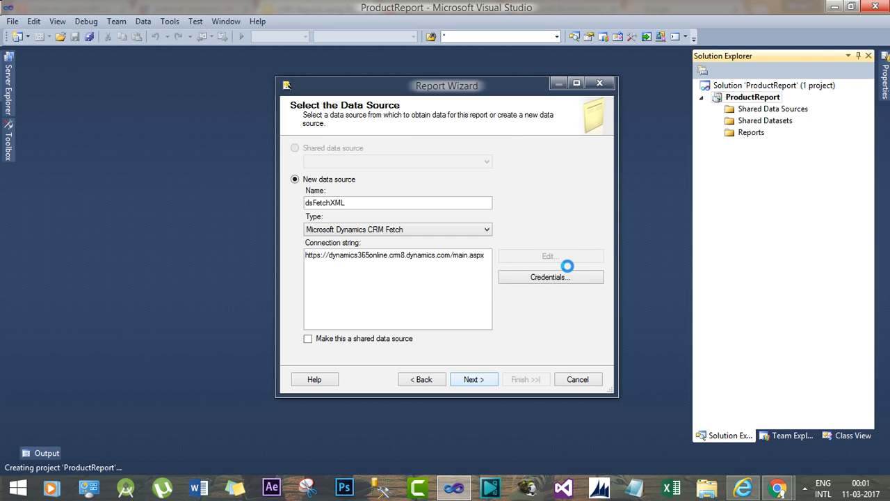
pyautogui.moveTo(779, 487)
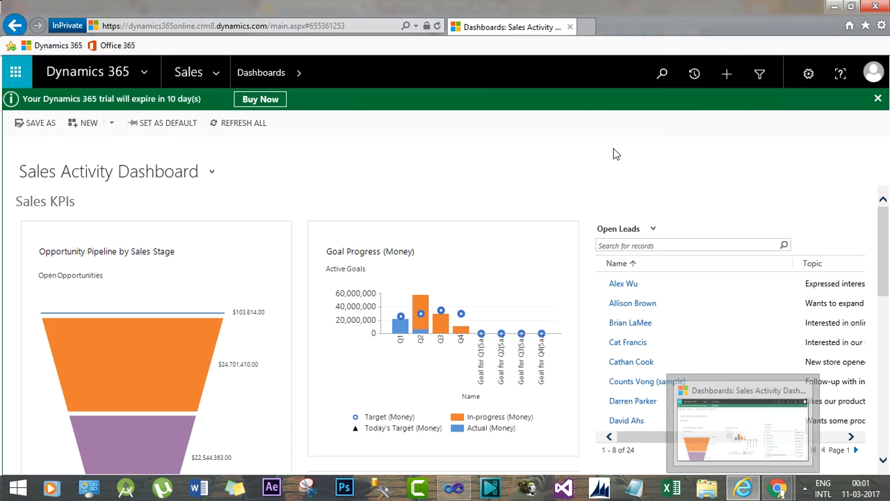
pyautogui.moveTo(759, 72)
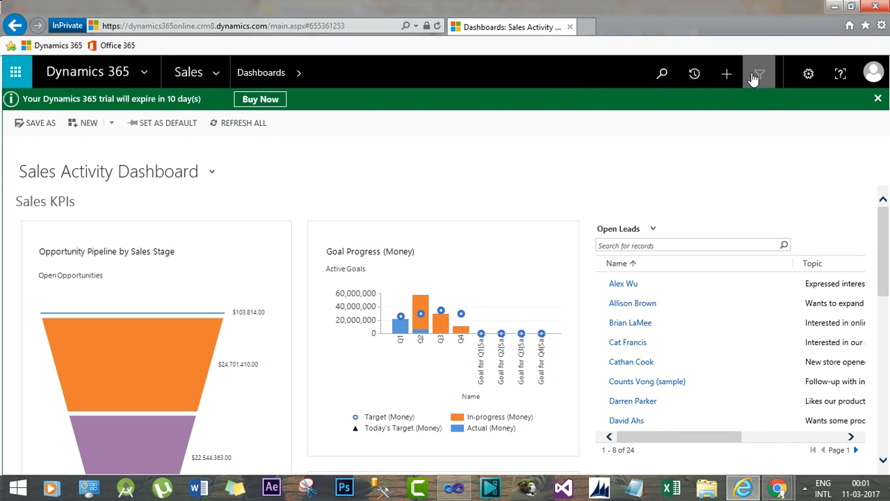
pyautogui.moveTo(562, 203)
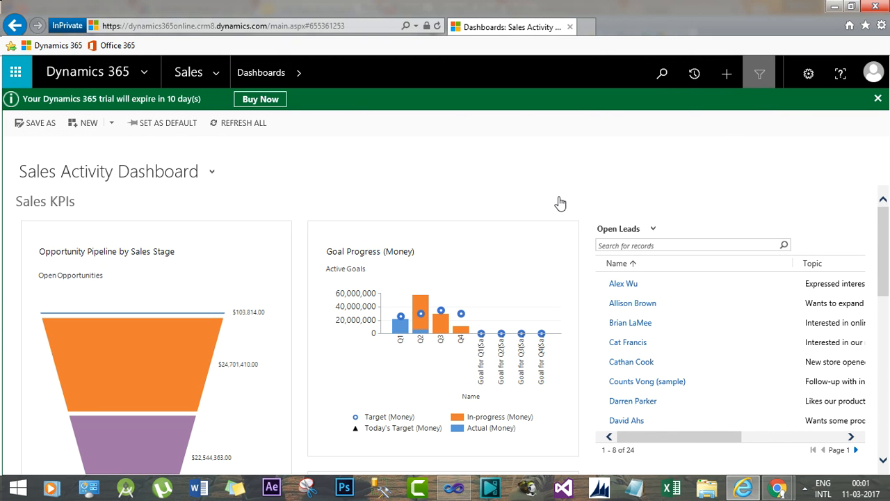
pyautogui.moveTo(758, 83)
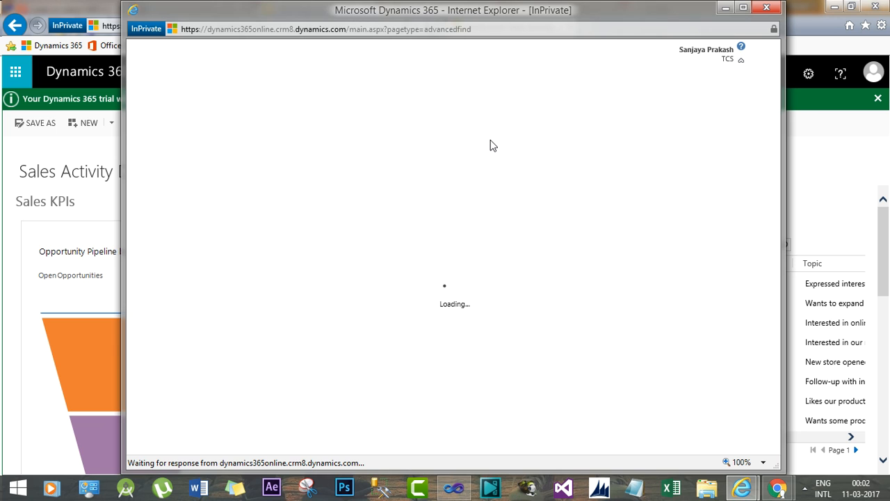
pyautogui.moveTo(451, 95)
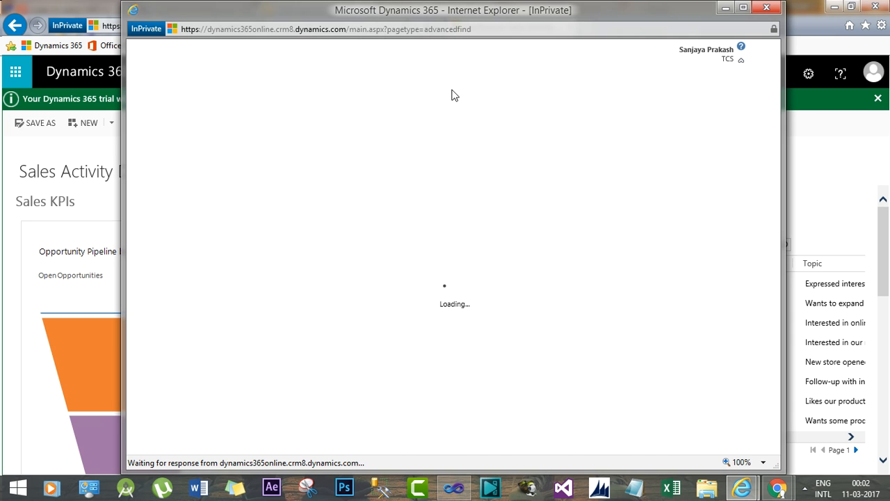
pyautogui.moveTo(507, 237)
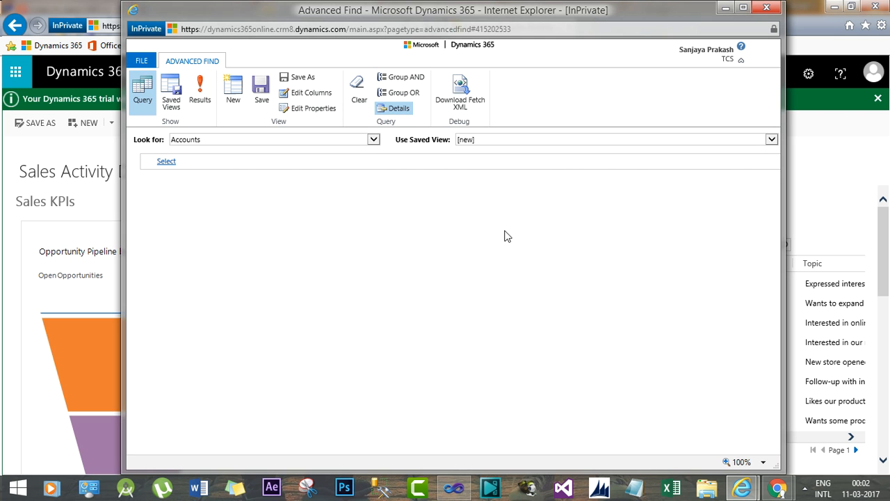
# Step: Set Advanced Find to look for Products where Name contains 'tab'
pyautogui.click(372, 139)
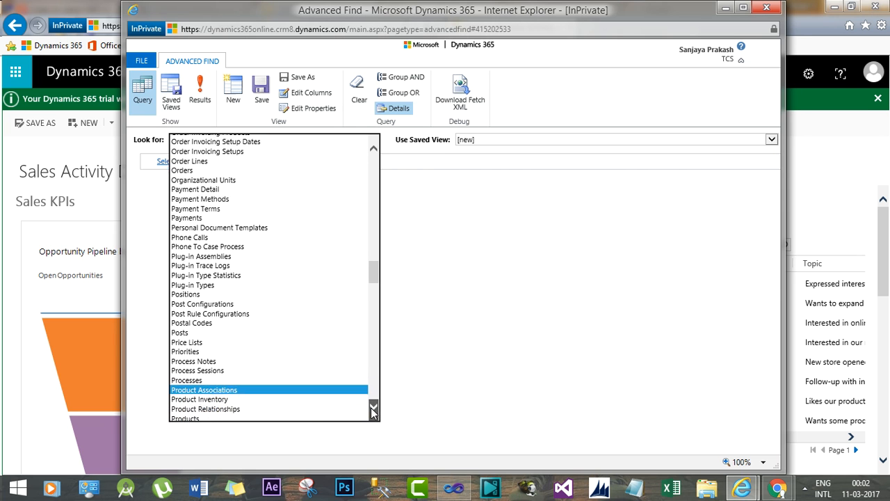
pyautogui.scroll(-3)
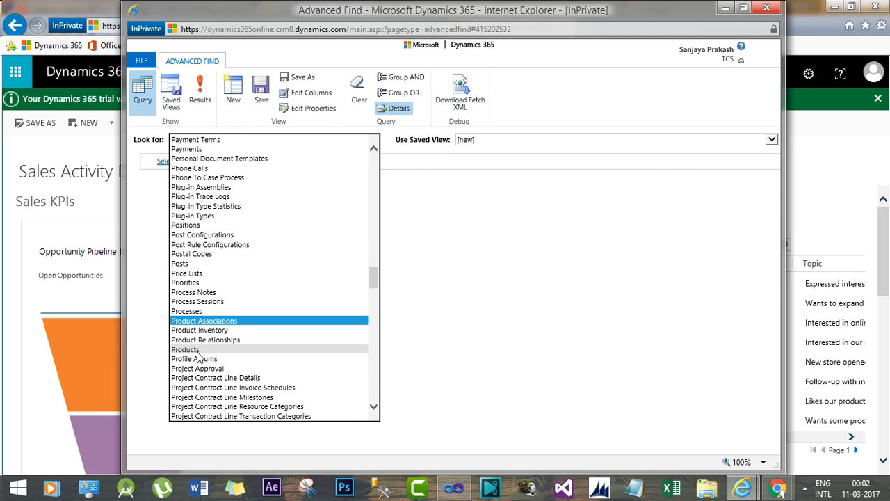
pyautogui.click(185, 349)
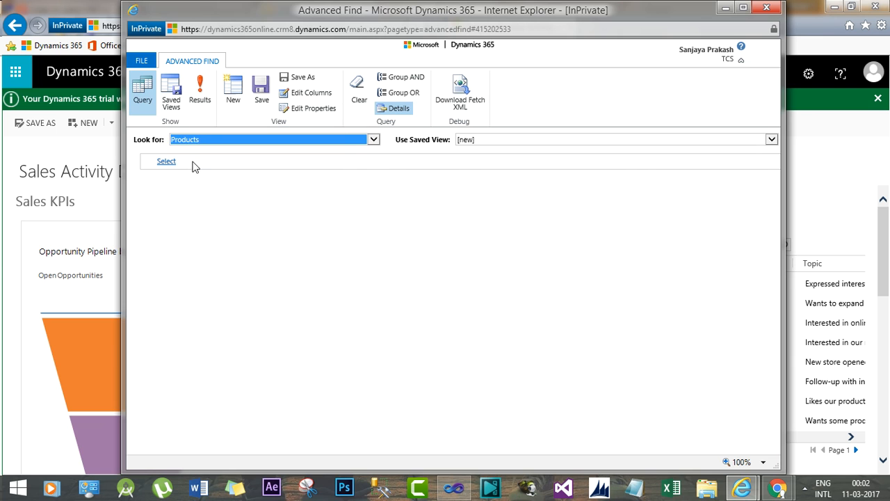
pyautogui.click(167, 161)
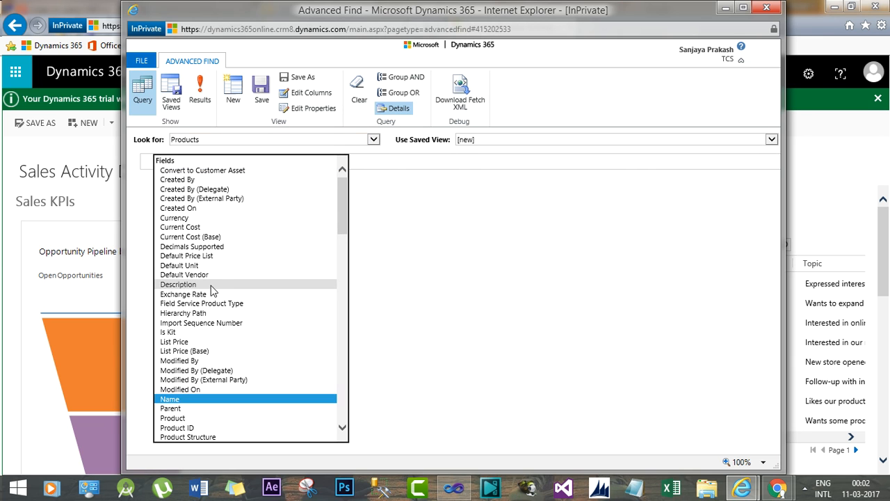
pyautogui.moveTo(188, 408)
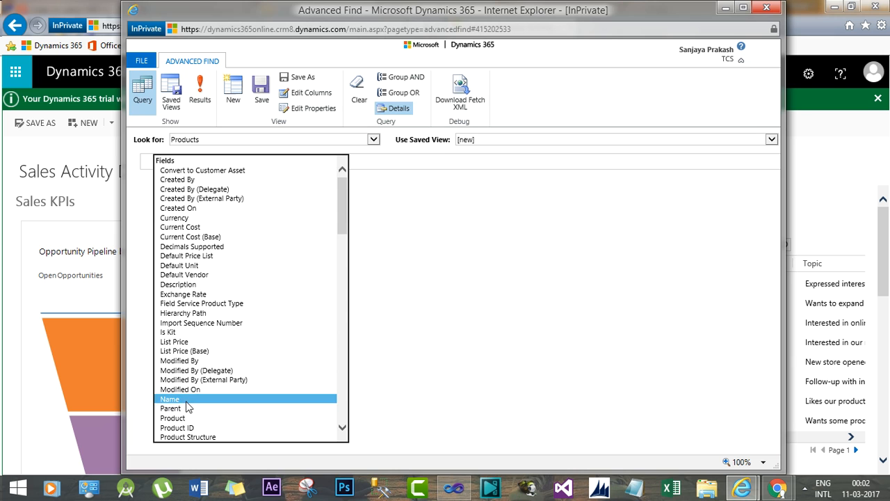
pyautogui.click(170, 398)
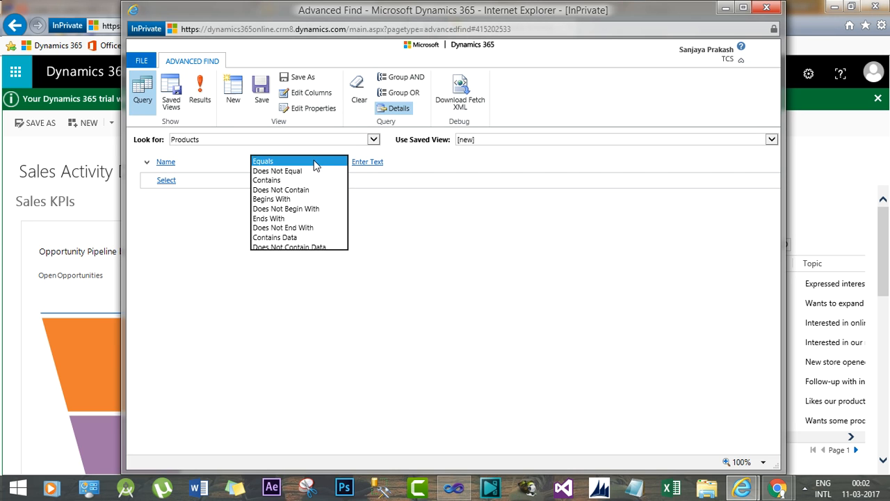
pyautogui.click(267, 179)
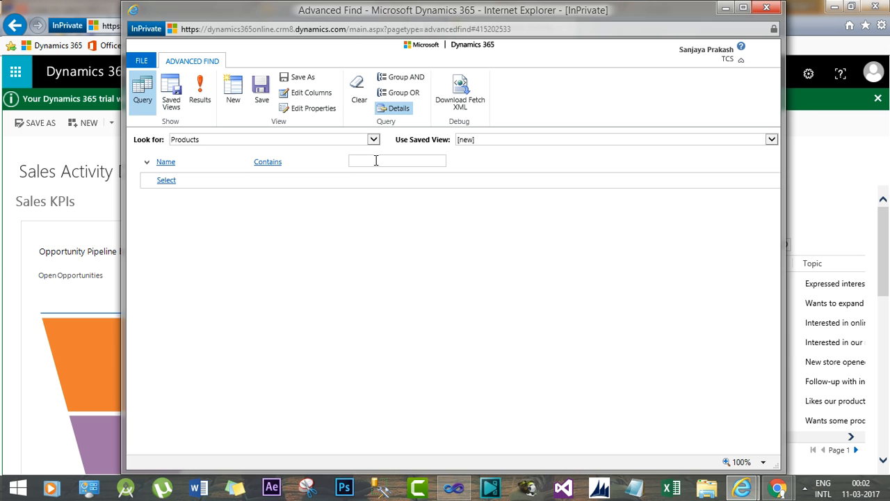
pyautogui.write('tab')
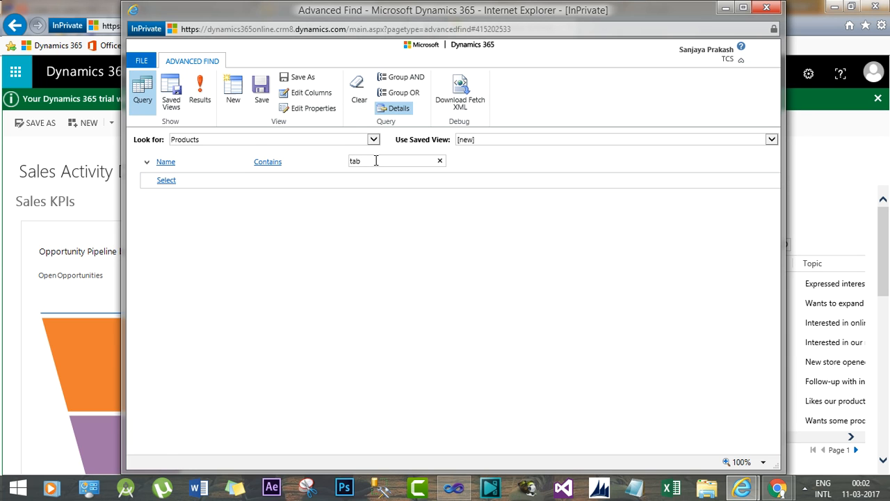
pyautogui.moveTo(200, 91)
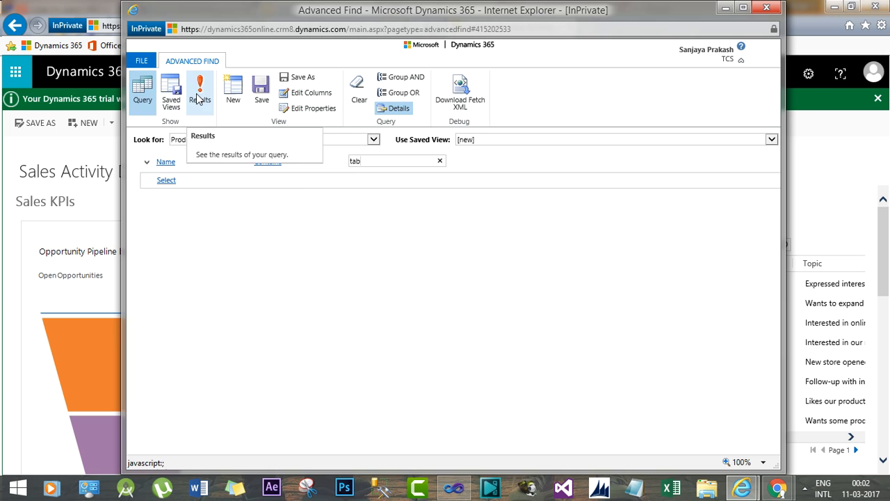
# Step: Run the query to list matching tablets and tables, then return to the query criteria
pyautogui.click(200, 95)
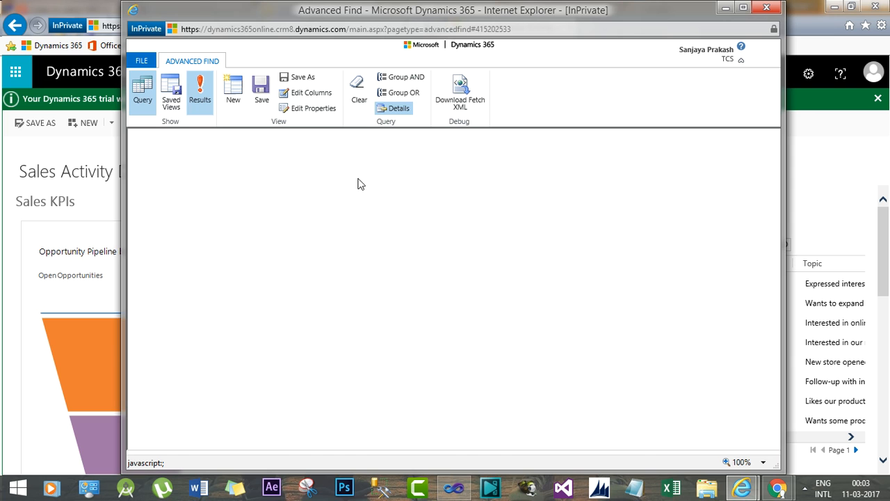
pyautogui.click(201, 91)
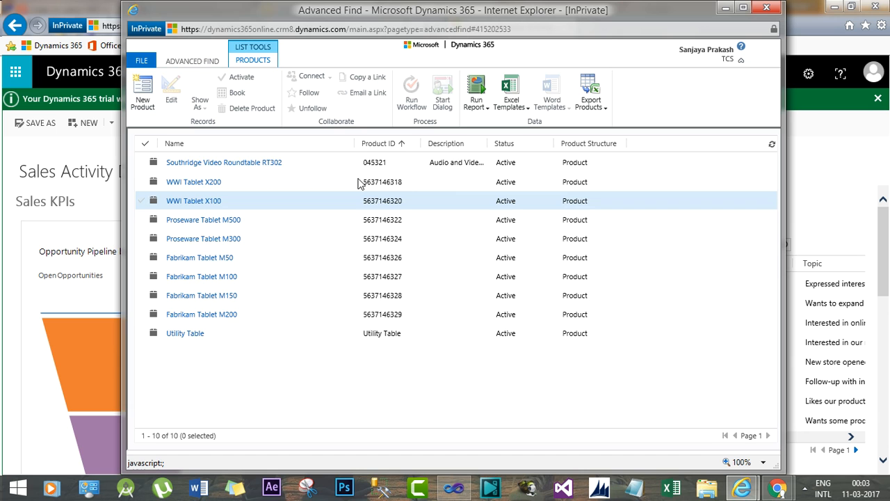
pyautogui.click(224, 161)
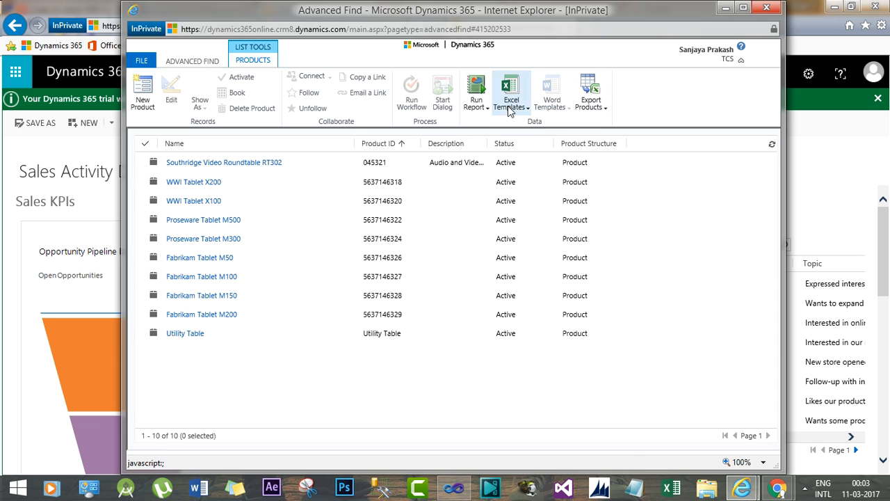
pyautogui.click(192, 61)
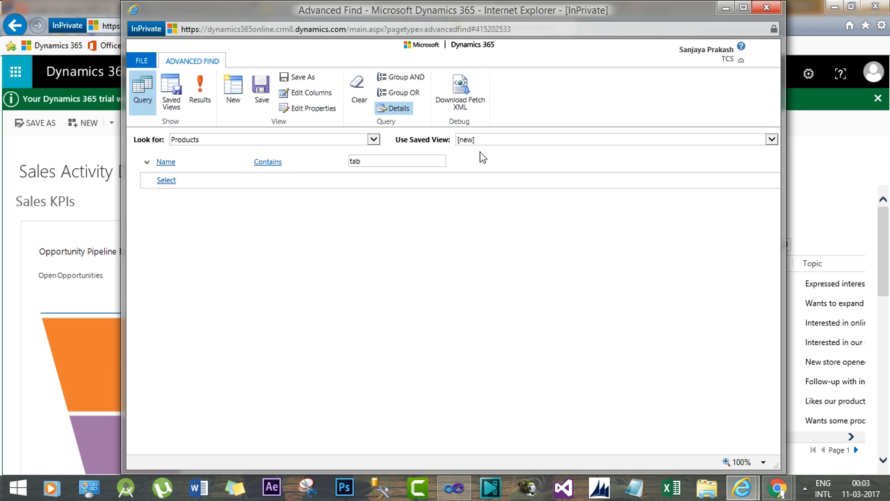
pyautogui.moveTo(459, 94)
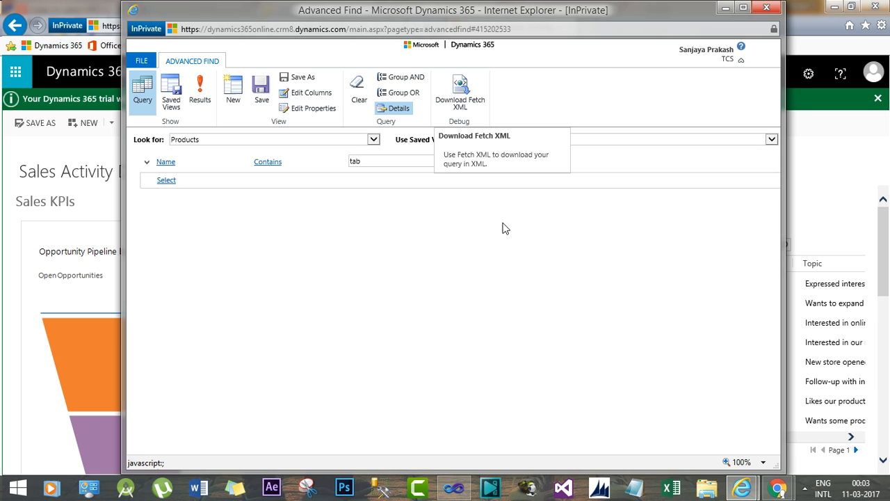
pyautogui.moveTo(459, 87)
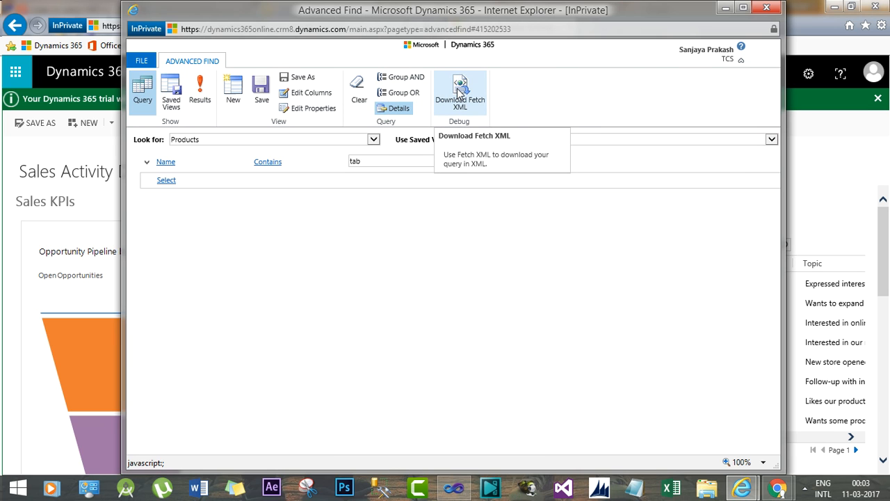
# Step: Download the query as FetchXML.xml saved to the Desktop
pyautogui.click(459, 95)
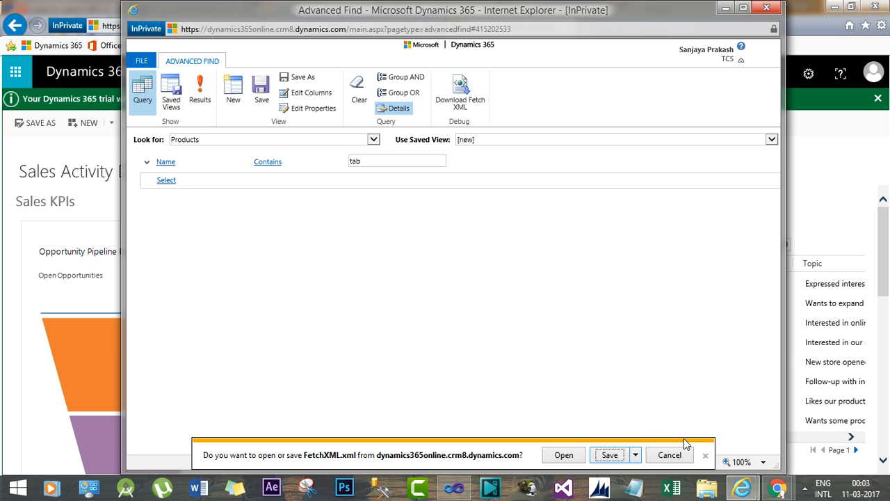
pyautogui.click(610, 454)
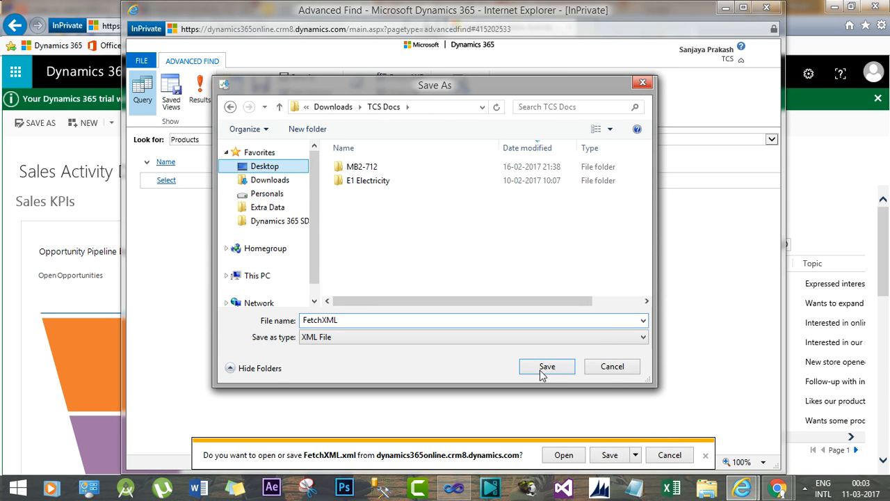
pyautogui.click(547, 367)
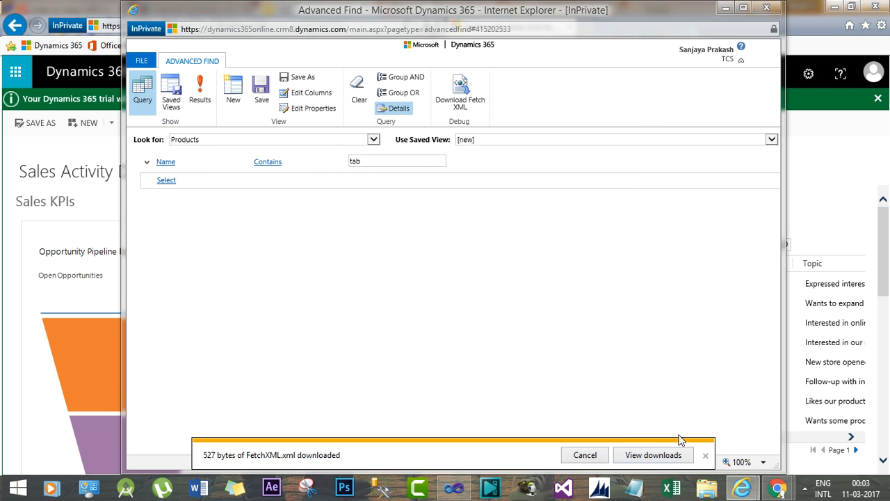
pyautogui.click(653, 453)
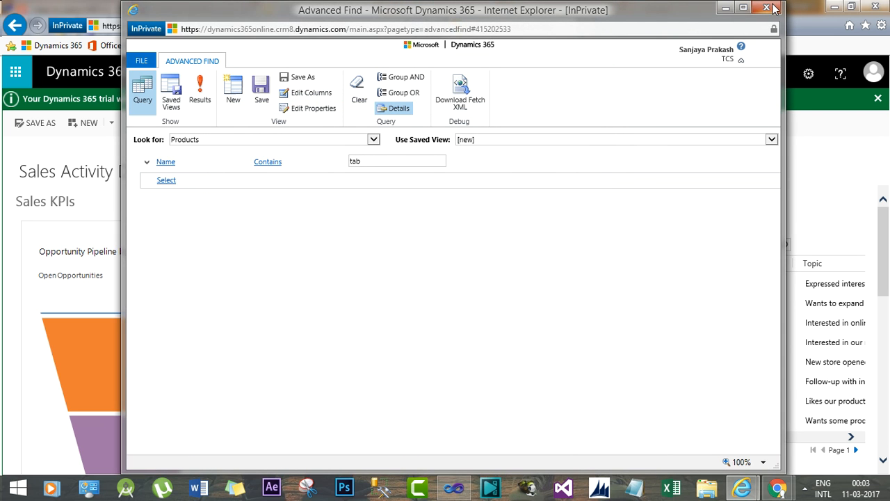
# Step: Close Advanced Find, confirming leaving the page, back to the Sales Activity Dashboard
pyautogui.click(774, 8)
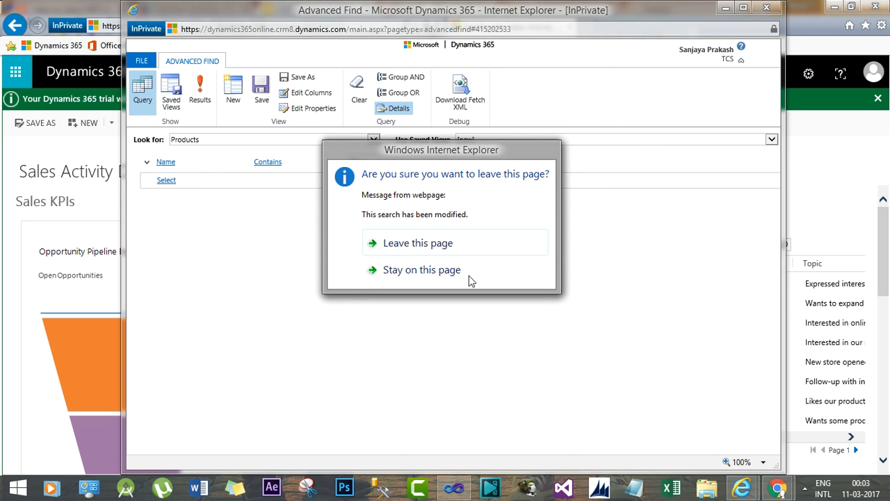
pyautogui.click(418, 242)
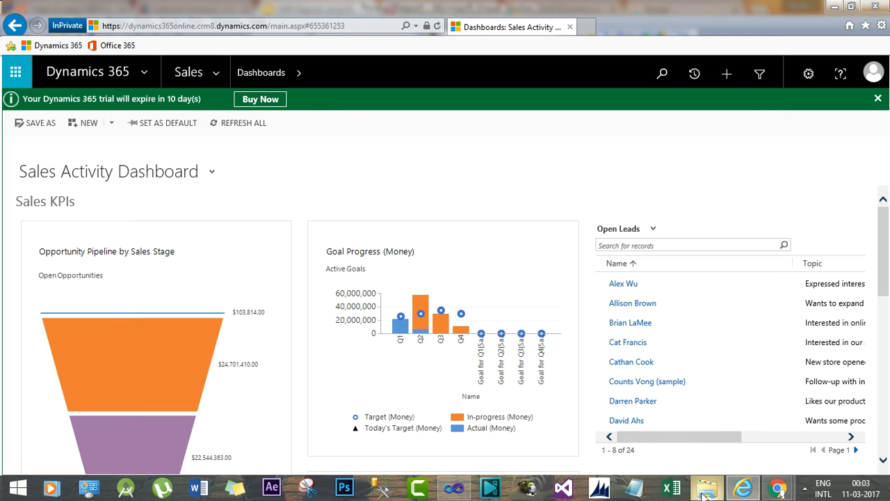
pyautogui.moveTo(303, 231)
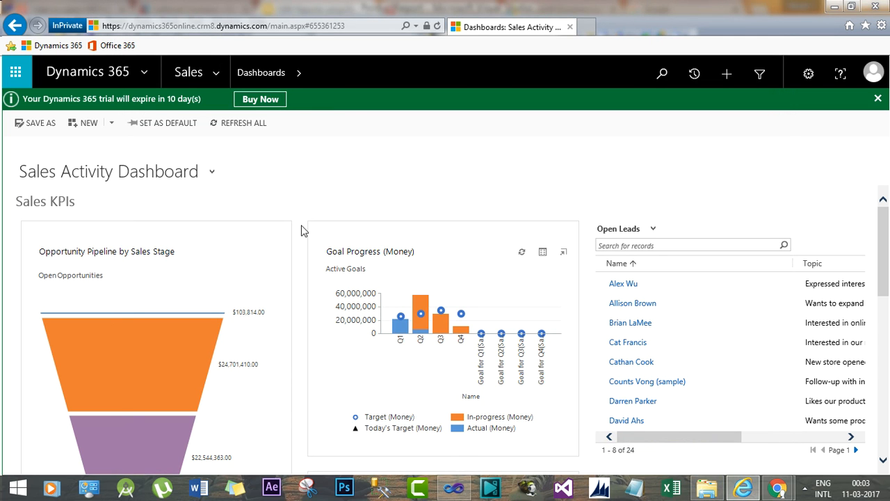
pyautogui.moveTo(697, 465)
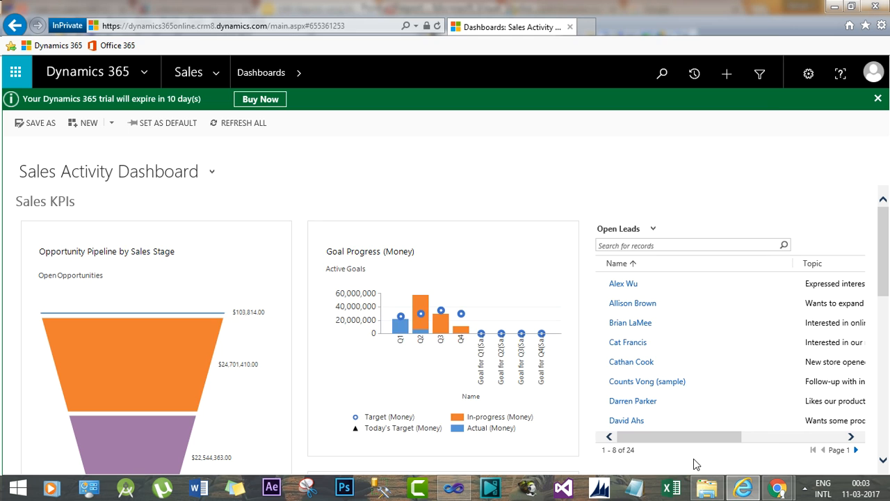
# Step: Show the Desktop folder in File Explorer with the downloaded FetchXML file
pyautogui.click(707, 487)
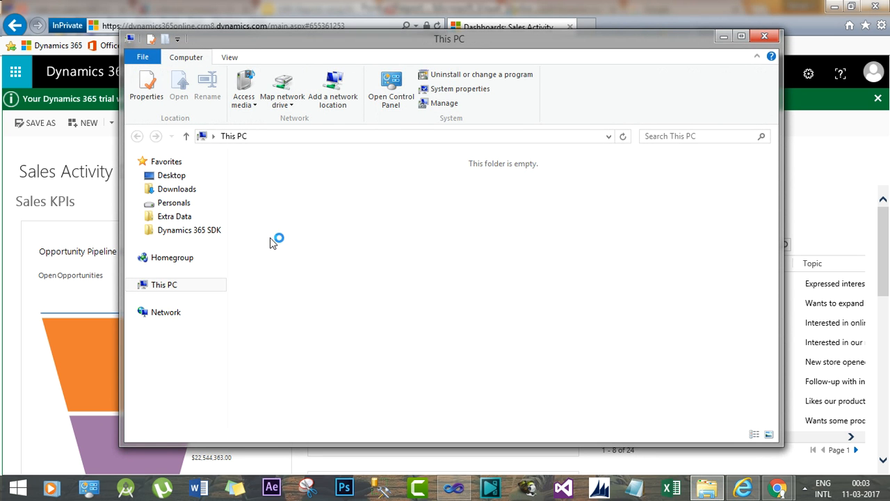
pyautogui.click(171, 176)
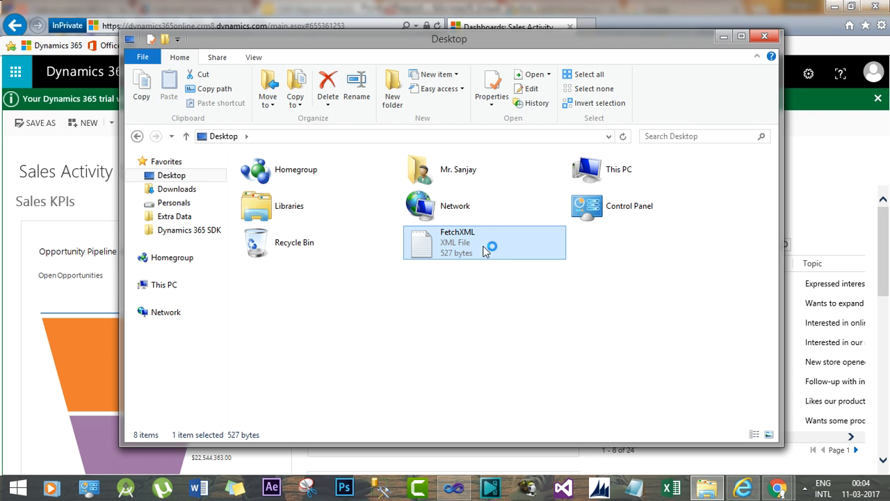
pyautogui.moveTo(480, 287)
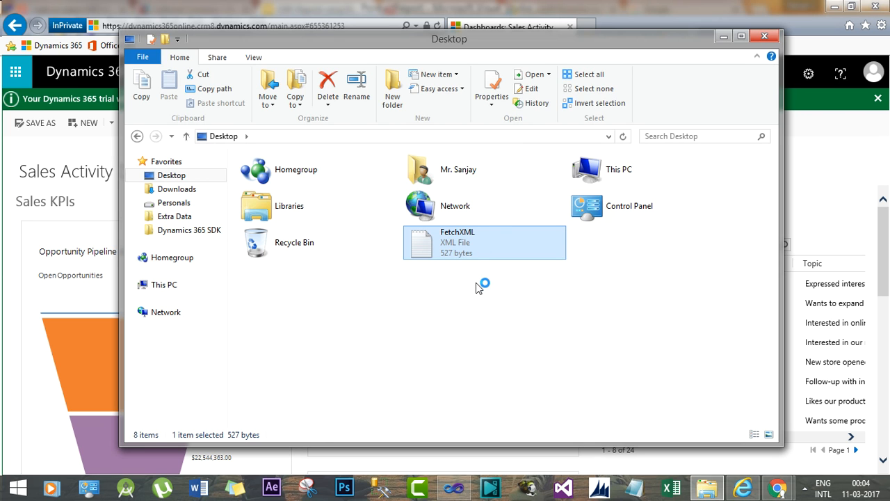
pyautogui.moveTo(512, 303)
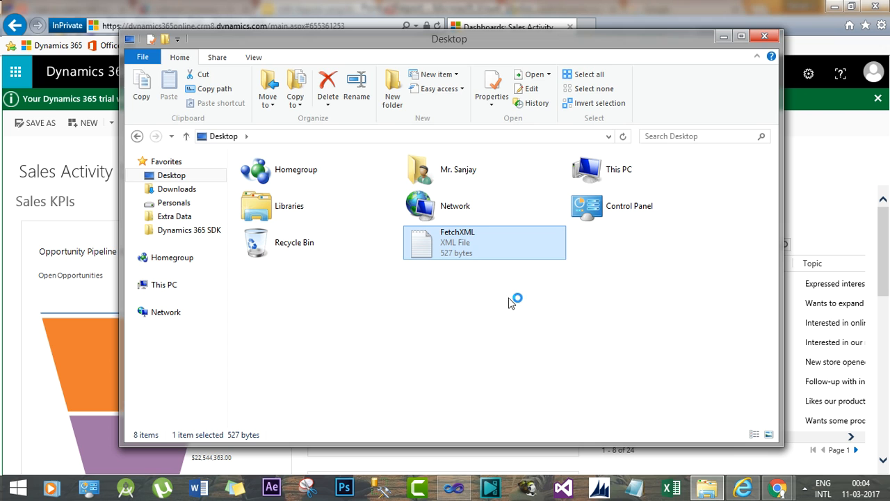
pyautogui.moveTo(690, 398)
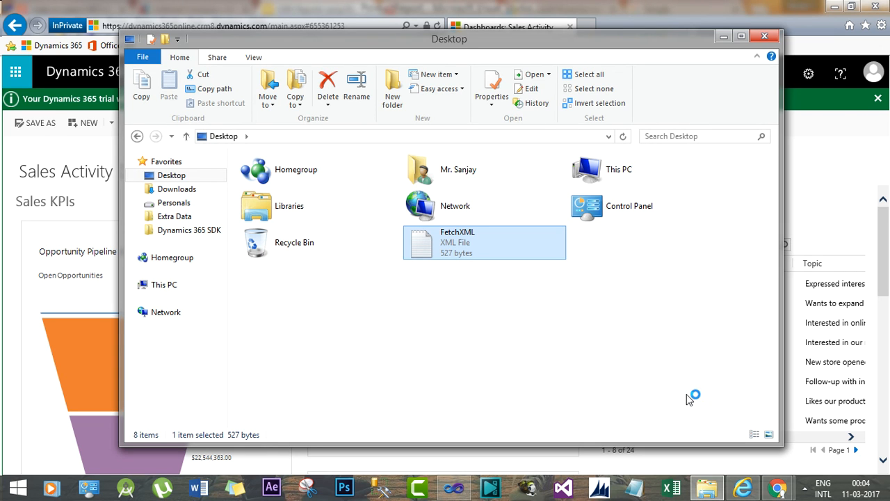
pyautogui.moveTo(523, 328)
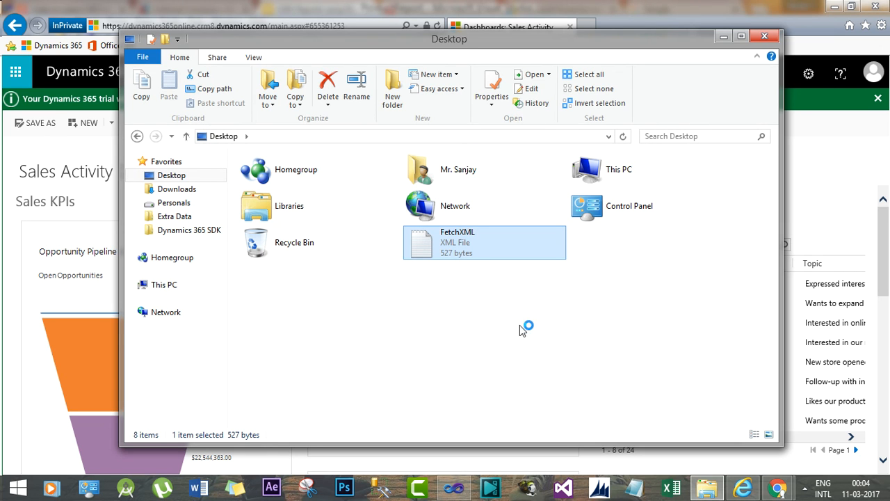
pyautogui.moveTo(647, 360)
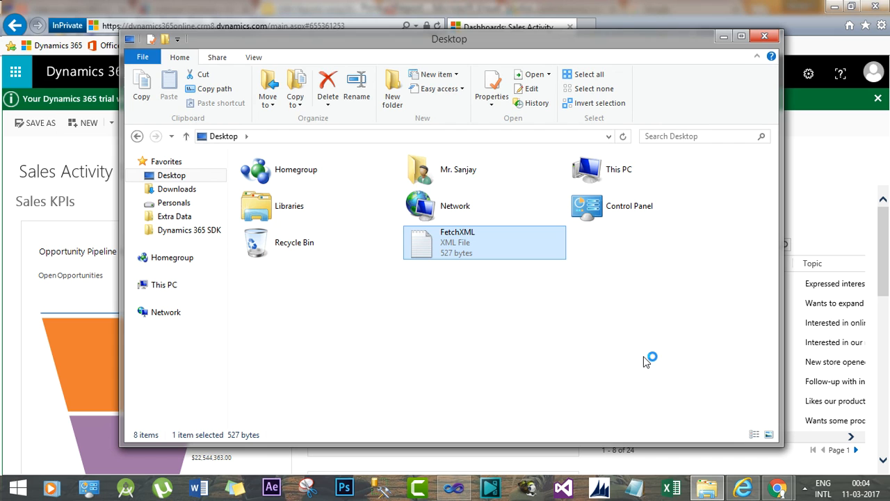
pyautogui.moveTo(471, 225)
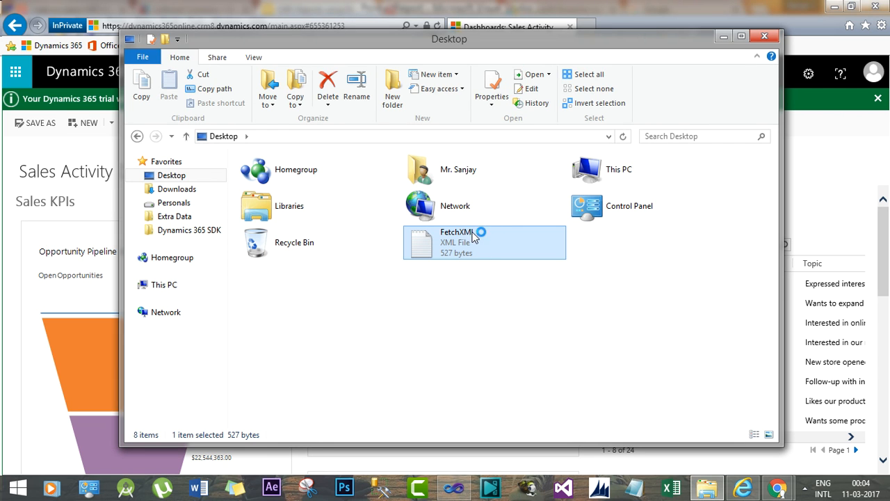
pyautogui.moveTo(590, 329)
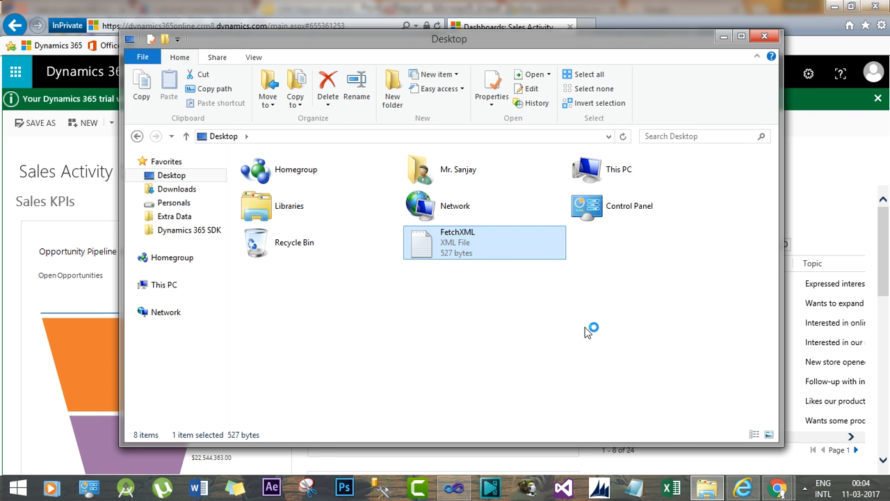
pyautogui.moveTo(453, 487)
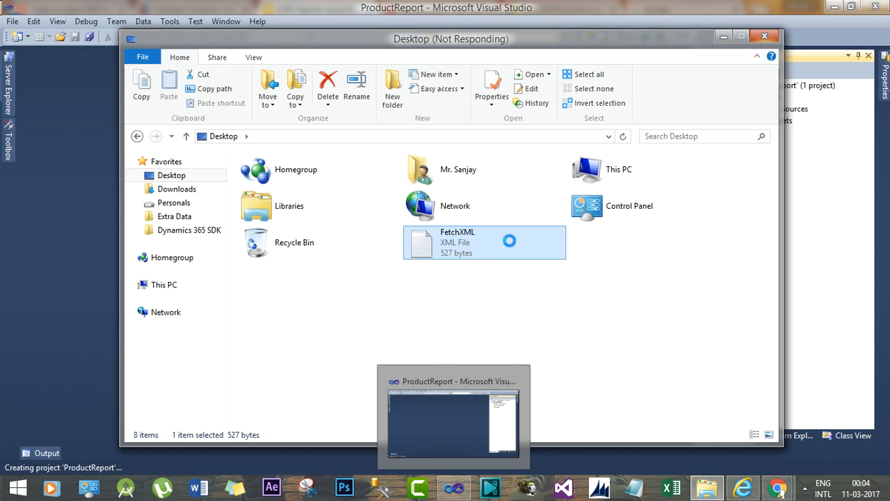
pyautogui.moveTo(768, 479)
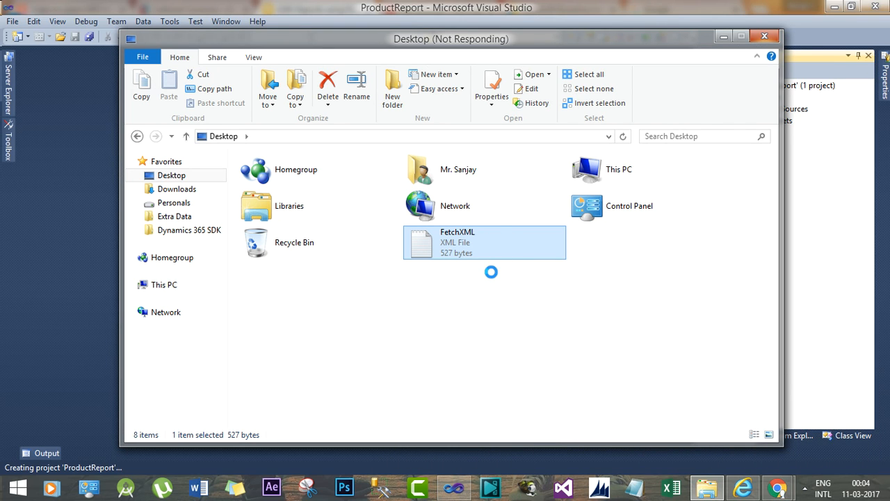
pyautogui.moveTo(643, 342)
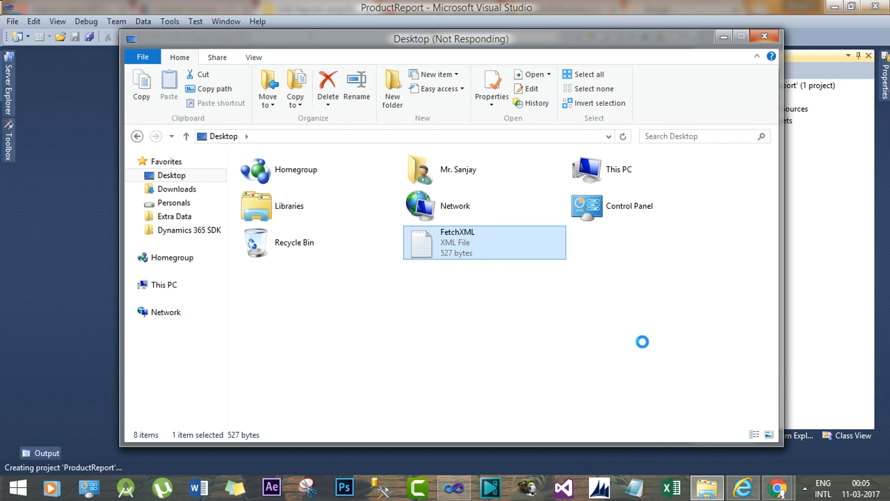
pyautogui.moveTo(456, 468)
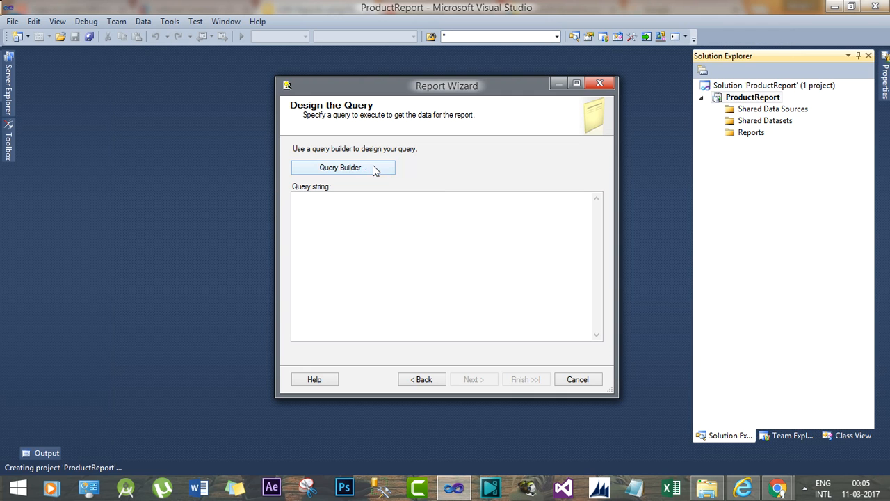
pyautogui.moveTo(379, 166)
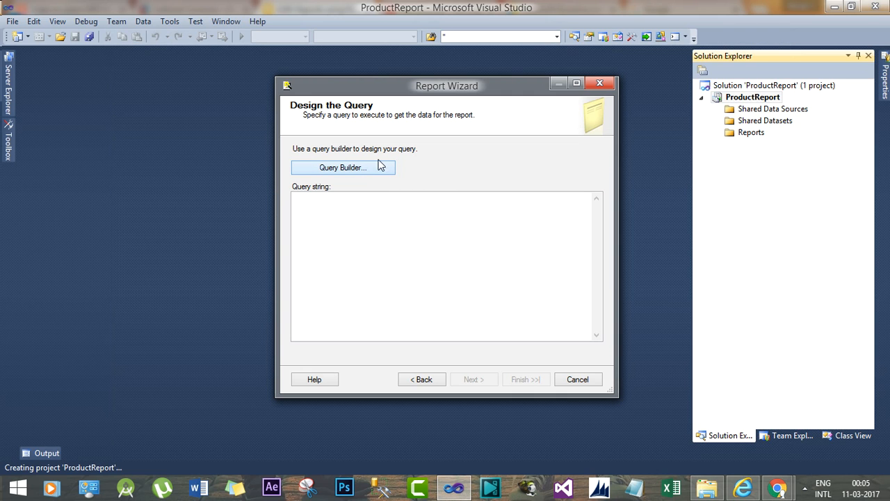
pyautogui.moveTo(442, 220)
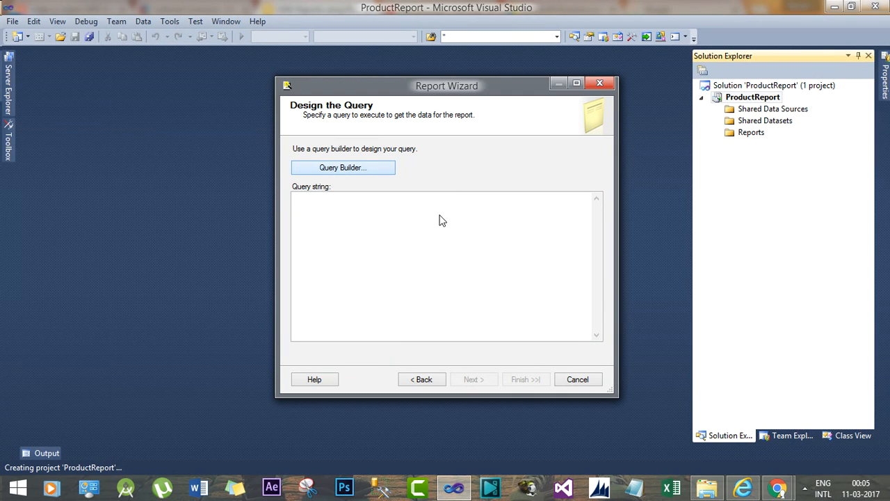
pyautogui.click(343, 166)
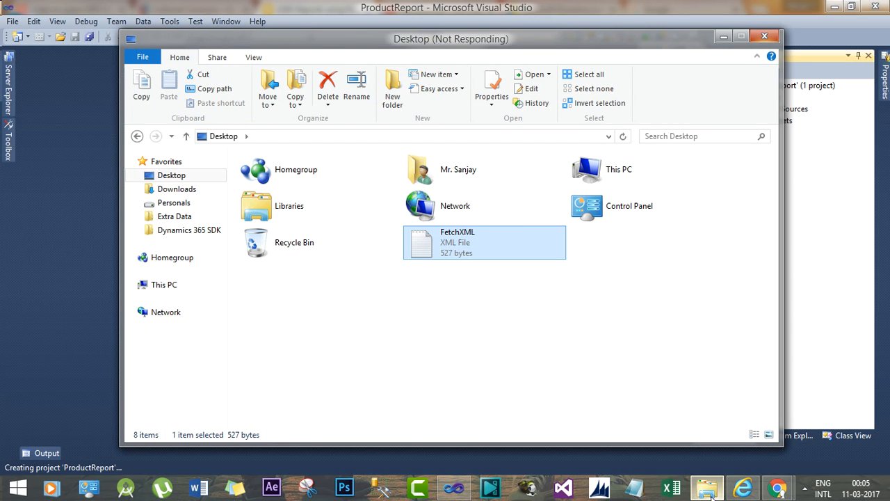
pyautogui.moveTo(707, 487)
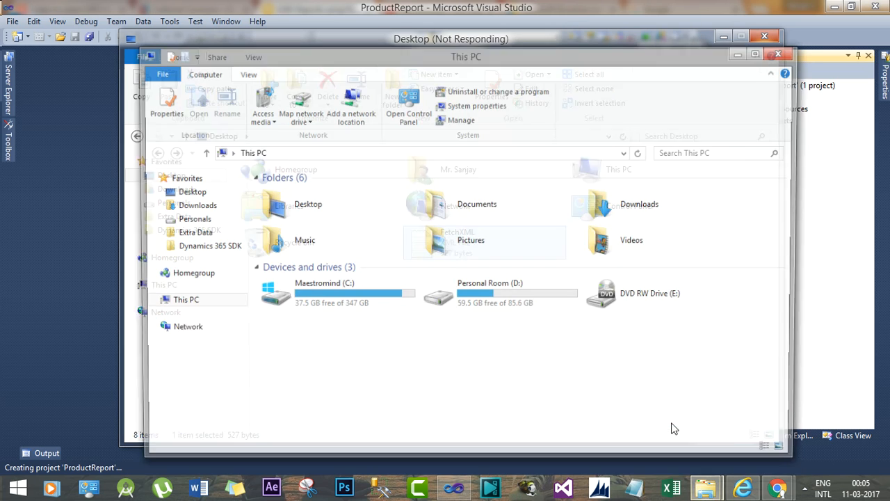
pyautogui.click(188, 192)
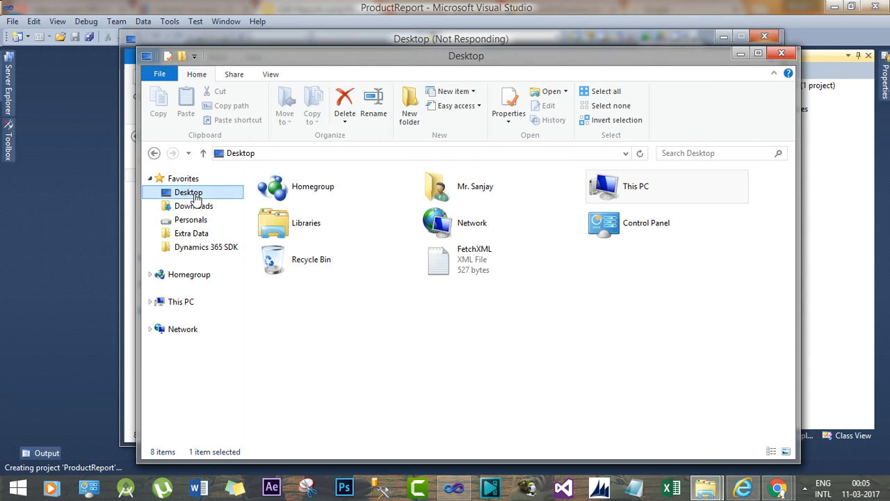
pyautogui.rightClick(439, 259)
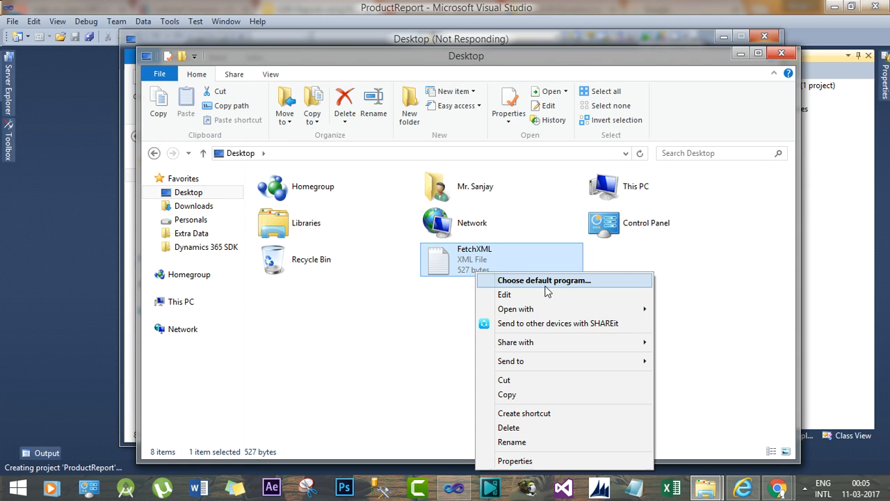
pyautogui.click(515, 309)
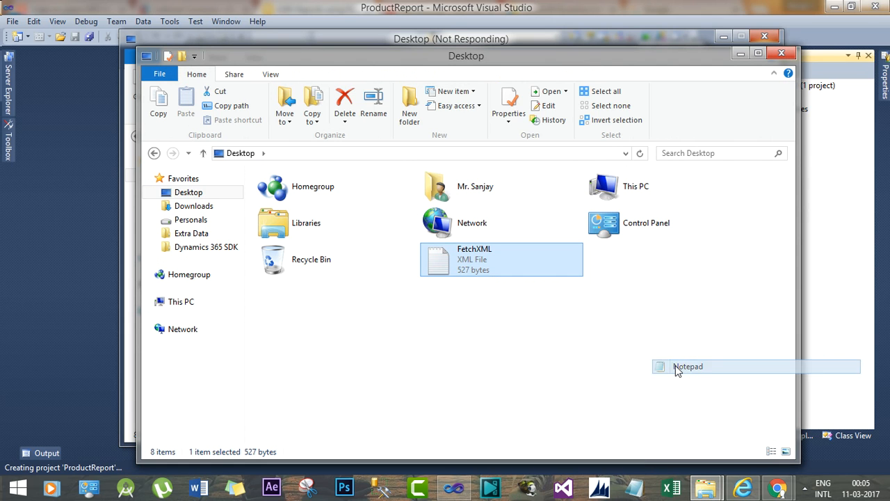
pyautogui.click(688, 366)
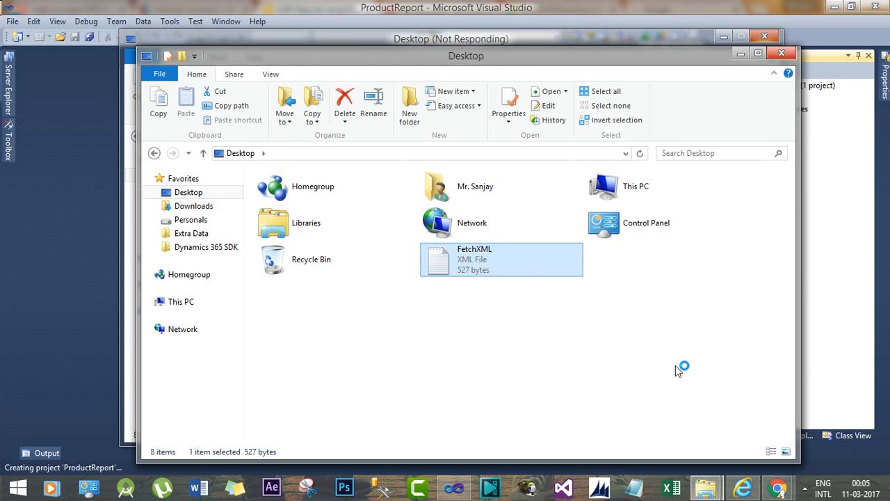
pyautogui.moveTo(713, 476)
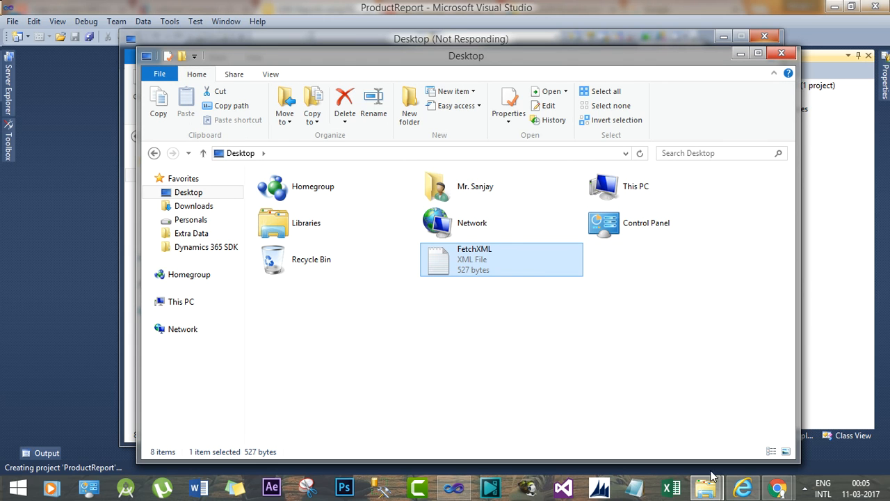
pyautogui.moveTo(707, 487)
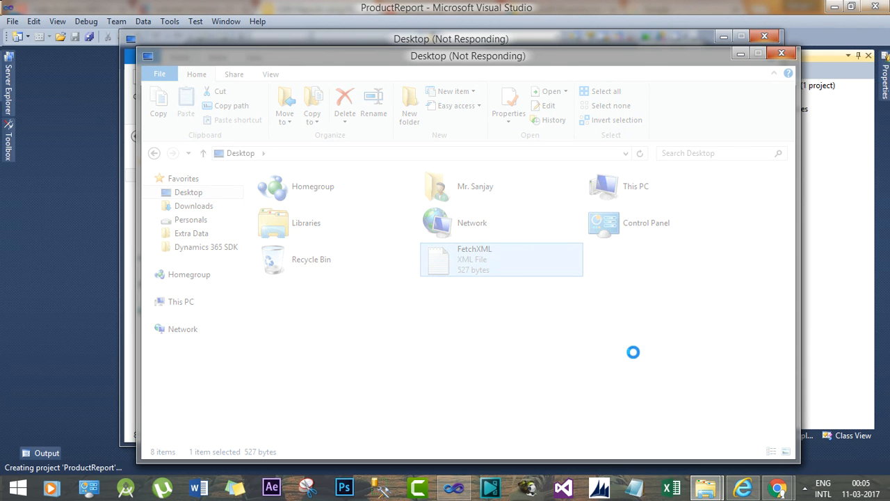
pyautogui.moveTo(777, 484)
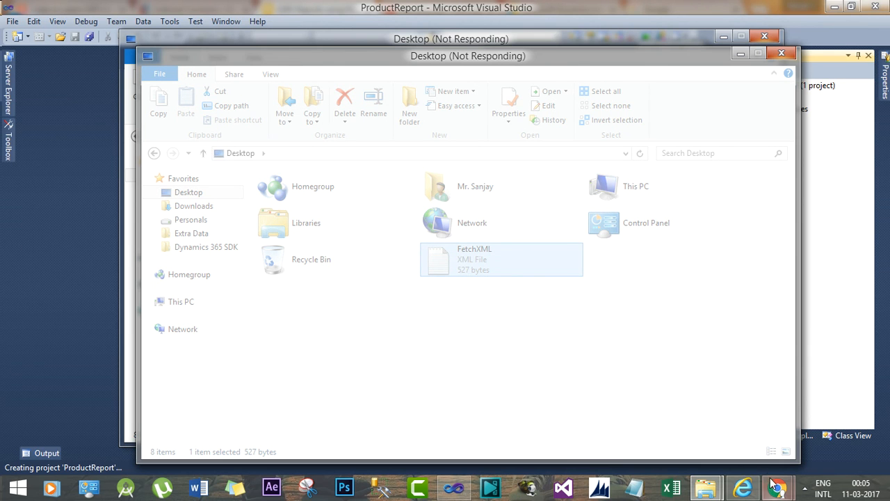
# Step: Bring Chrome with the SSRS presentation back to the front on the Google tab
pyautogui.click(779, 487)
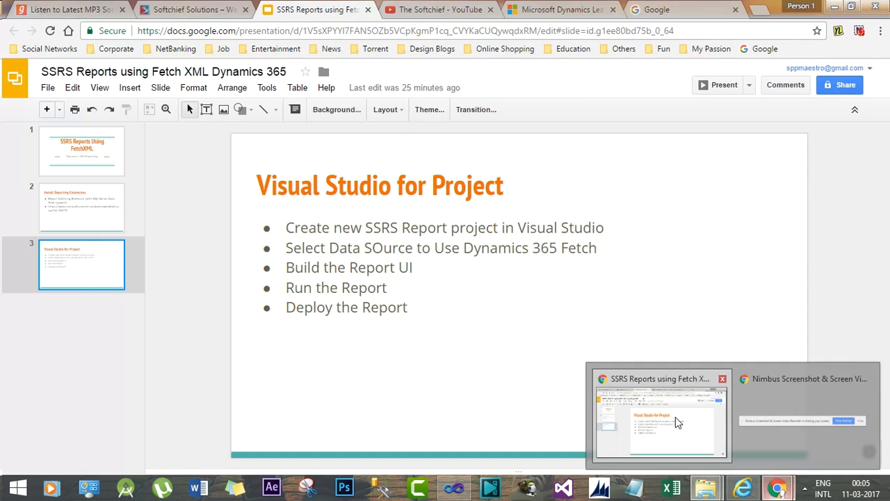
pyautogui.moveTo(682, 315)
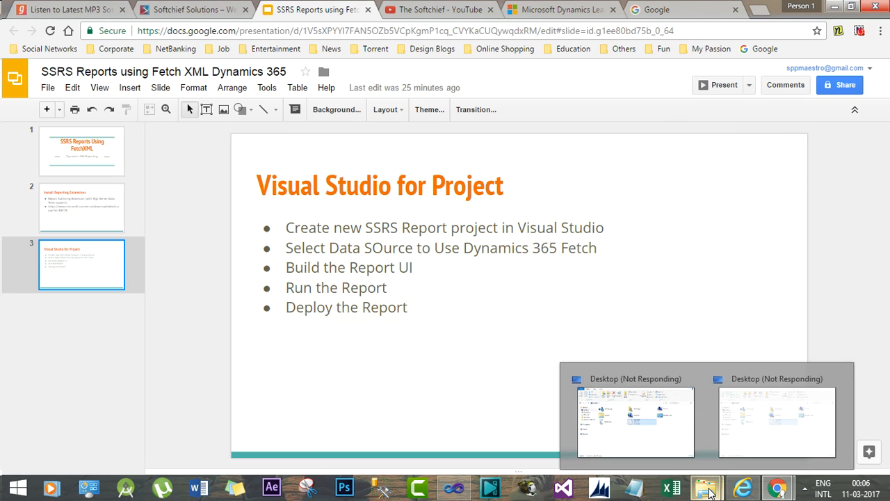
pyautogui.click(635, 423)
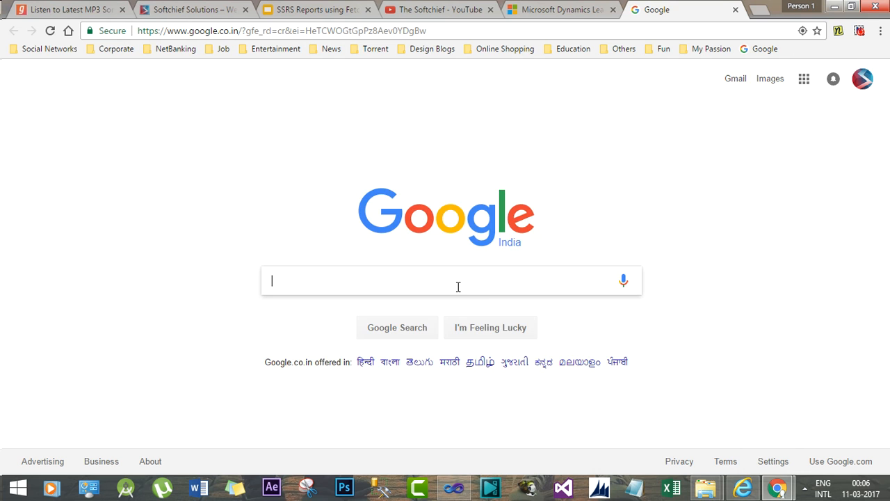
# Step: Search Google for 'sample fetch xml dynamics 365' and open the MSDN 'Use FetchXML to construct a query' article
pyautogui.write('sample fetch')
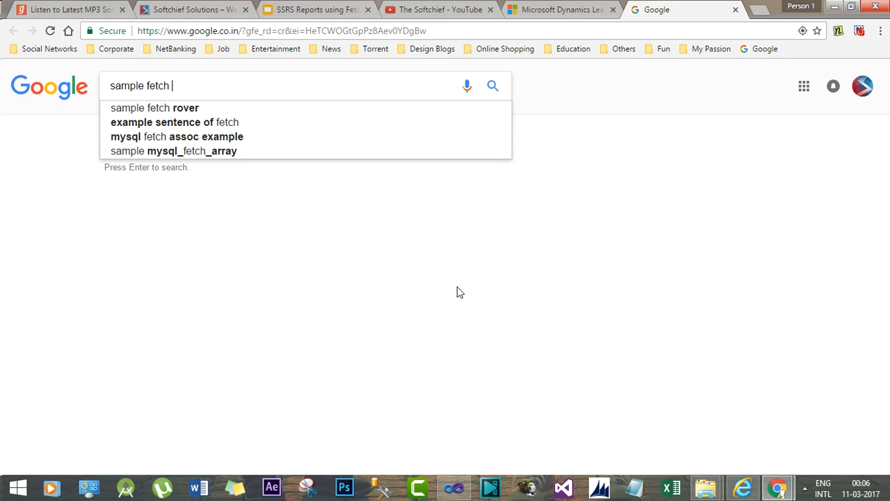
pyautogui.write('xml')
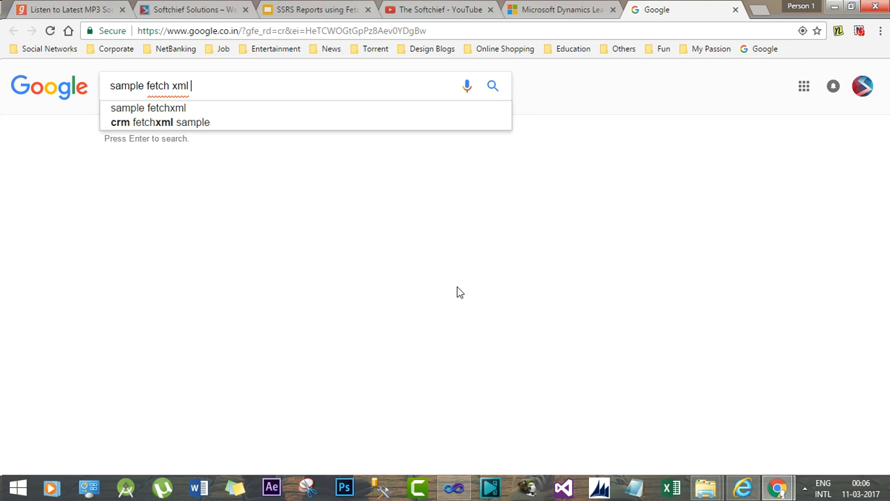
pyautogui.write('dynami')
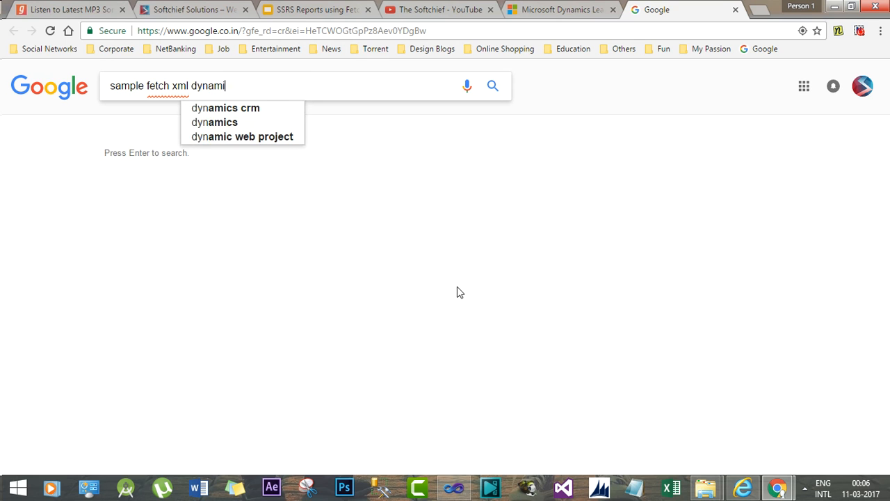
pyautogui.write('cs 365')
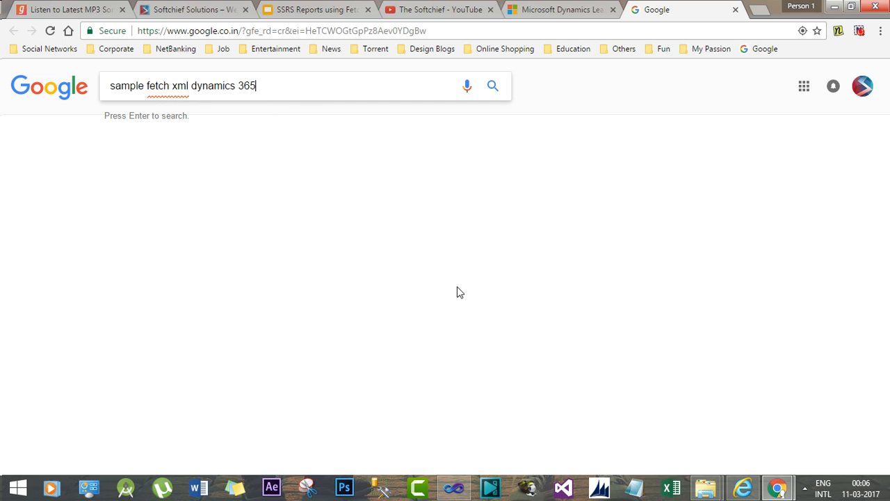
pyautogui.moveTo(289, 182)
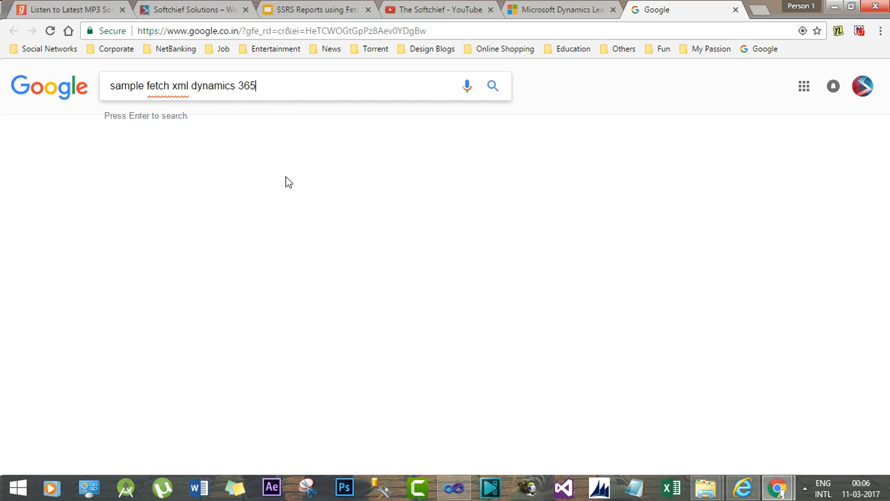
pyautogui.moveTo(181, 92)
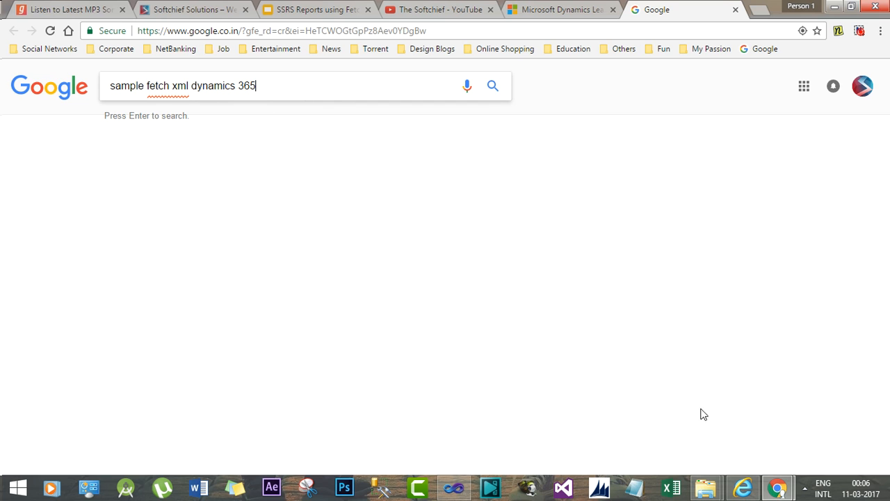
pyautogui.moveTo(779, 487)
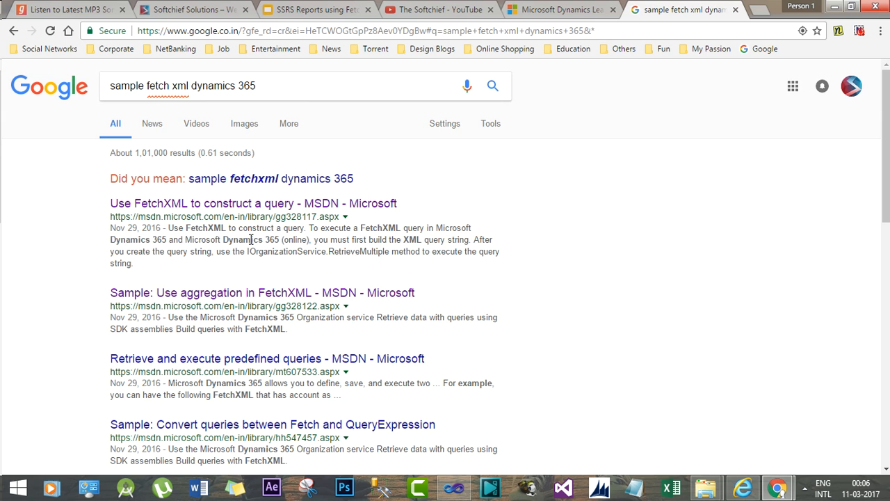
pyautogui.moveTo(315, 203)
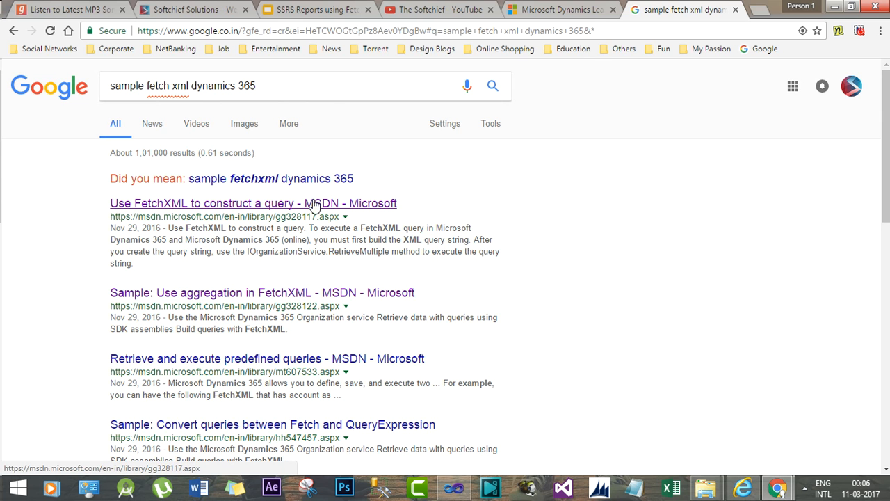
pyautogui.moveTo(338, 209)
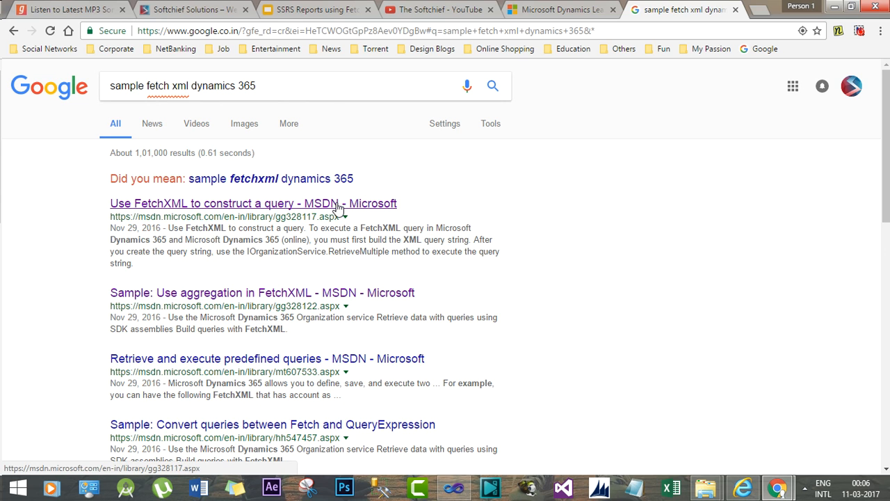
pyautogui.moveTo(331, 217)
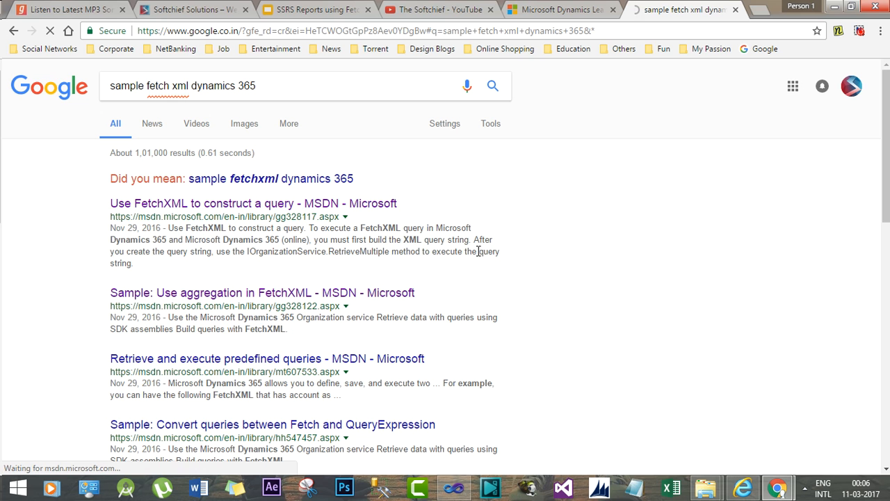
pyautogui.click(253, 203)
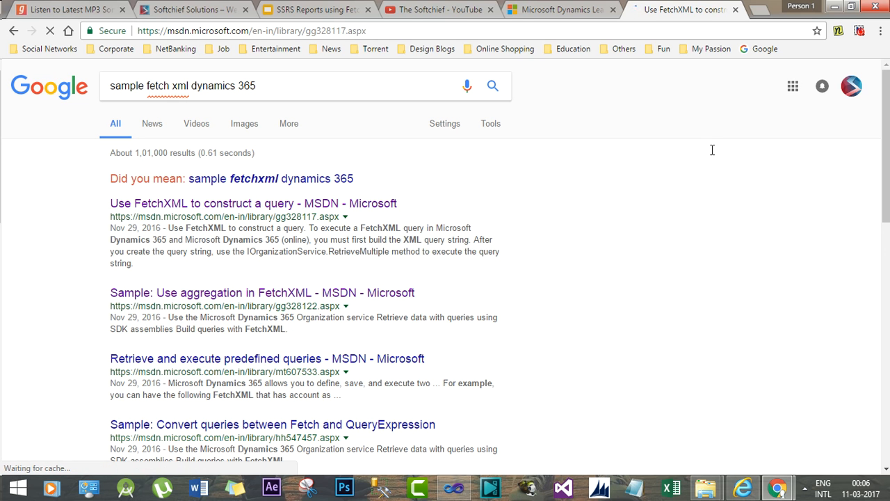
# Step: Select and copy the first FetchXML example retrieving every account's accountid and name
pyautogui.click(253, 203)
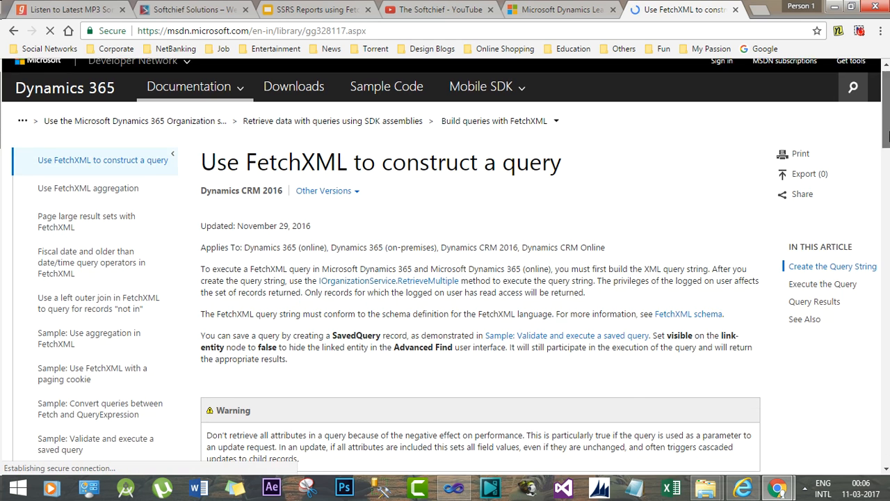
pyautogui.scroll(-3)
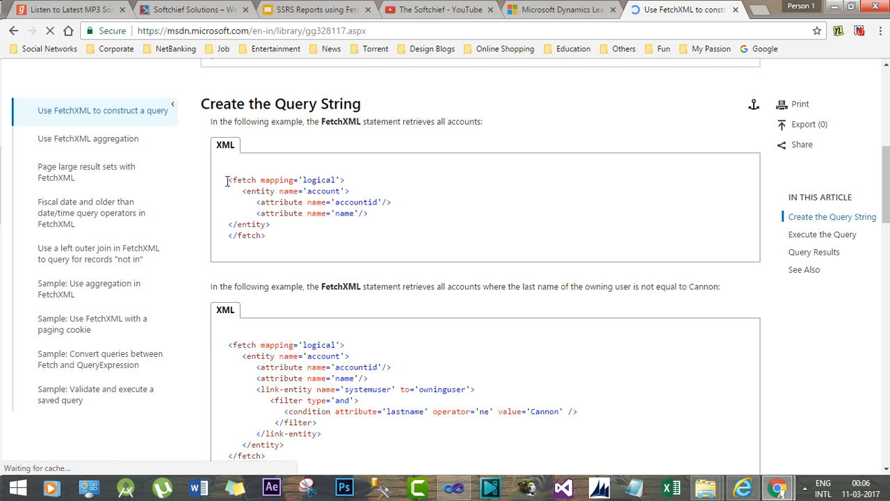
pyautogui.moveTo(228, 180); pyautogui.dragTo(265, 235)
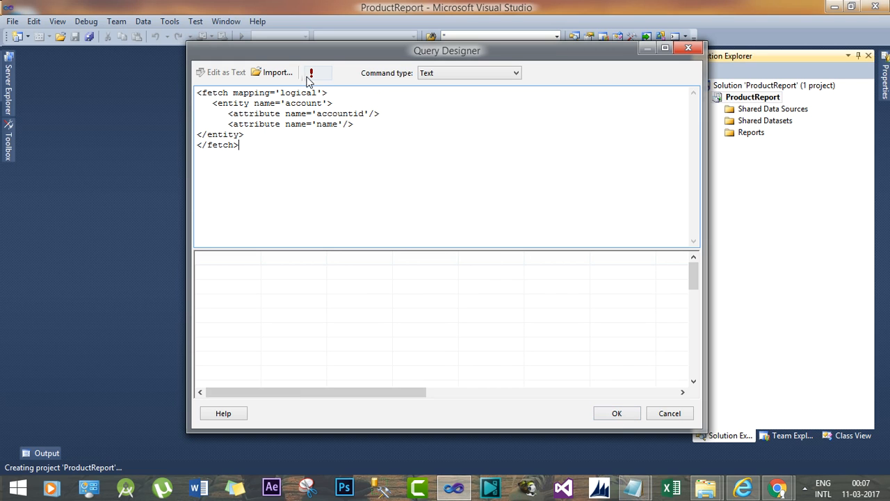
# Step: Execute the FetchXML account query in Query Designer, returning account IDs and names like A. Datum
pyautogui.click(310, 72)
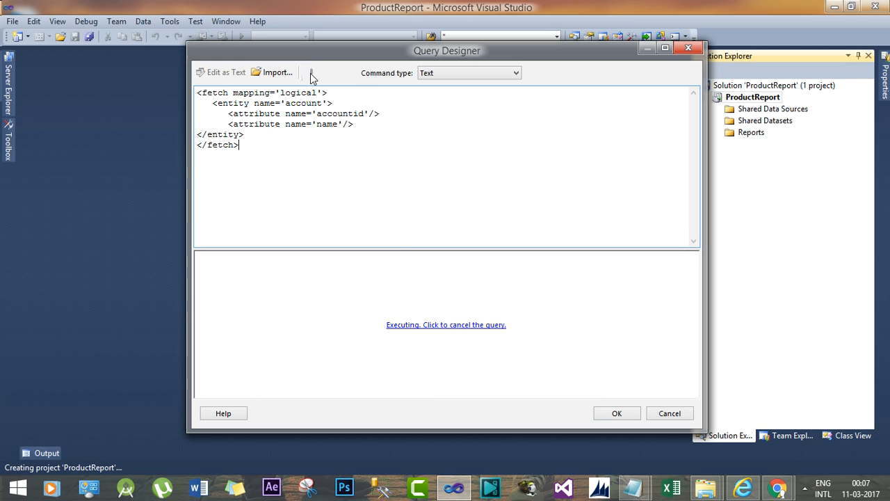
pyautogui.moveTo(314, 100)
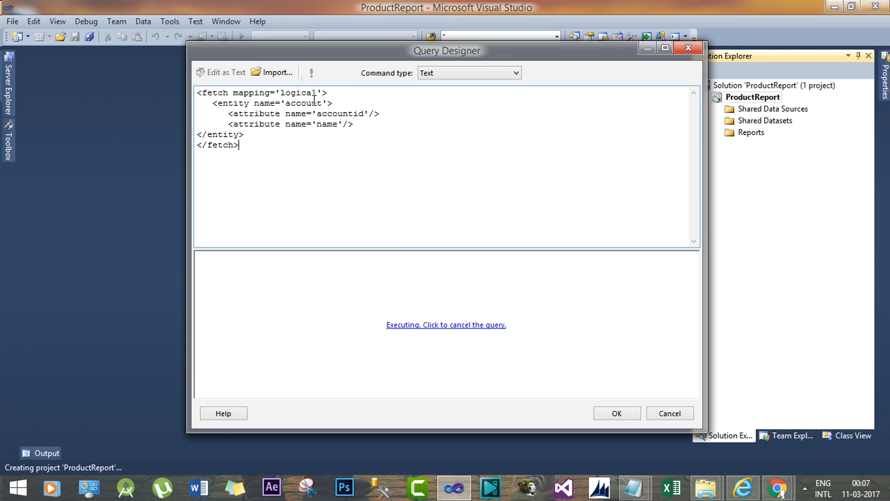
pyautogui.moveTo(487, 238)
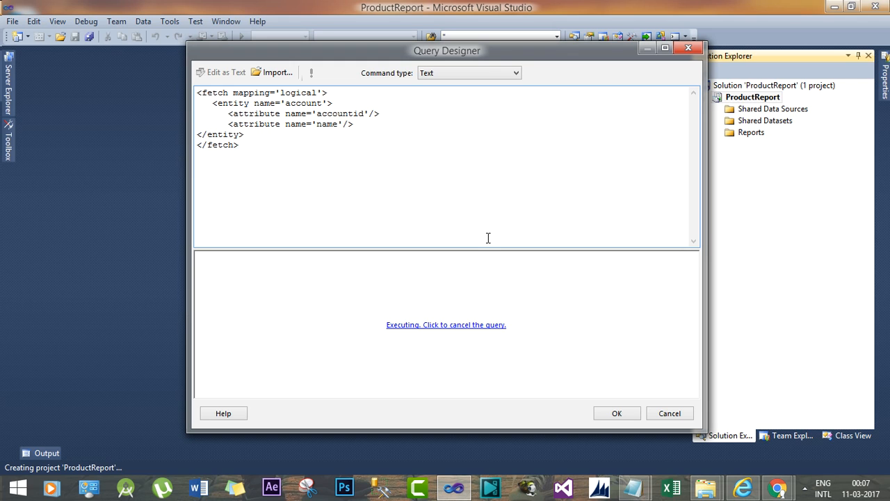
pyautogui.click(239, 144)
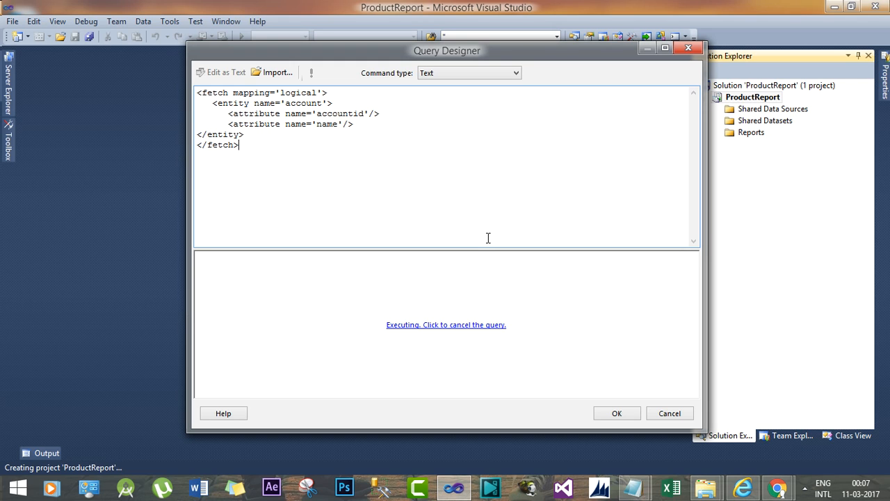
pyautogui.moveTo(415, 334)
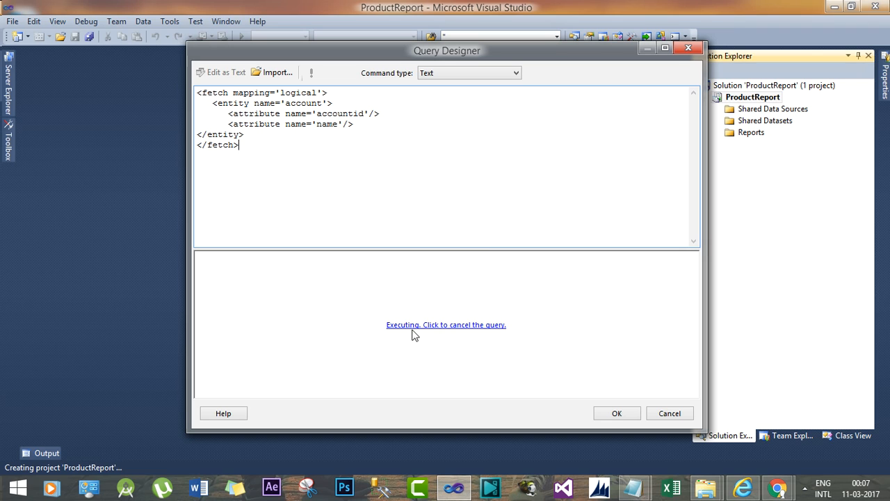
pyautogui.moveTo(545, 281)
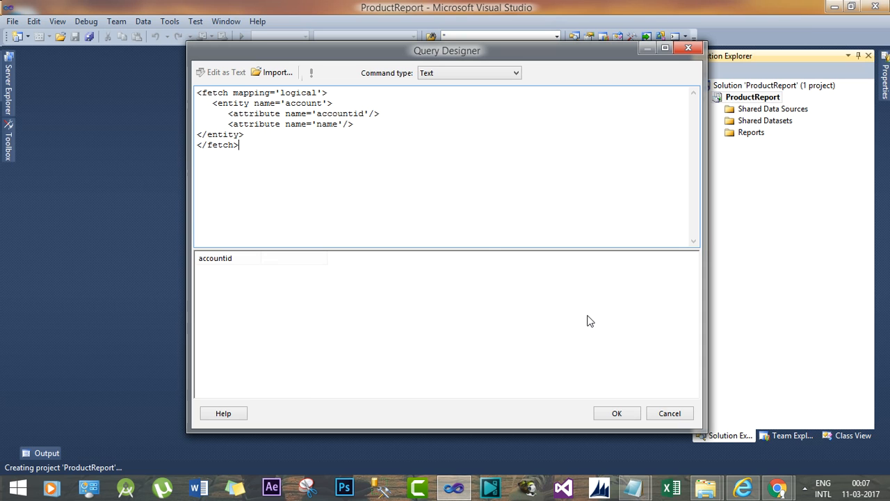
pyautogui.click(312, 73)
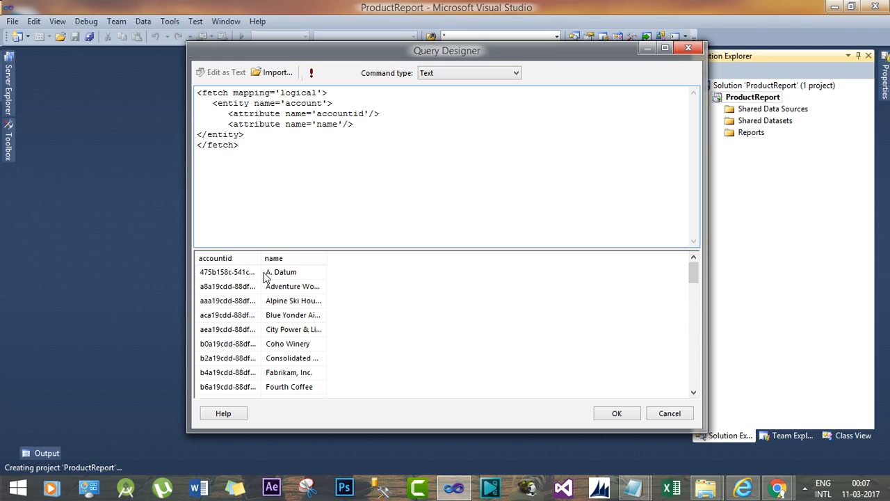
pyautogui.moveTo(288, 356)
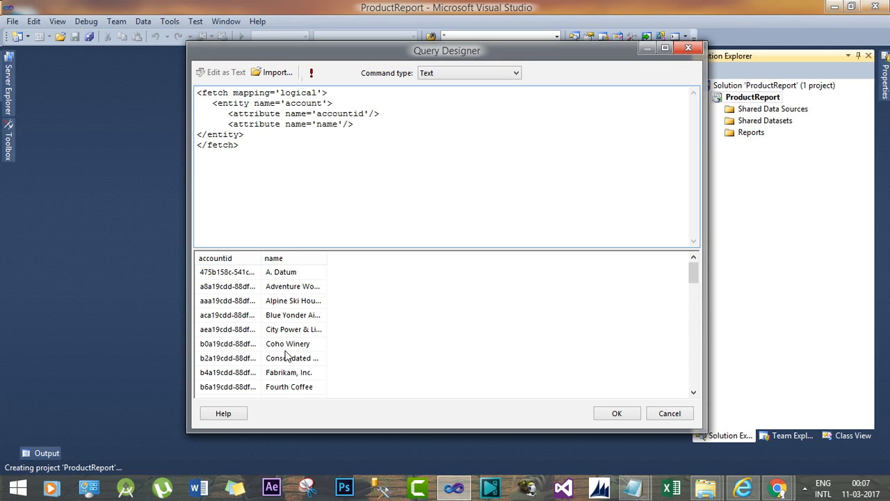
pyautogui.moveTo(616, 413)
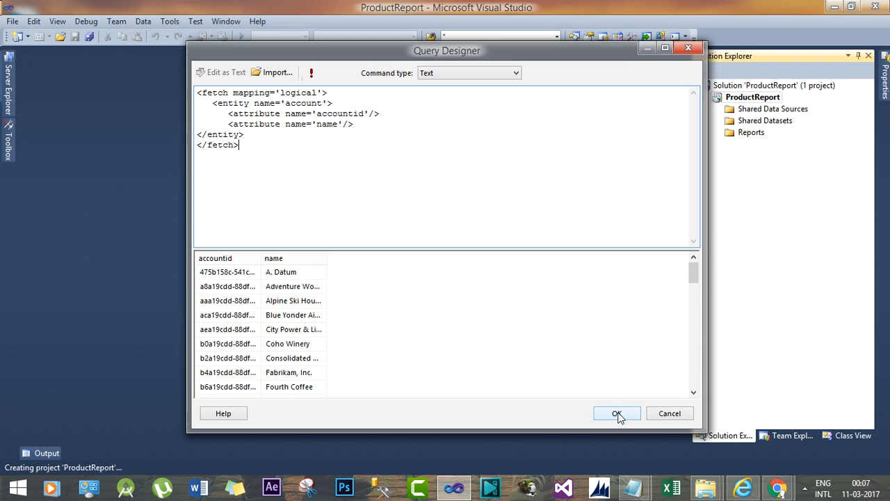
# Step: Accept the query with OK so it fills the wizard's query string, then continue to report type
pyautogui.click(616, 414)
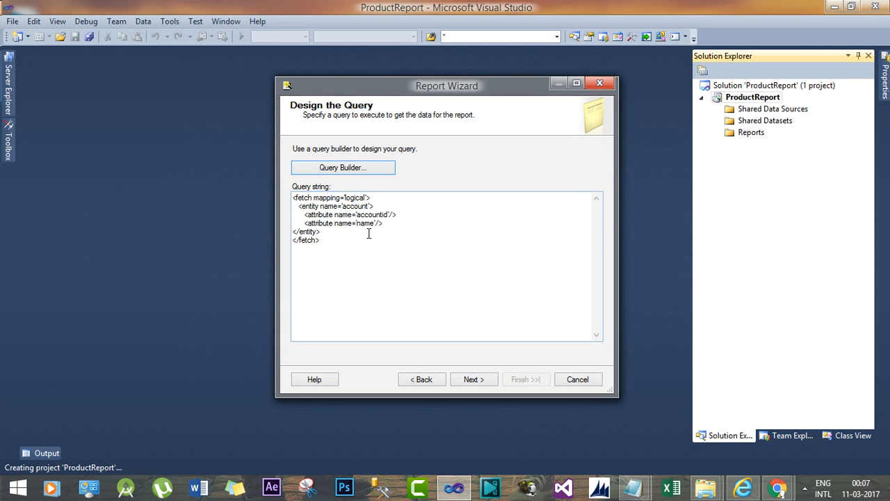
pyautogui.moveTo(381, 245)
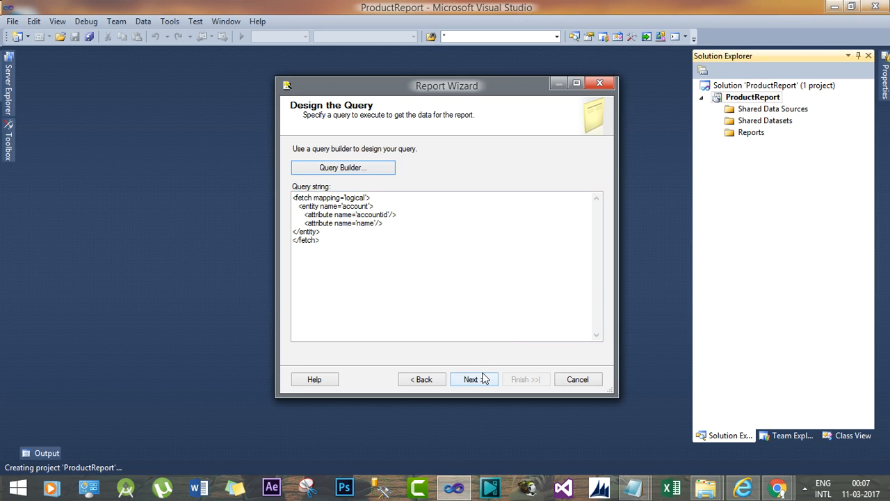
pyautogui.click(470, 379)
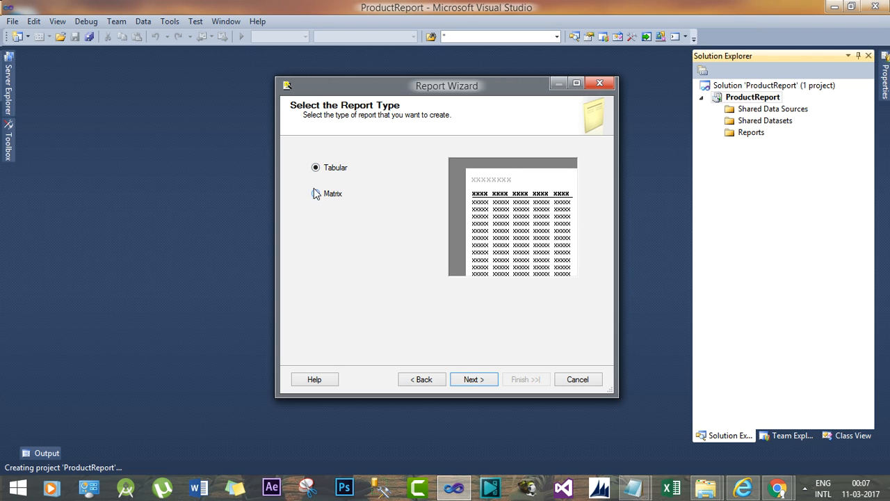
pyautogui.moveTo(465, 356)
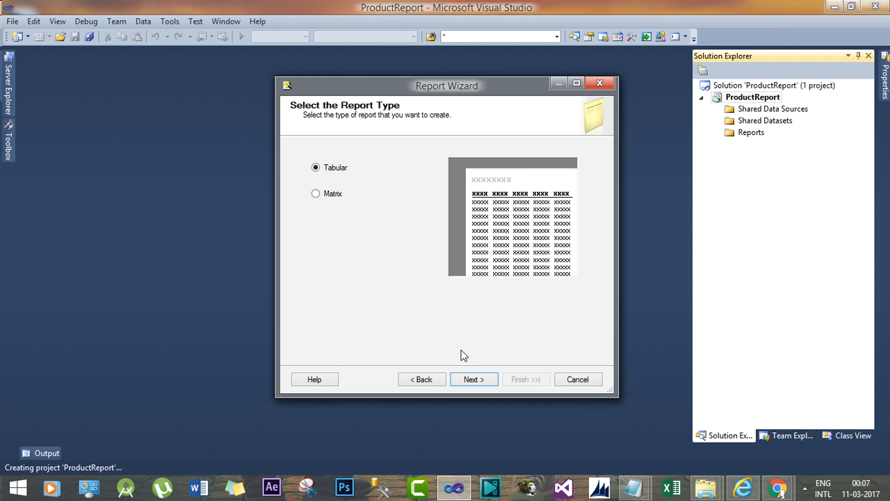
# Step: Keep the Tabular type and arrange the accountid and name fields in the displayed fields
pyautogui.click(473, 379)
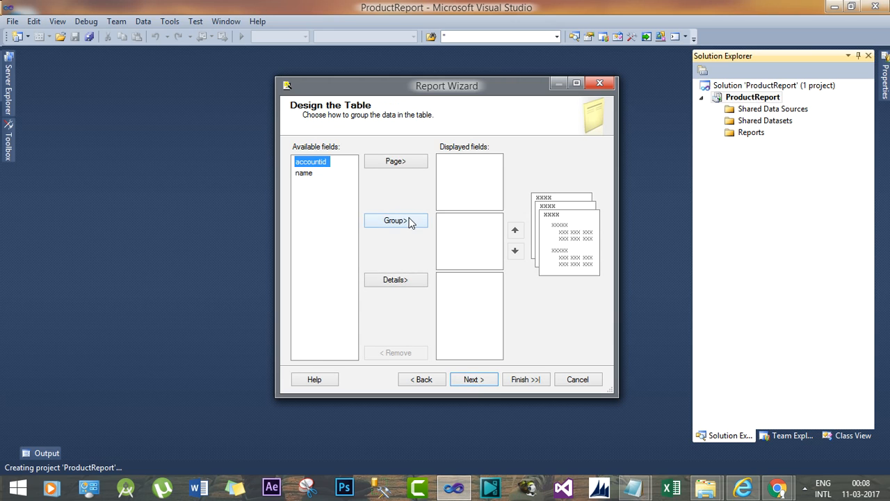
pyautogui.moveTo(395, 161)
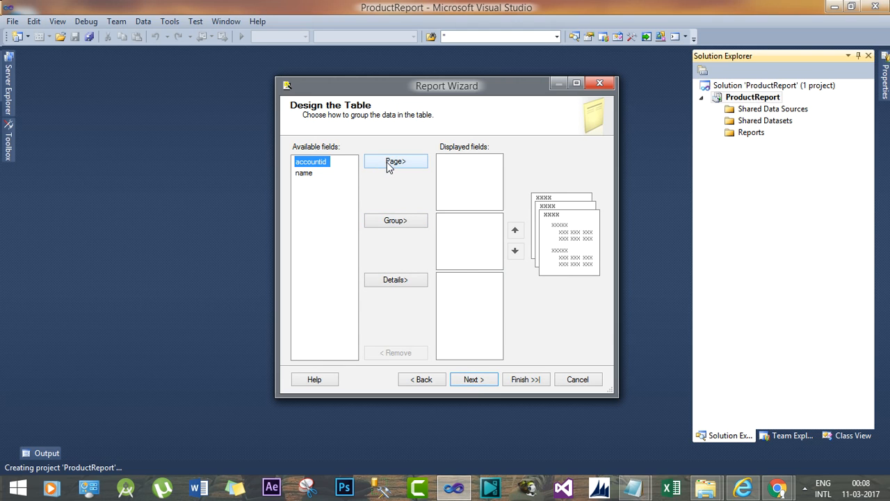
pyautogui.click(395, 161)
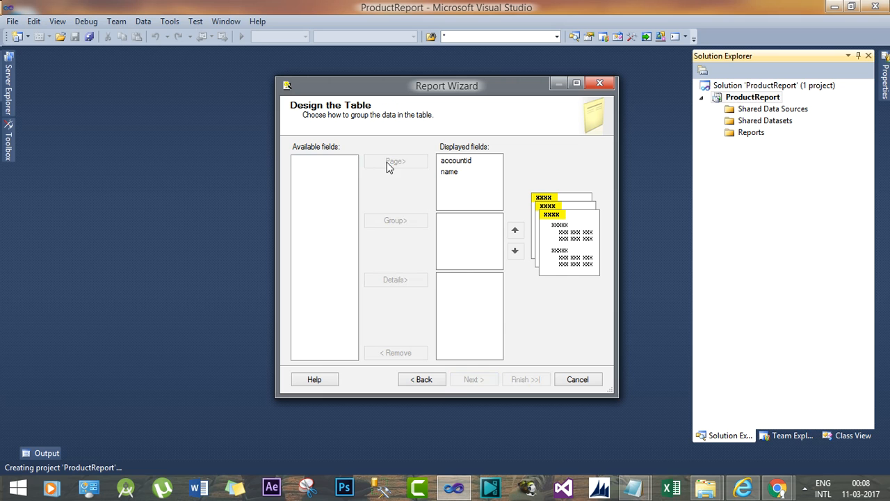
pyautogui.moveTo(463, 291)
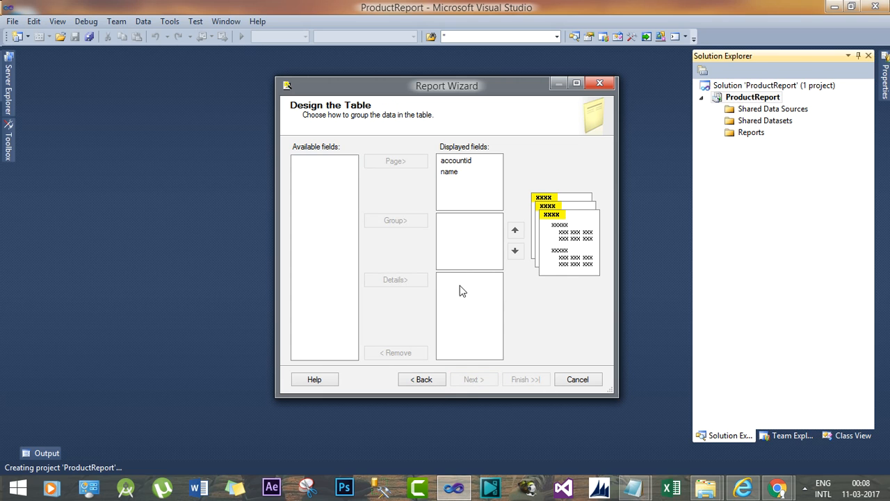
pyautogui.click(450, 172)
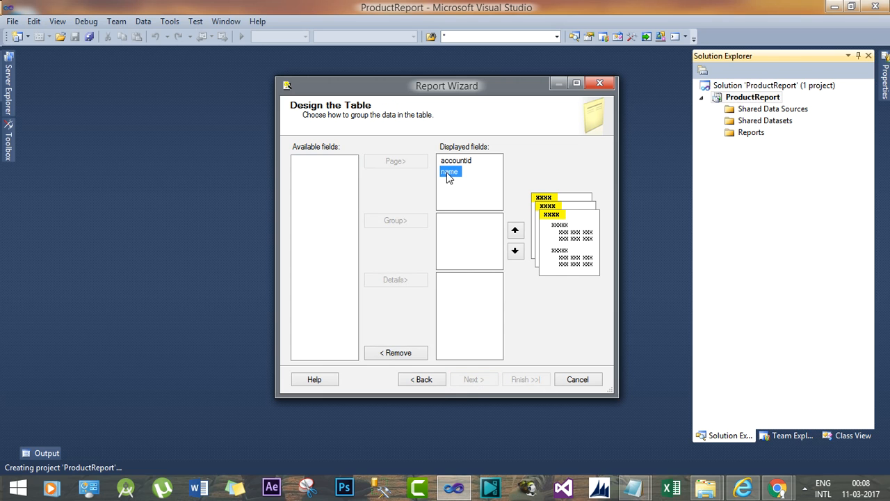
pyautogui.click(395, 354)
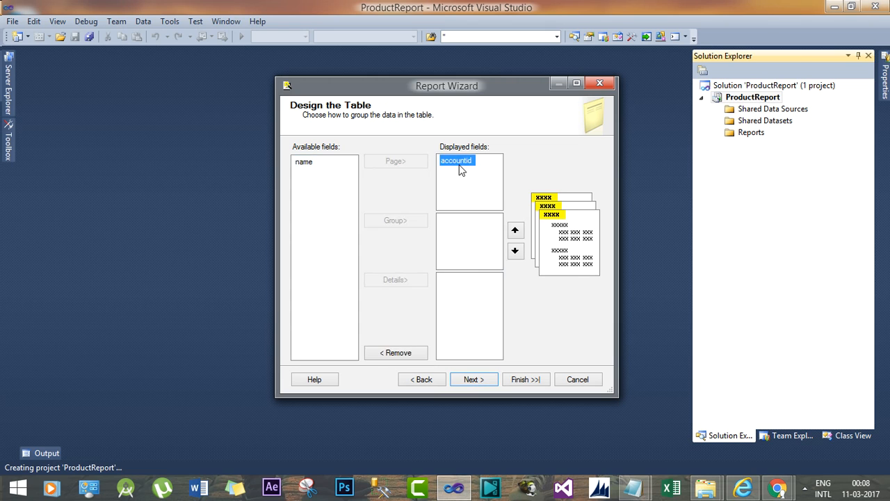
pyautogui.click(395, 354)
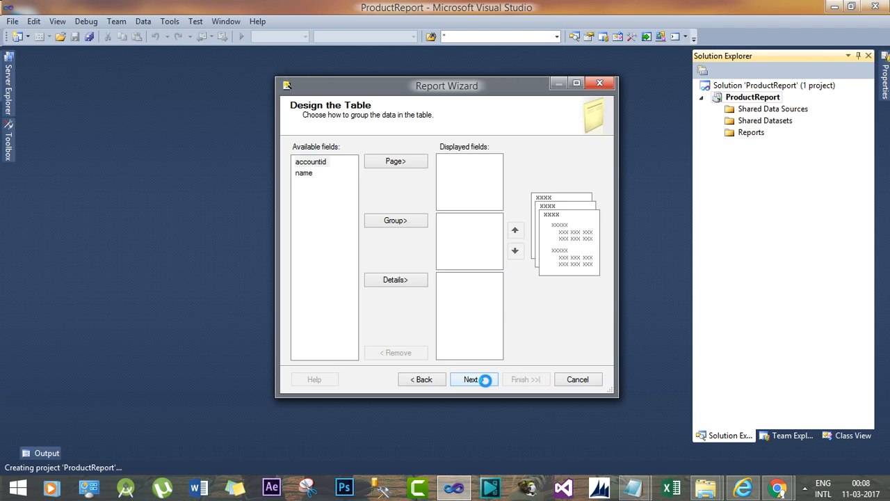
# Step: Advance through Choose the Table Style to the wizard's Completing the Wizard page
pyautogui.click(471, 379)
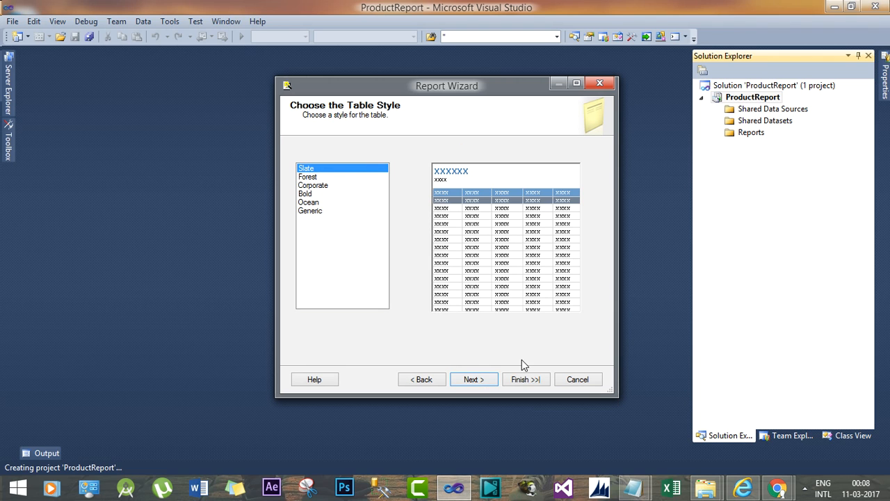
pyautogui.moveTo(526, 379)
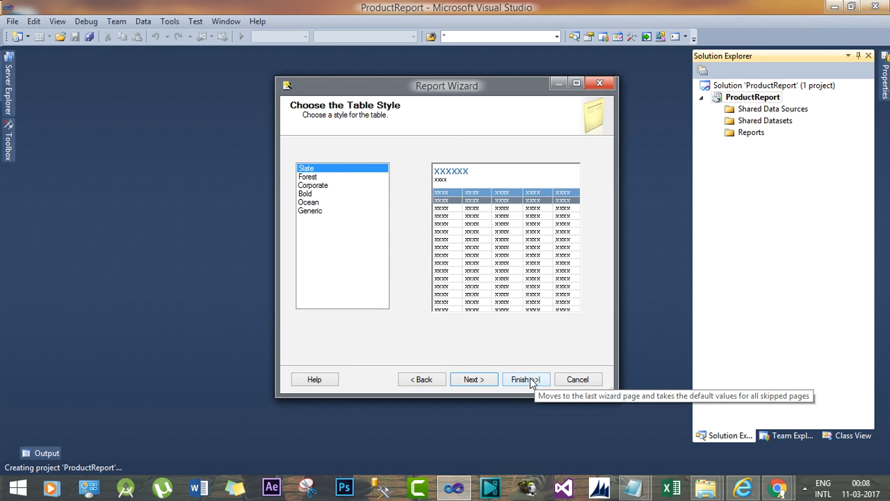
pyautogui.click(523, 379)
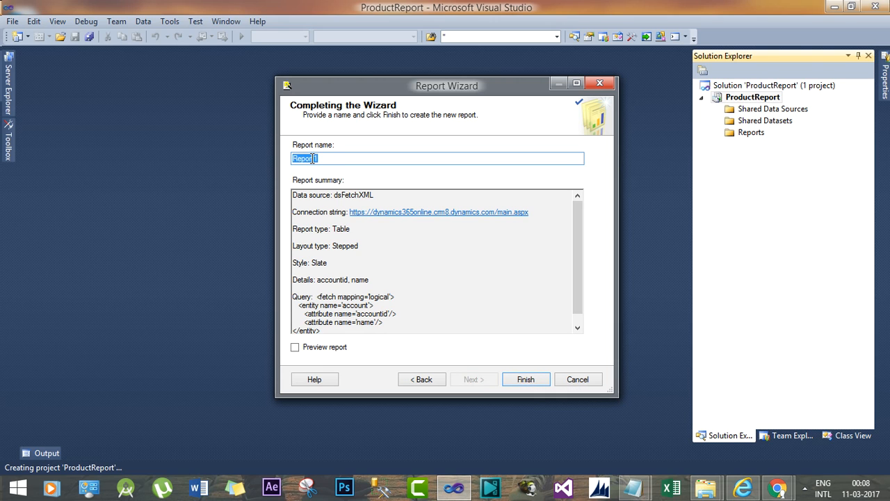
# Step: Name the report 'Accountnames', tick Preview report and finish the wizard
pyautogui.write('Account')
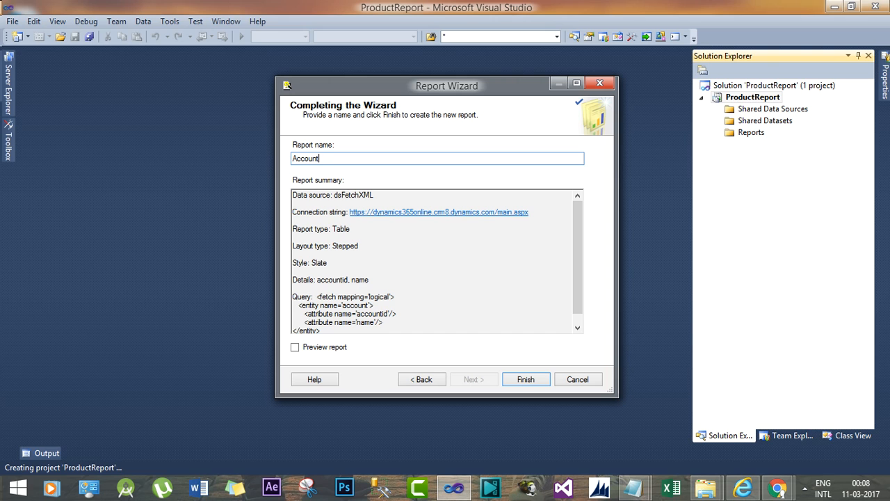
pyautogui.write('names')
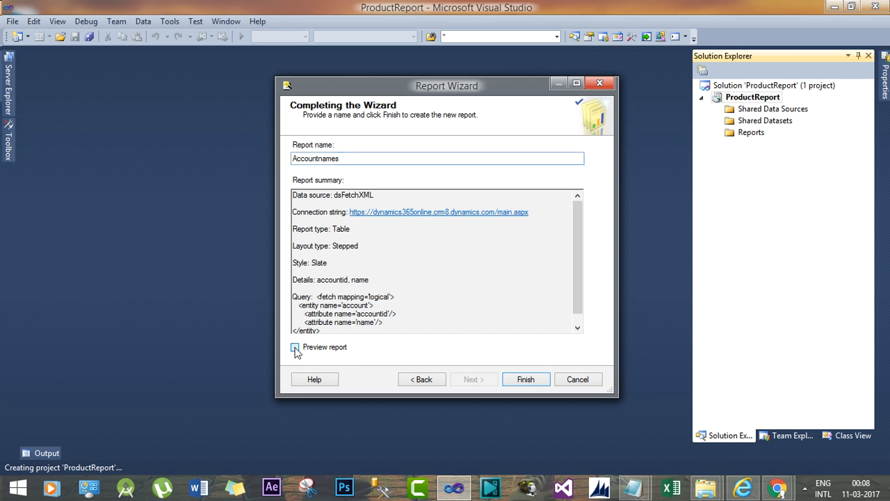
pyautogui.click(295, 348)
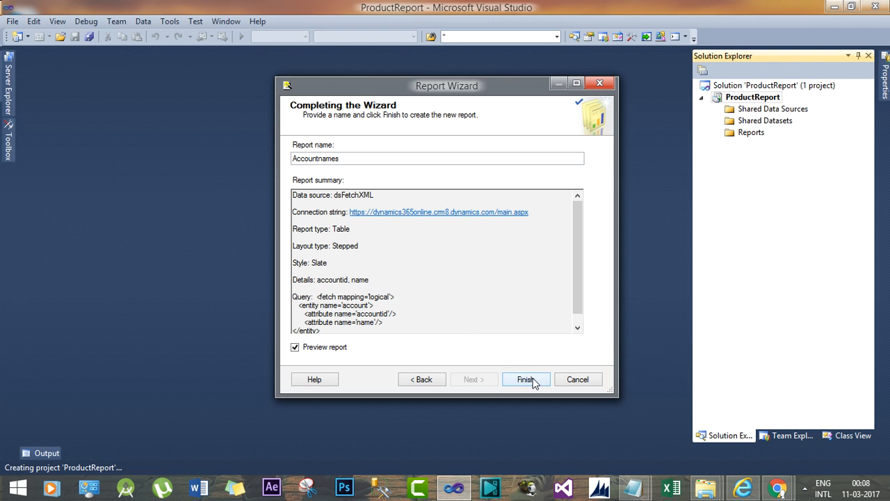
pyautogui.click(526, 378)
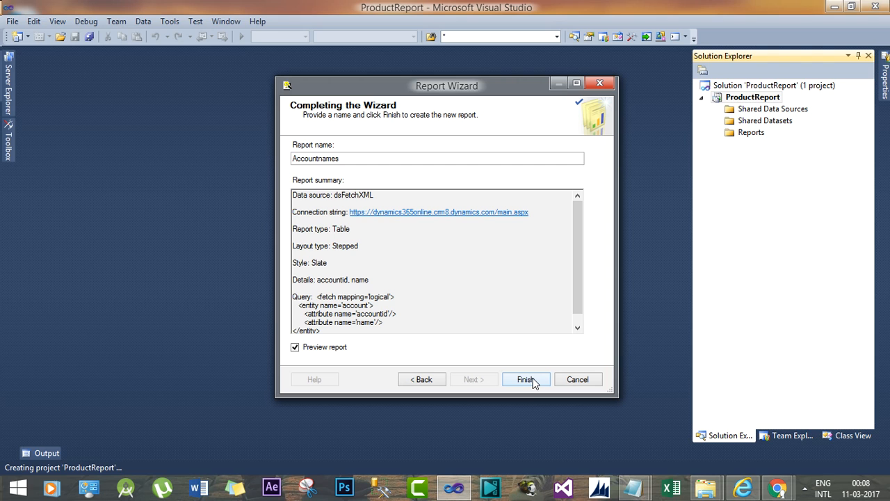
# Step: Finish the wizard and preview the Accountnames report listing account IDs and names across 27 pages
pyautogui.click(526, 378)
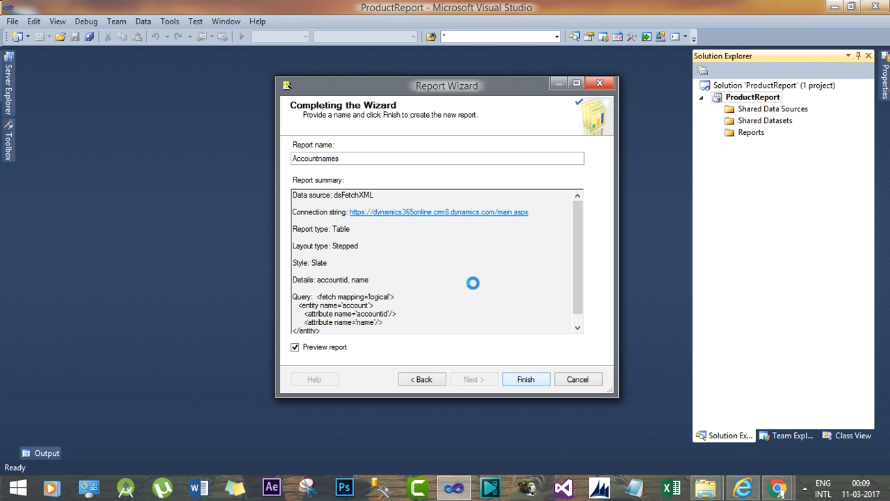
pyautogui.click(526, 378)
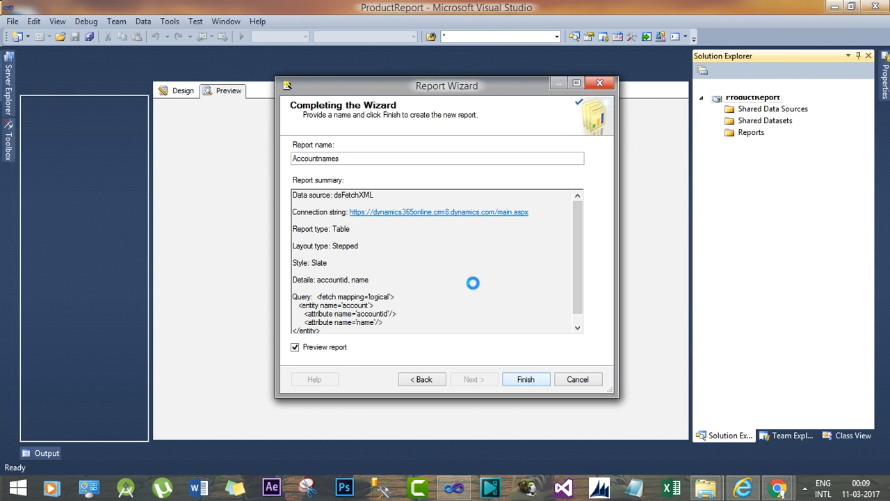
pyautogui.click(526, 378)
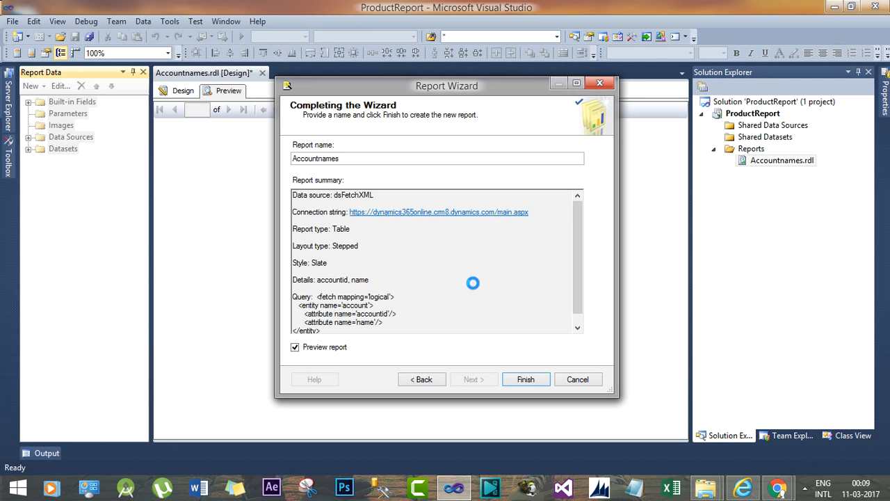
pyautogui.click(526, 379)
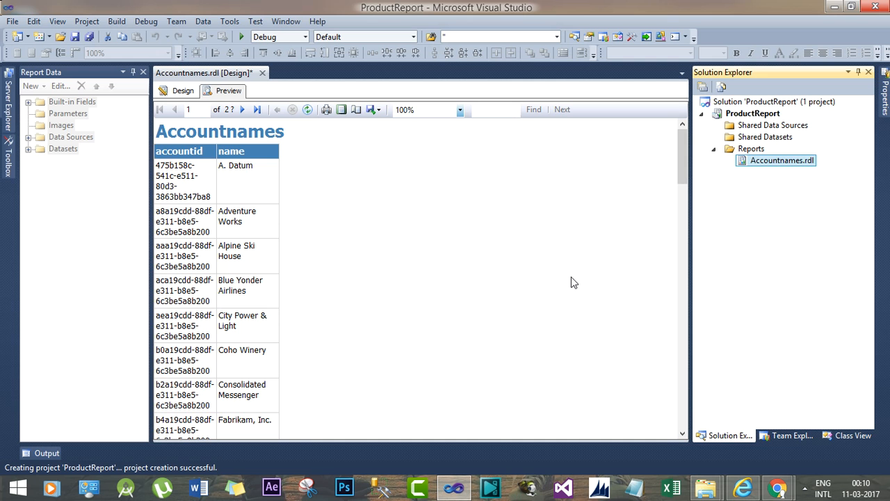
# Step: Save all, then select the ProductReport project and build it with 0 errors
pyautogui.scroll(-3)
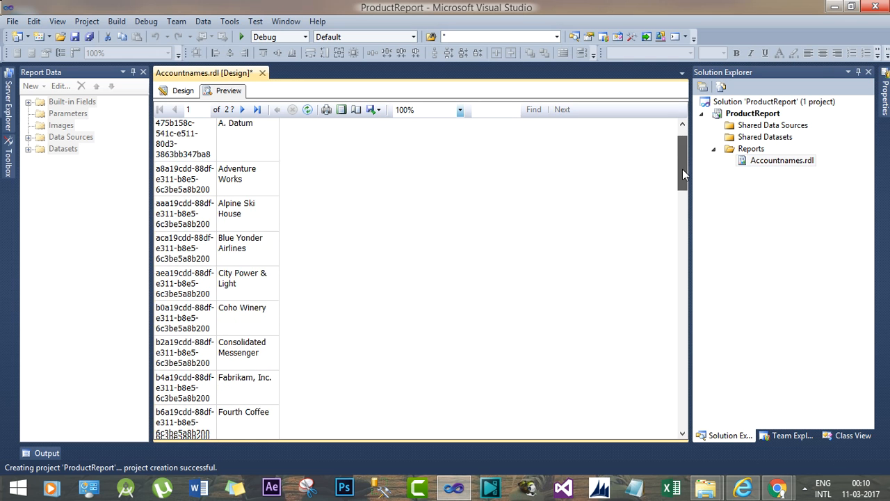
pyautogui.scroll(-3)
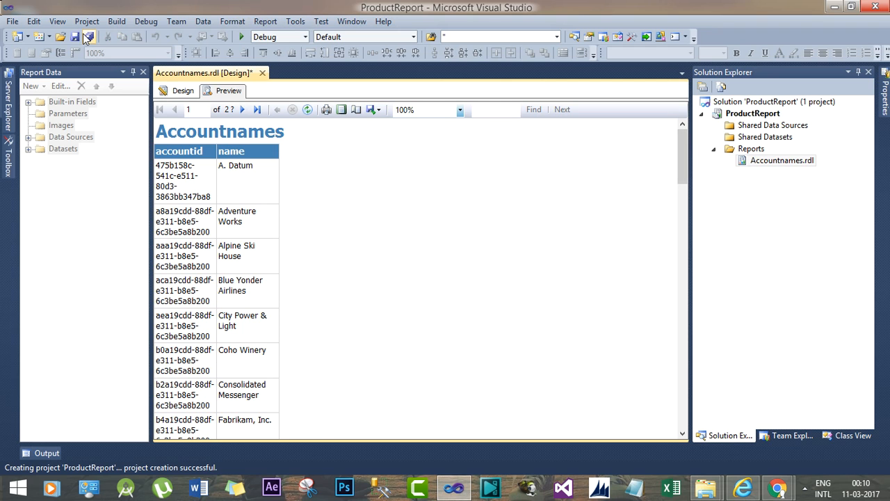
pyautogui.click(89, 37)
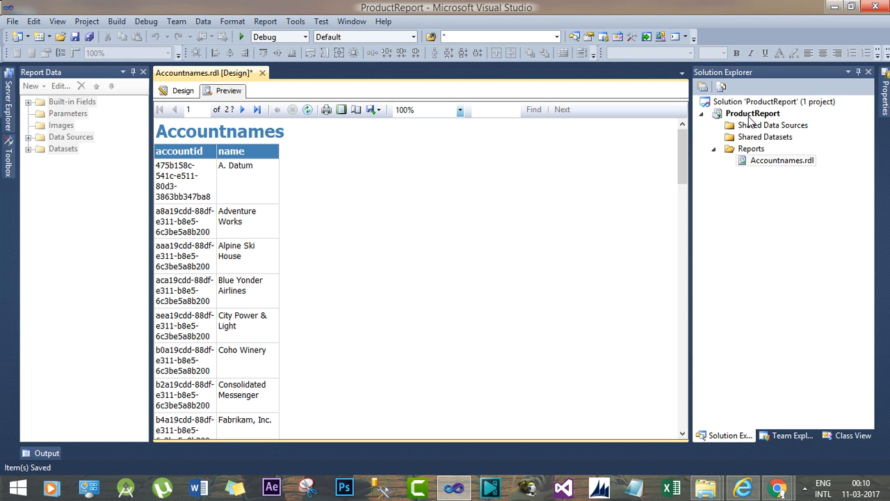
pyautogui.moveTo(812, 116)
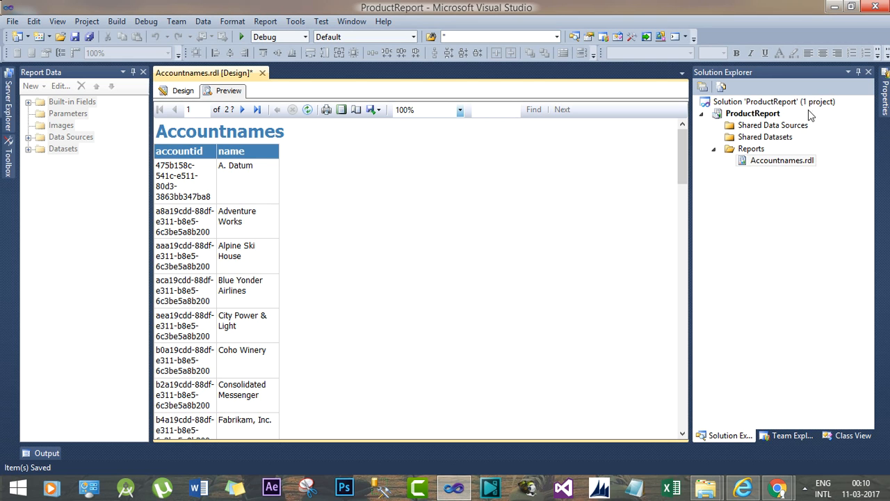
pyautogui.click(752, 113)
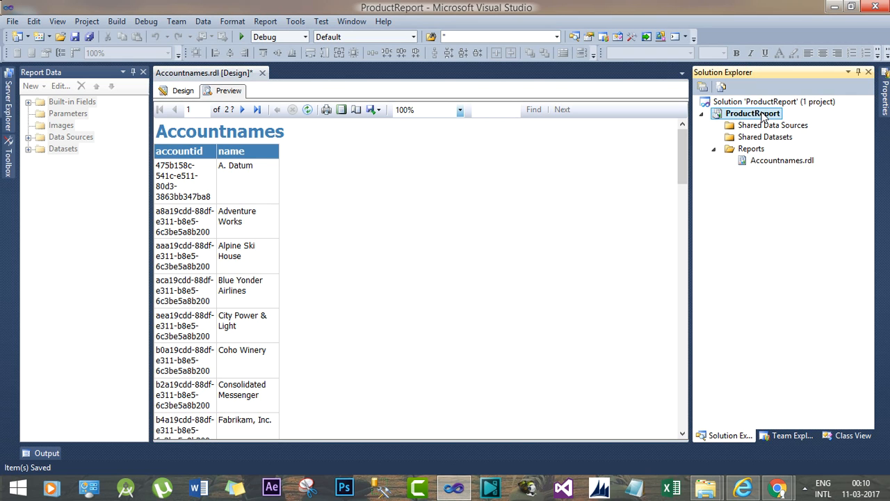
pyautogui.rightClick(753, 112)
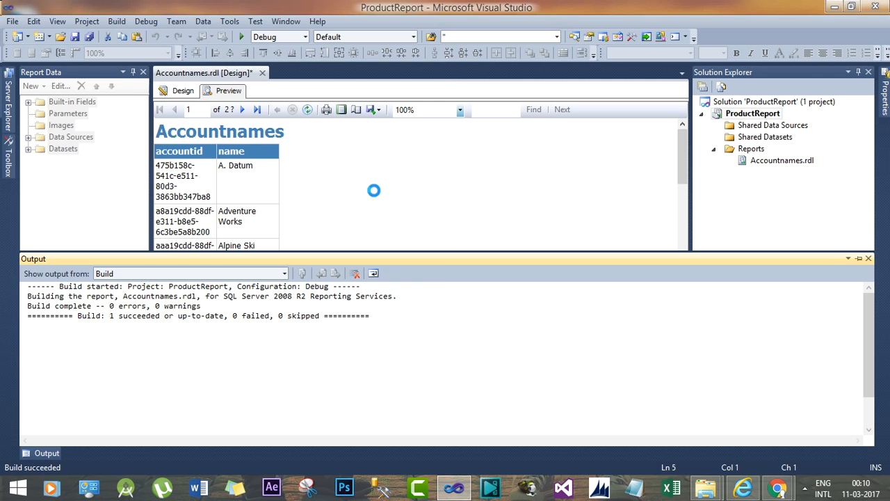
# Step: Return to Design view and close the Accountnames.rdl document, leaving the solution tree
pyautogui.click(373, 273)
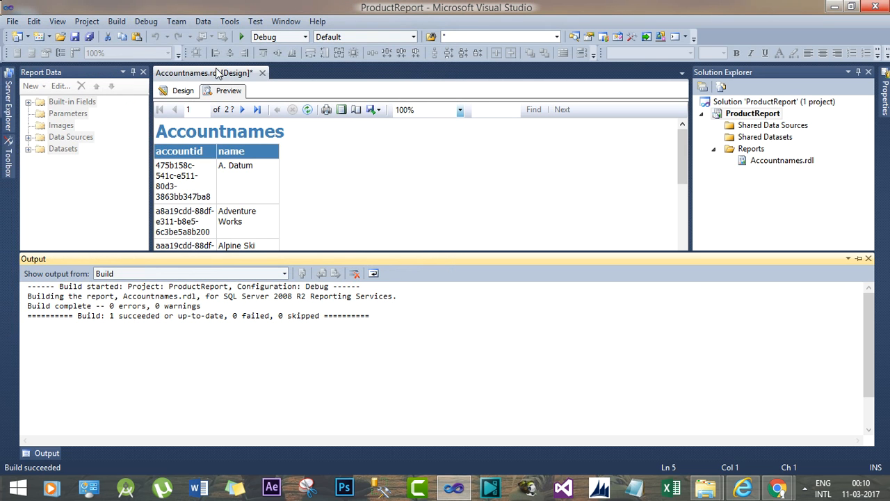
pyautogui.click(182, 91)
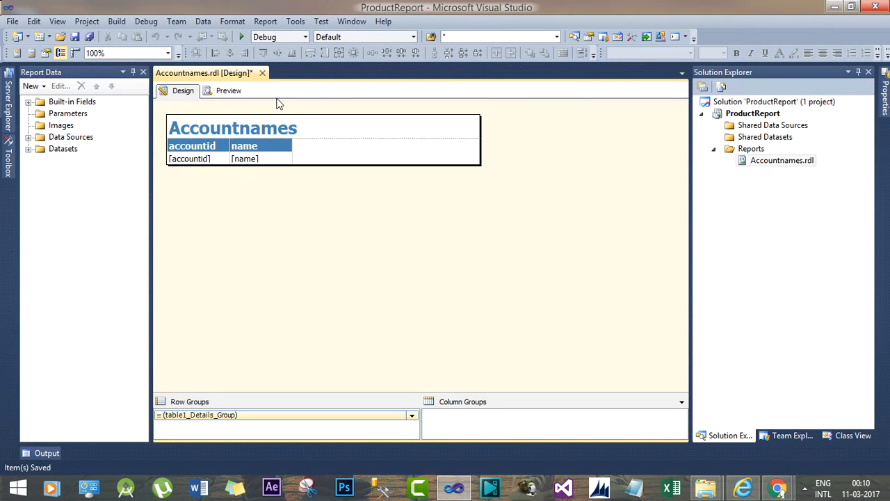
pyautogui.moveTo(261, 73)
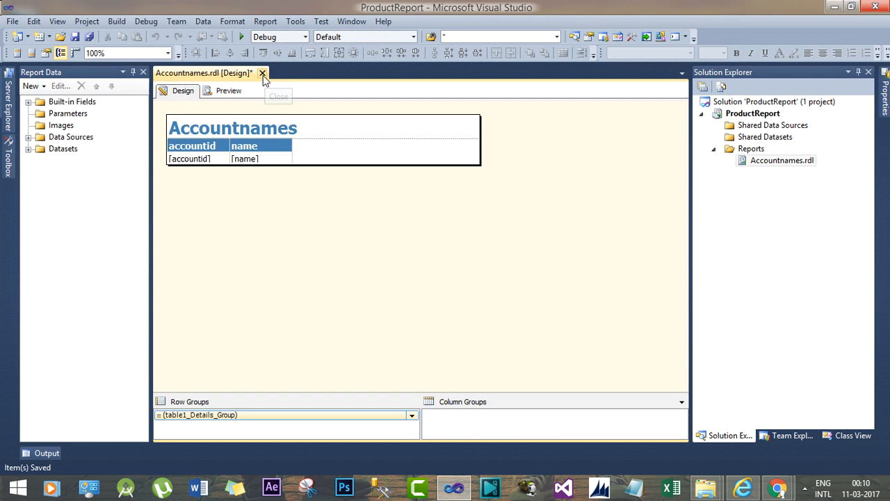
pyautogui.click(261, 73)
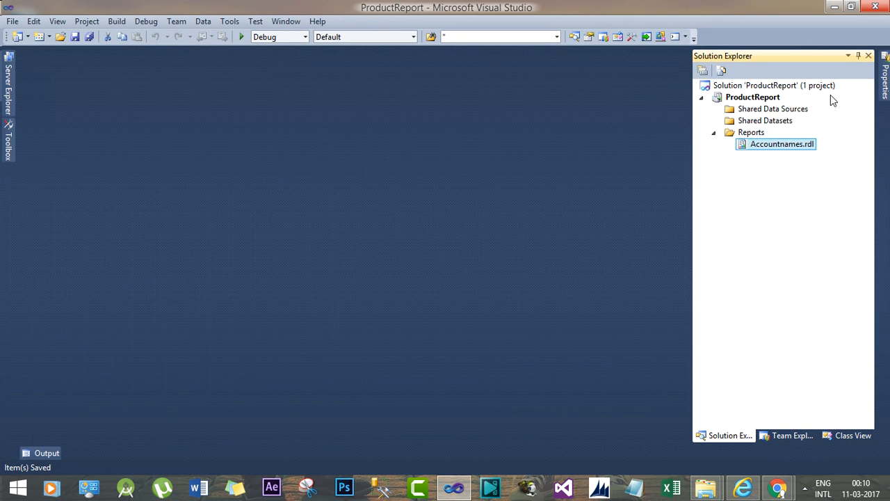
pyautogui.rightClick(753, 97)
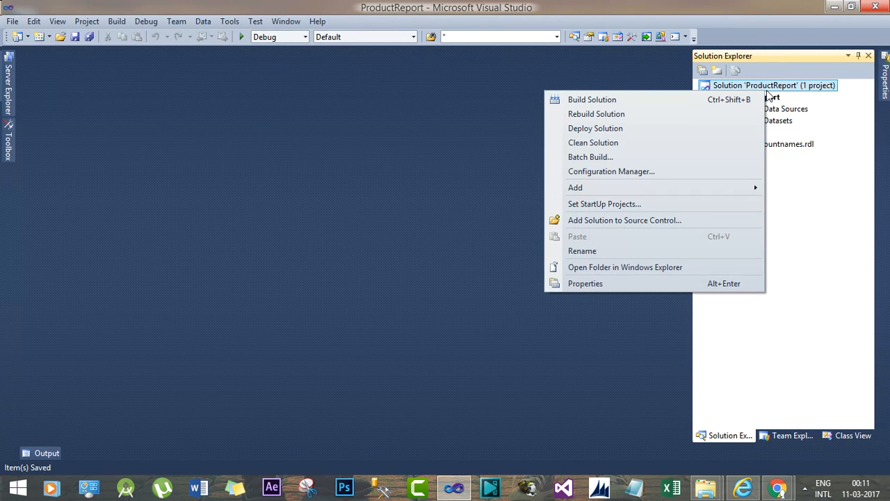
# Step: Open the solution folder in Windows Explorer and go into bin\Debug holding the built Accountnames file
pyautogui.click(624, 267)
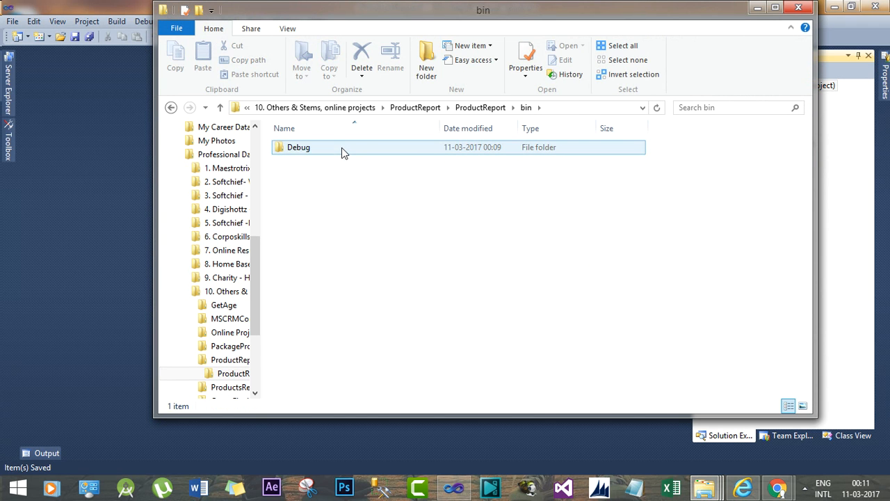
pyautogui.doubleClick(298, 148)
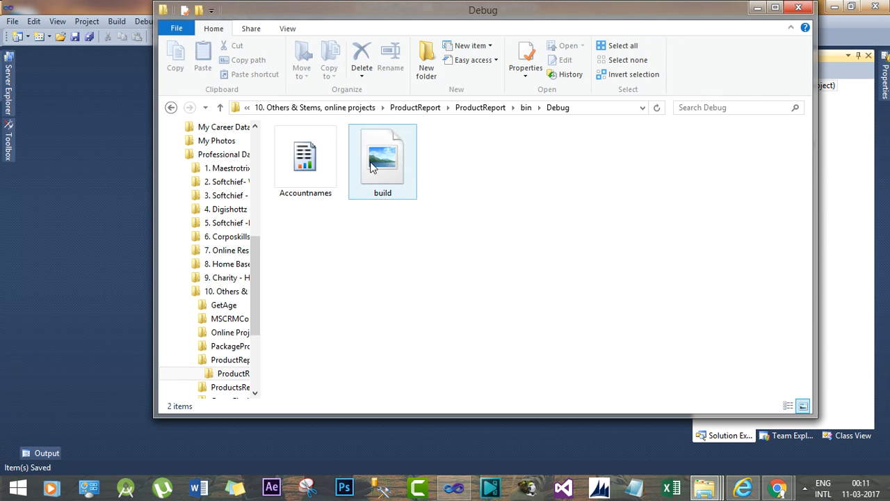
pyautogui.click(306, 156)
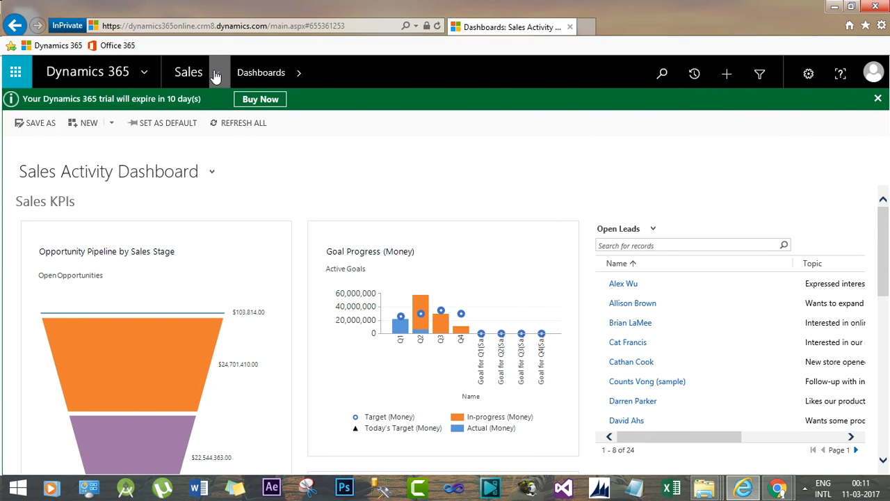
# Step: Go from the Sales navigation menu to the Reports list under Tools
pyautogui.click(188, 73)
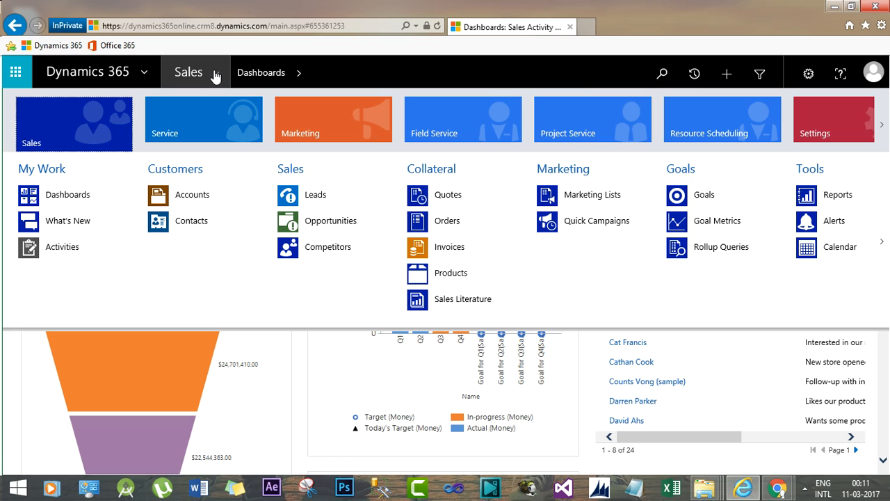
pyautogui.moveTo(331, 220)
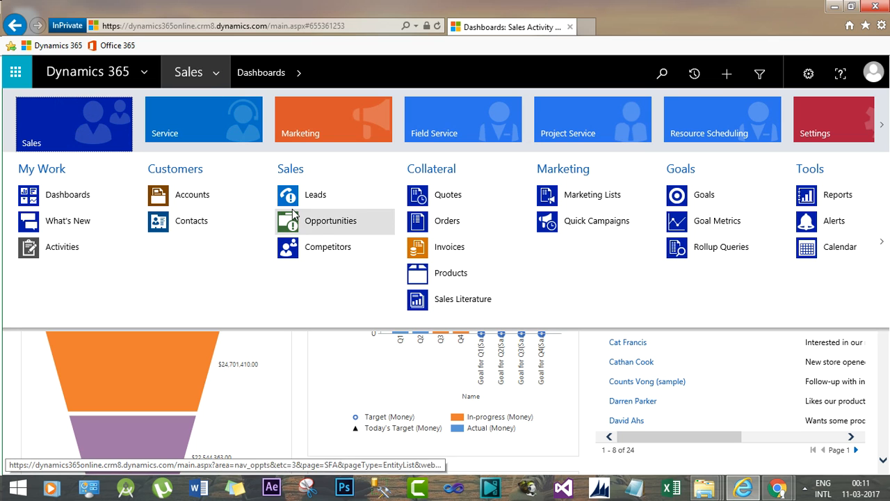
pyautogui.moveTo(721, 286)
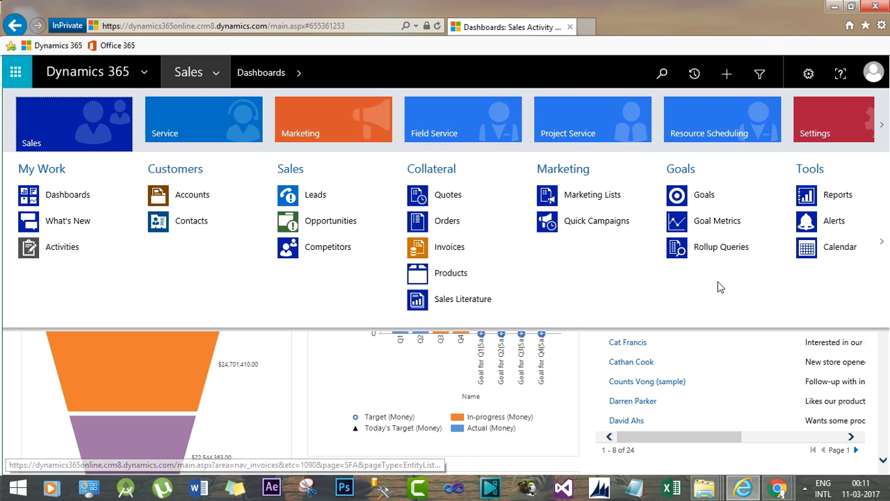
pyautogui.click(837, 194)
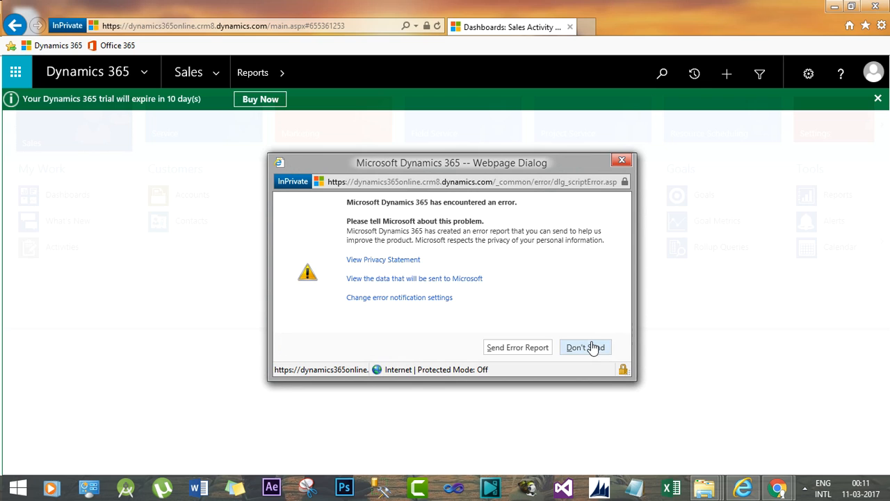
# Step: Dismiss the Dynamics 365 error dialog with Don't Send
pyautogui.click(584, 348)
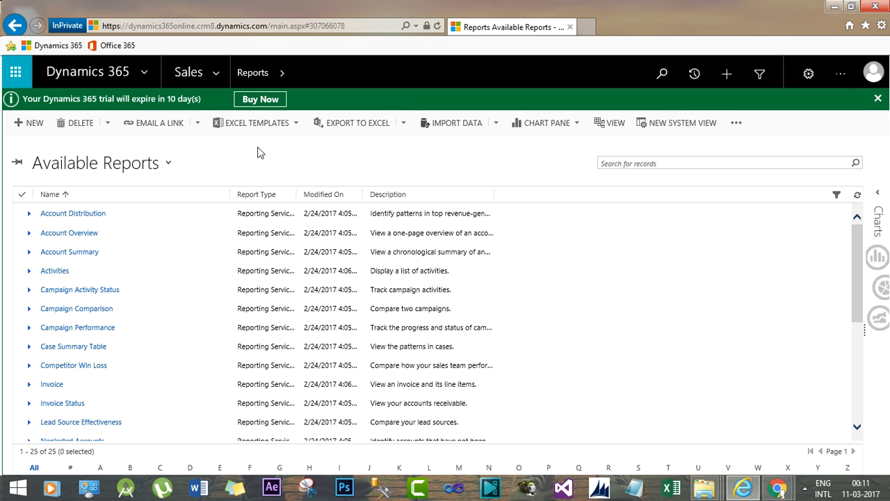
pyautogui.moveTo(33, 128)
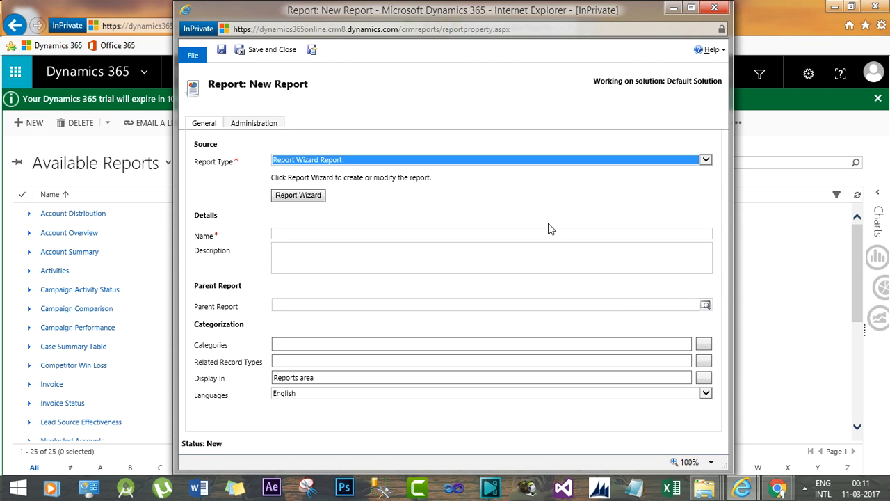
pyautogui.moveTo(368, 164)
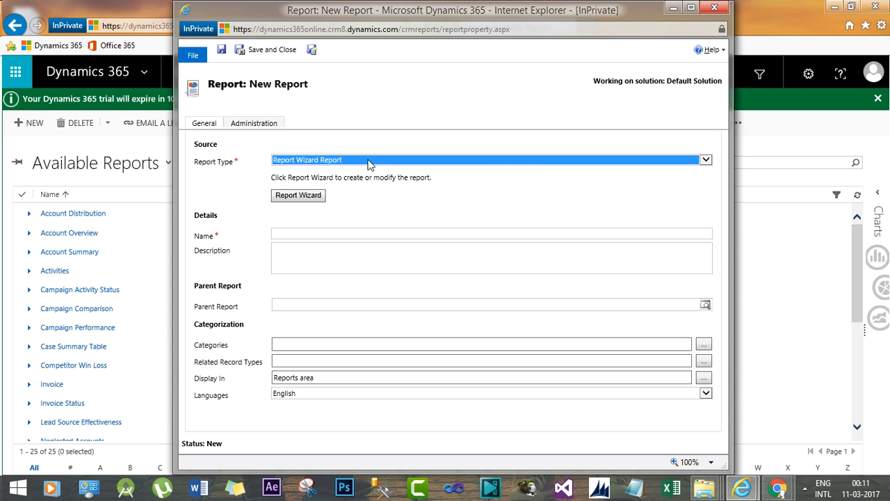
# Step: Set Report Type to Existing File and upload the Accountnames file from the Debug folder
pyautogui.click(705, 160)
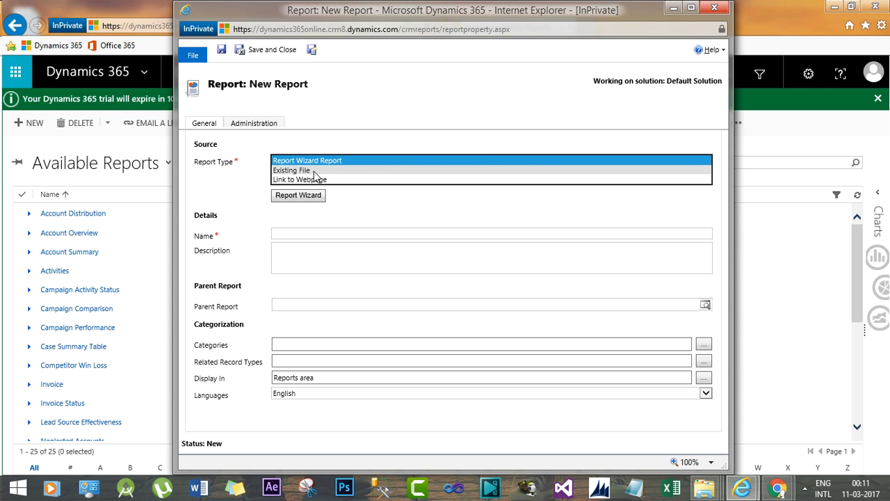
pyautogui.click(292, 170)
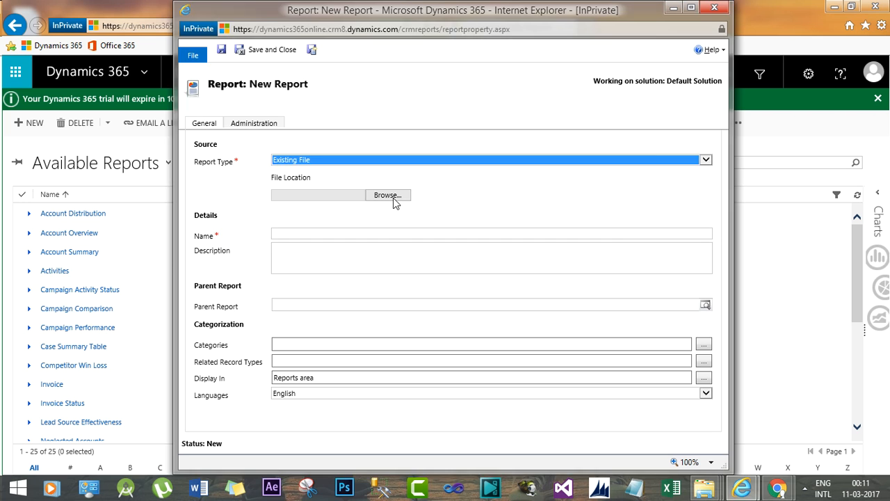
pyautogui.click(386, 194)
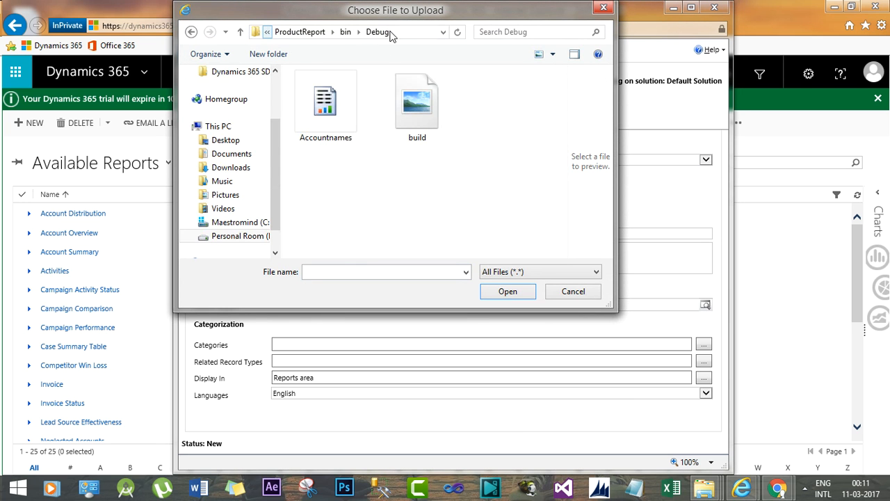
pyautogui.click(325, 105)
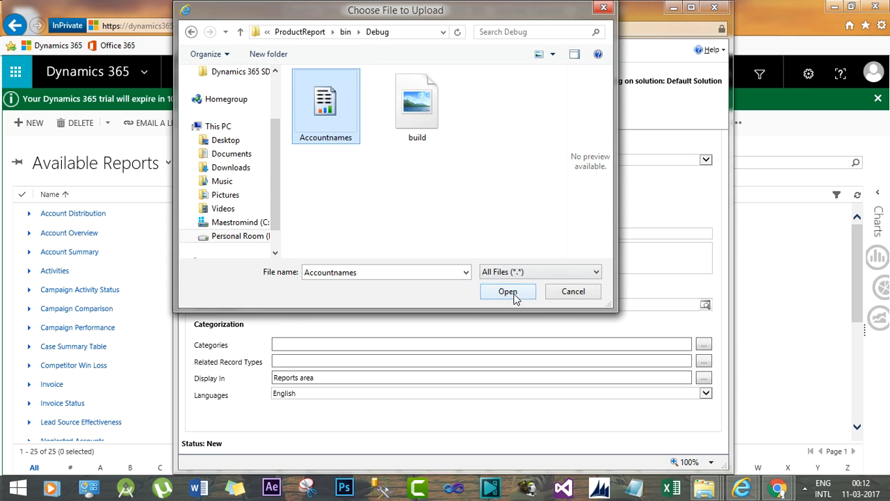
pyautogui.click(508, 291)
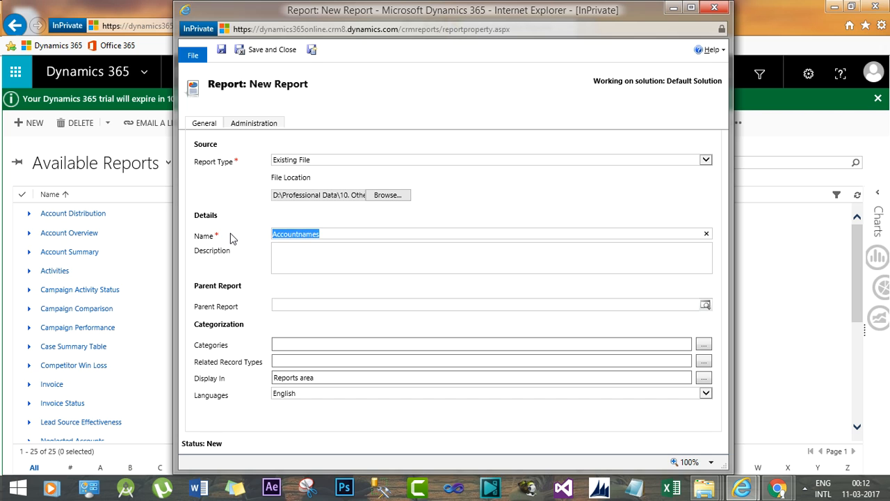
# Step: Name the report 'Accounts of Dynamics 365', check its Display In setting, and save it
pyautogui.write('Account')
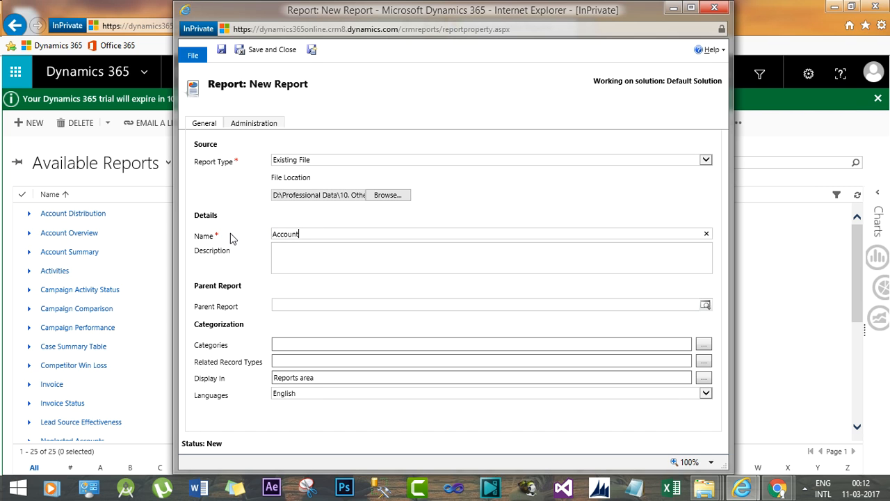
pyautogui.write('s of Dynamics')
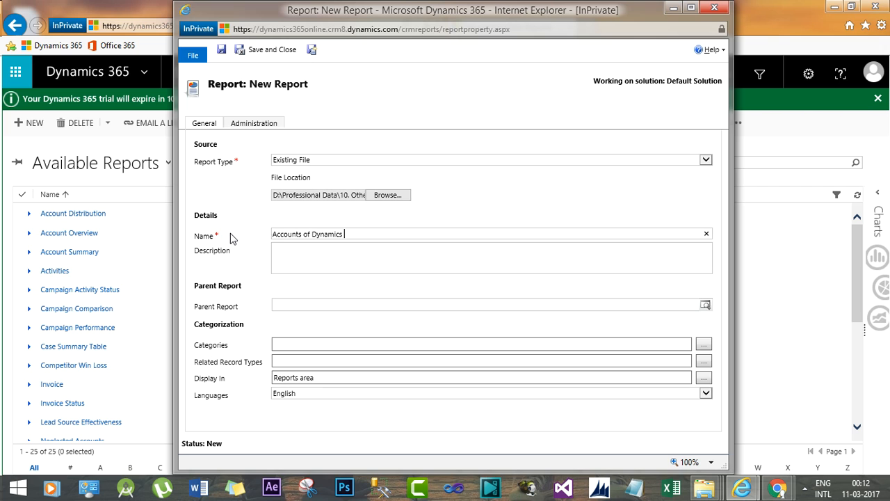
pyautogui.write('365')
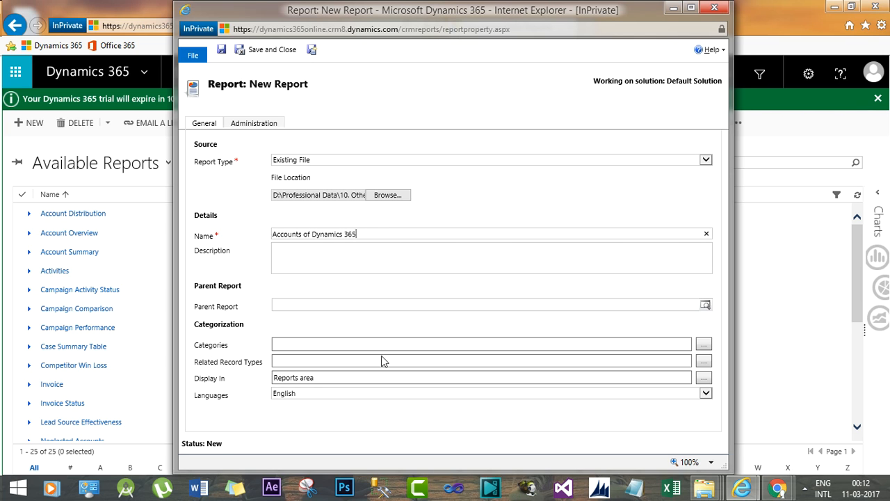
pyautogui.moveTo(533, 364)
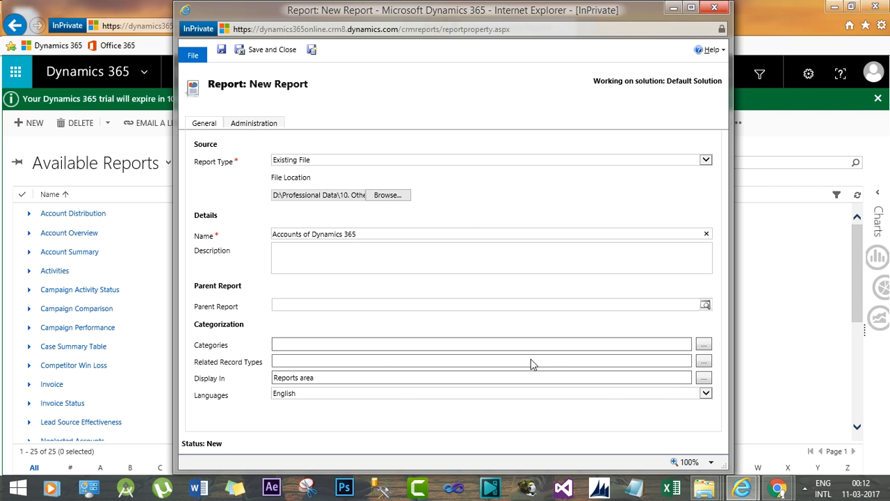
pyautogui.moveTo(242, 378)
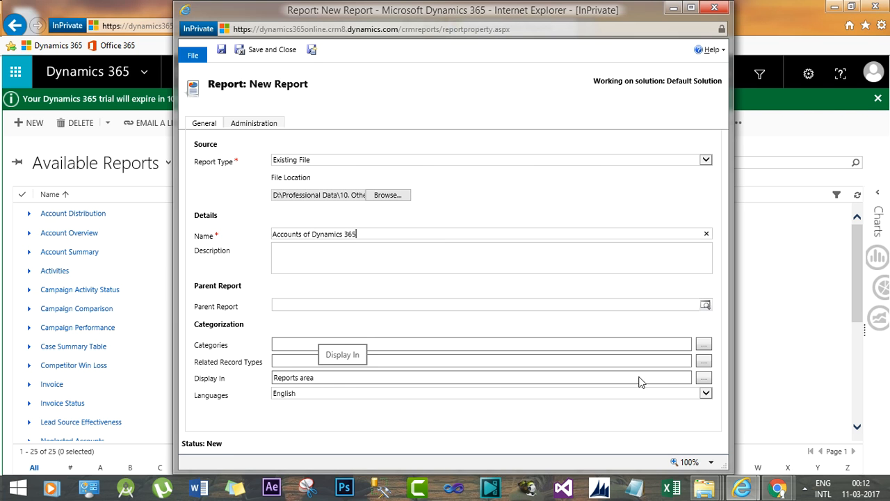
pyautogui.click(480, 378)
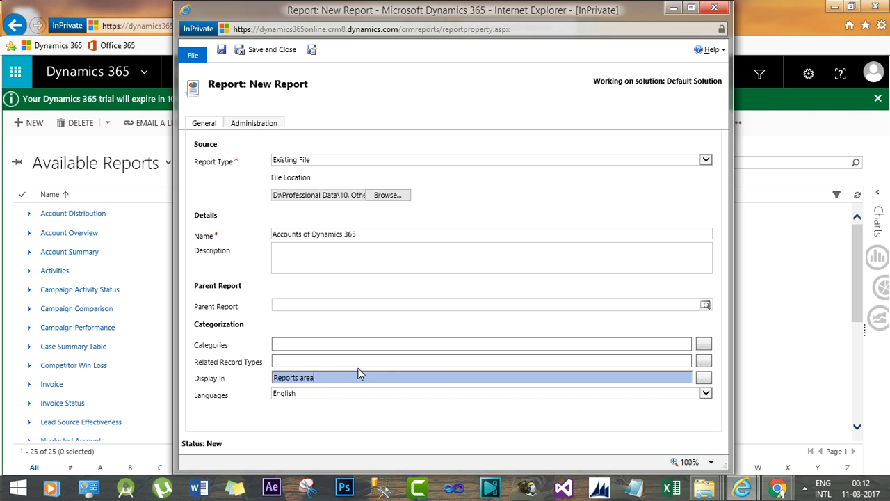
pyautogui.moveTo(233, 384)
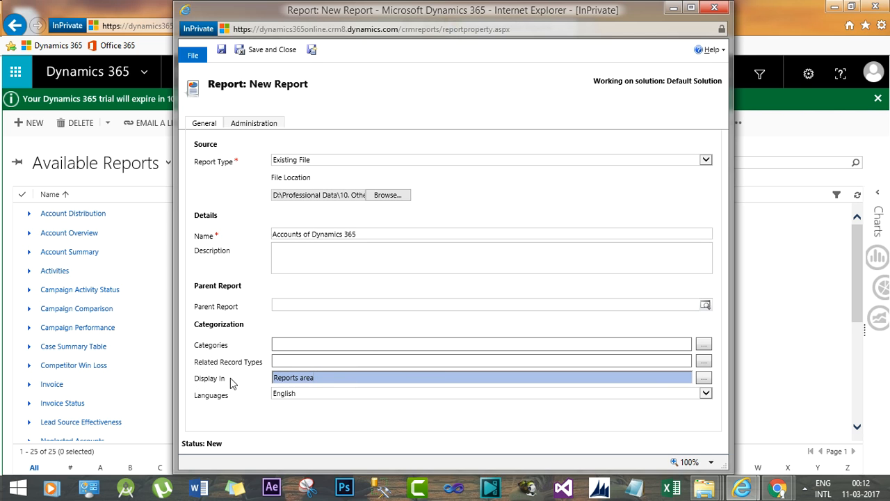
pyautogui.moveTo(258, 384)
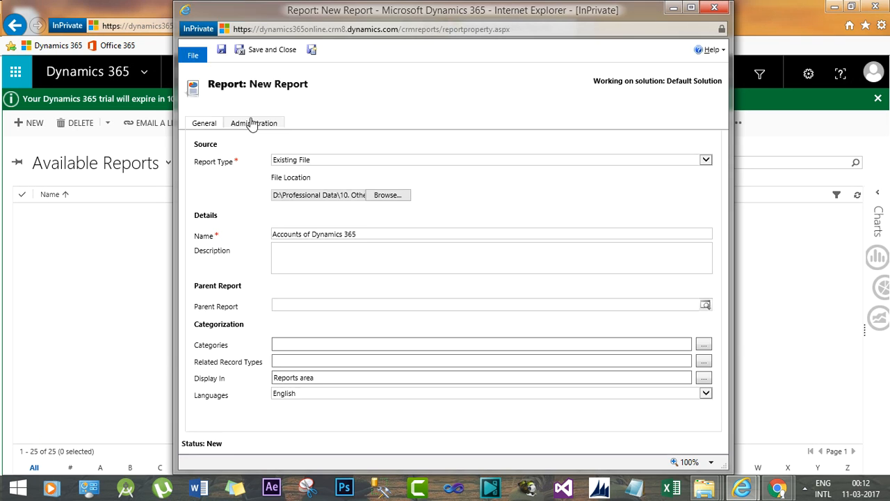
pyautogui.click(272, 50)
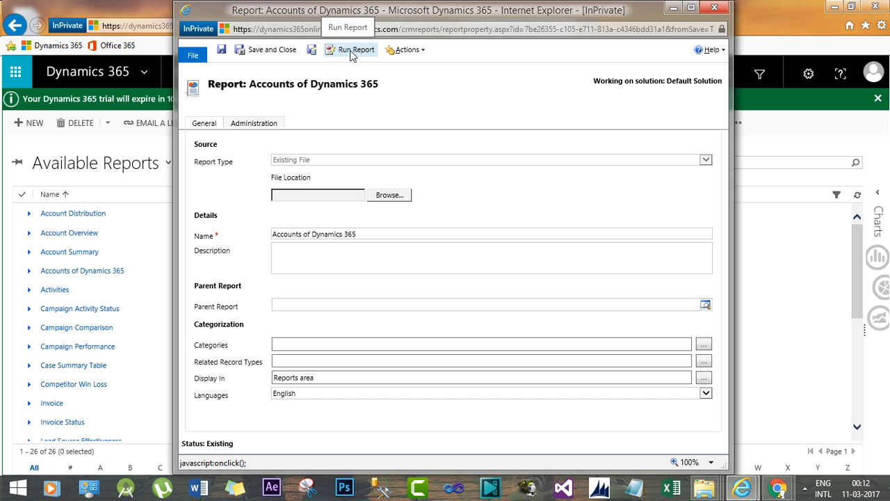
pyautogui.moveTo(271, 50)
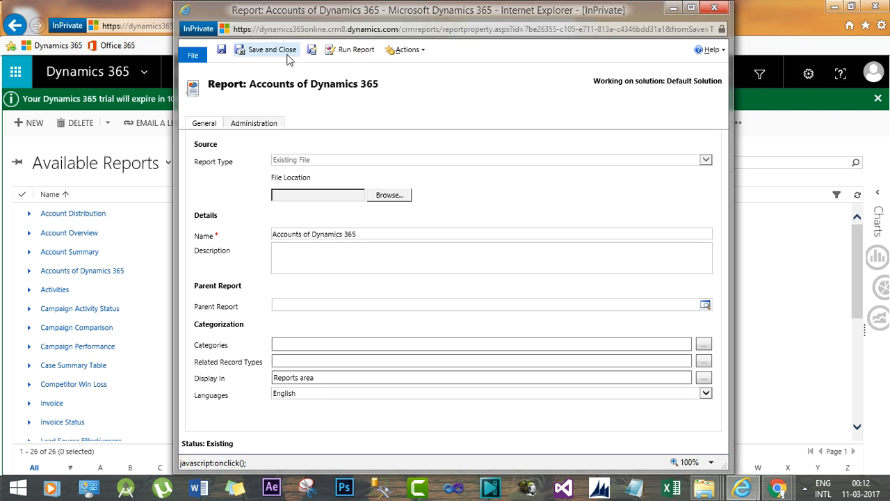
# Step: Review the Actions menu, then Save and Close to return to Available Reports
pyautogui.click(407, 50)
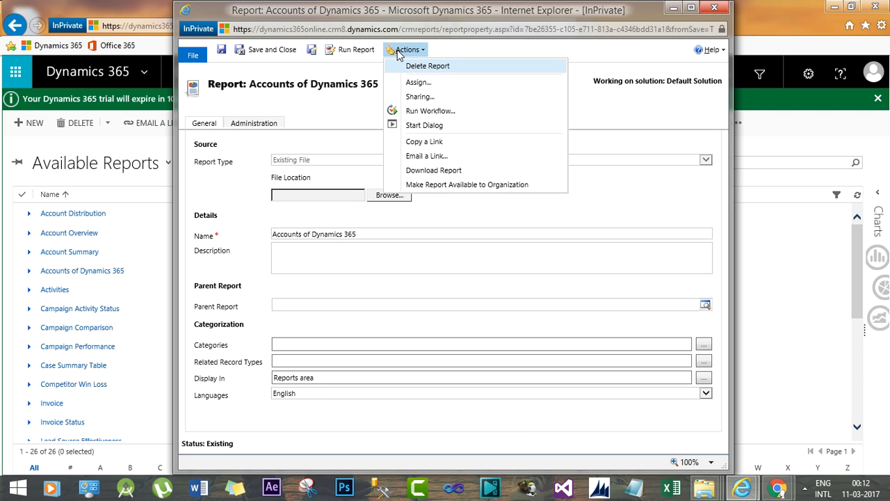
pyautogui.moveTo(714, 8)
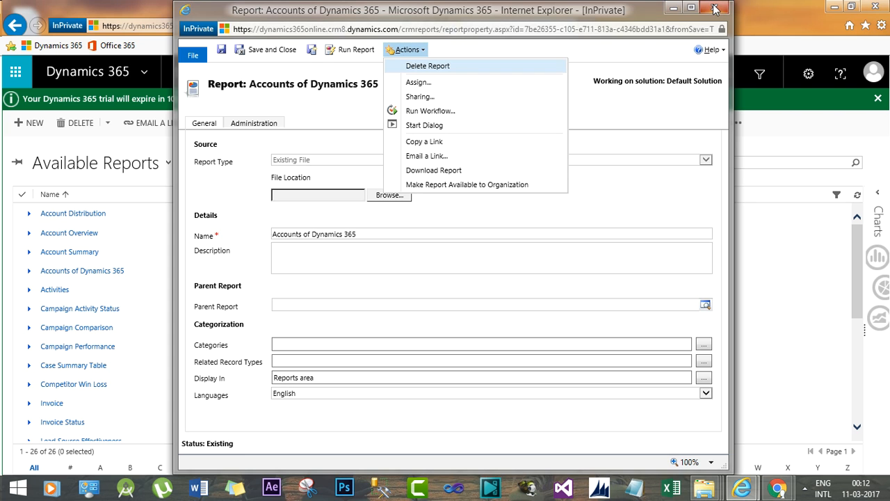
pyautogui.click(717, 9)
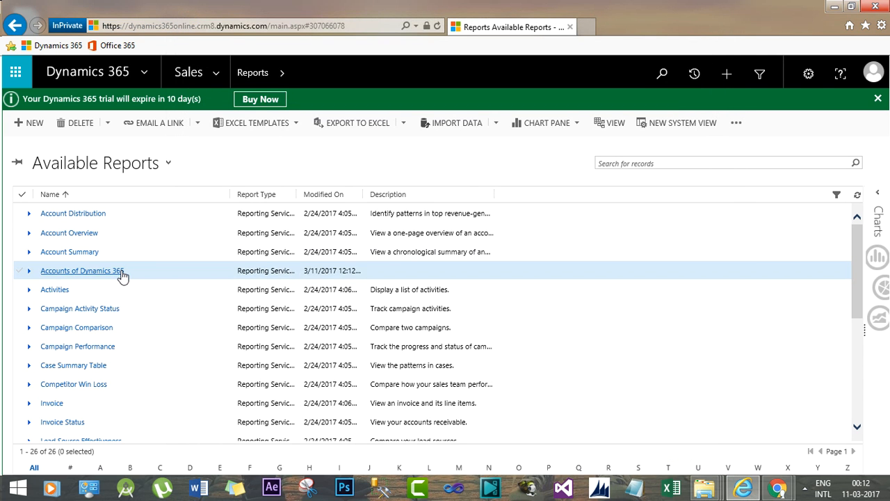
pyautogui.click(82, 270)
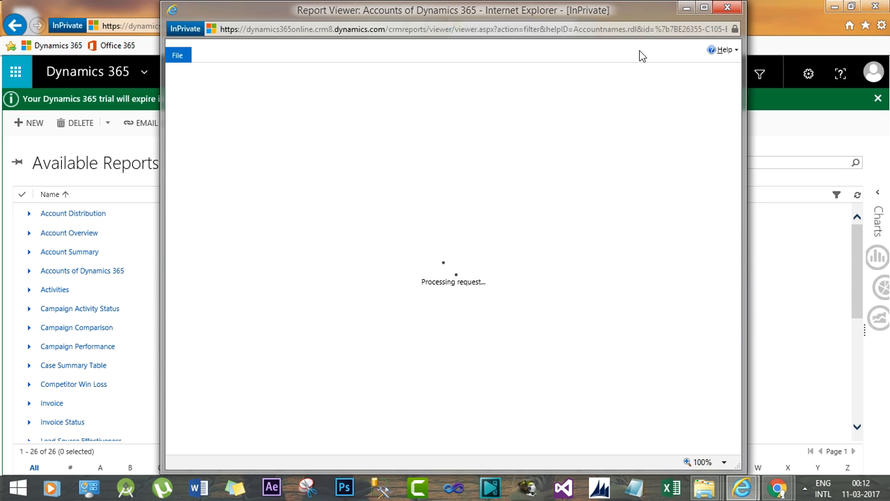
pyautogui.moveTo(184, 221)
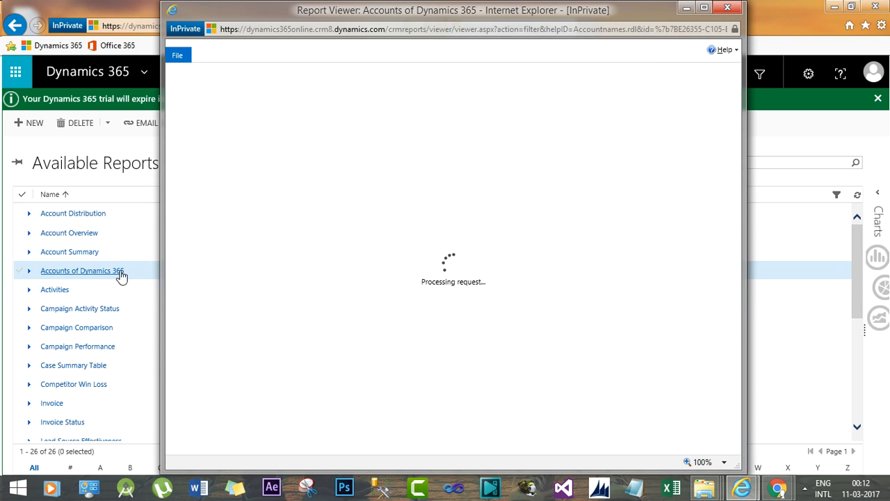
pyautogui.moveTo(498, 167)
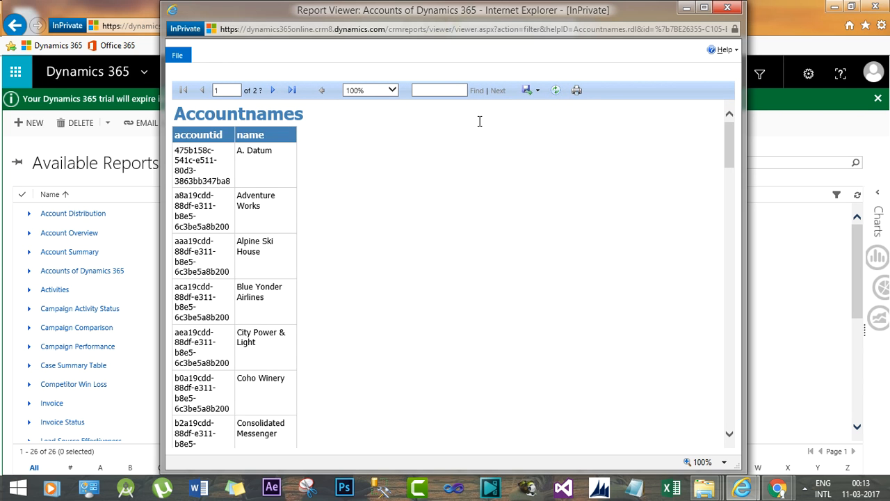
pyautogui.moveTo(188, 195)
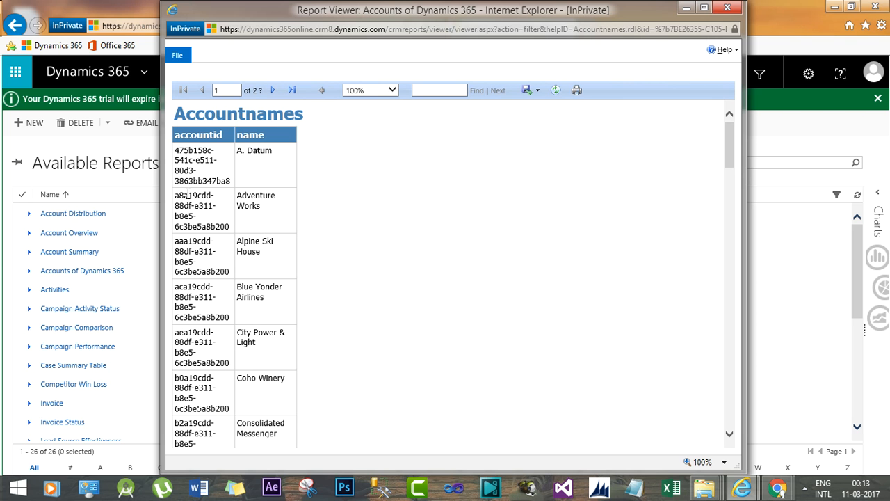
pyautogui.scroll(-3)
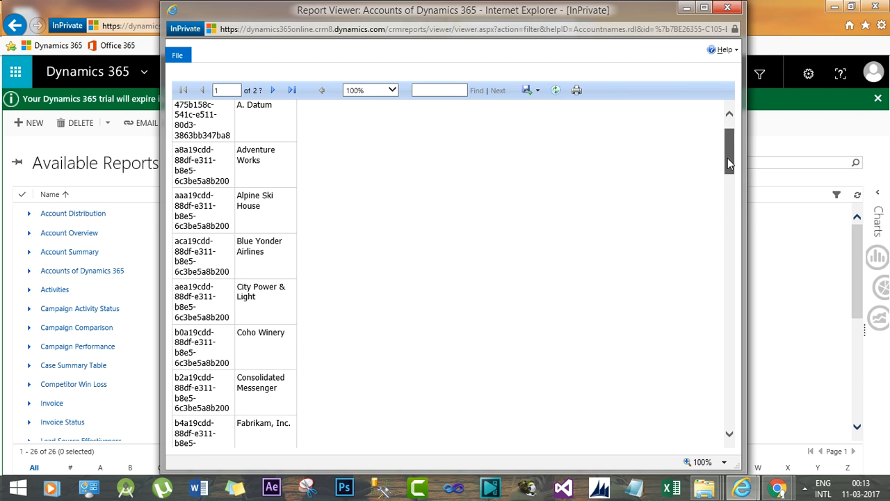
pyautogui.moveTo(729, 160); pyautogui.dragTo(729, 414)
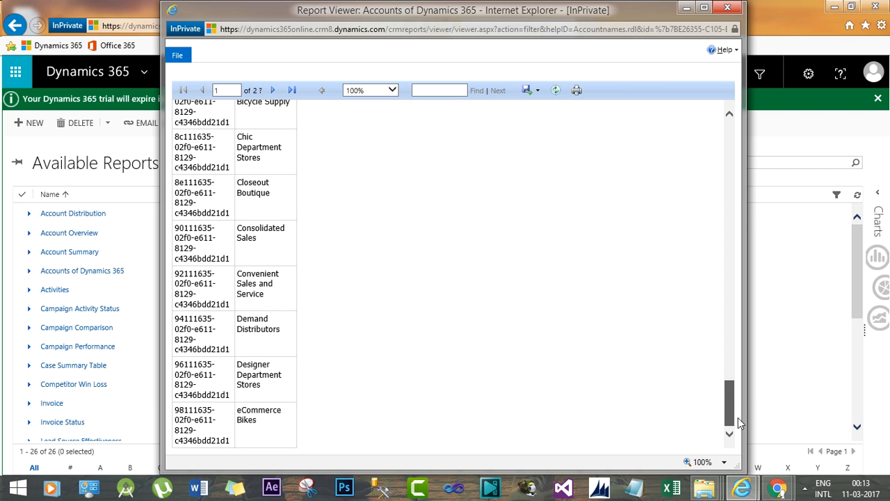
pyautogui.scroll(3)
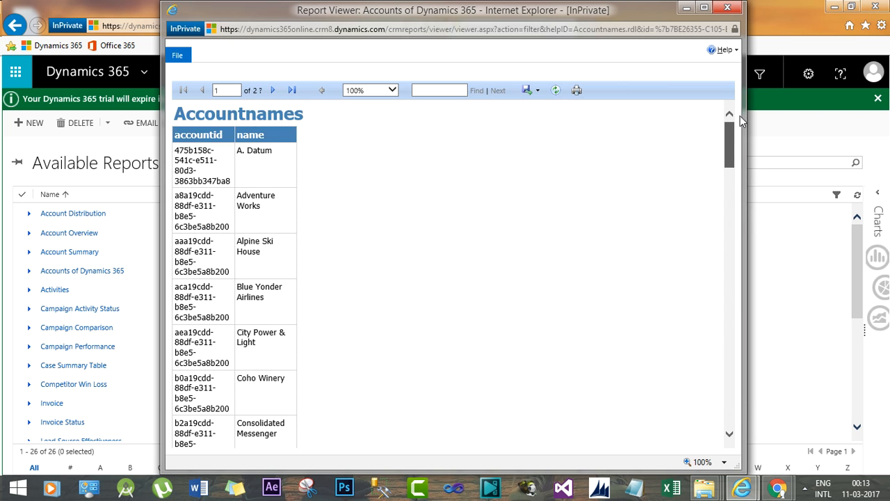
pyautogui.moveTo(704, 159)
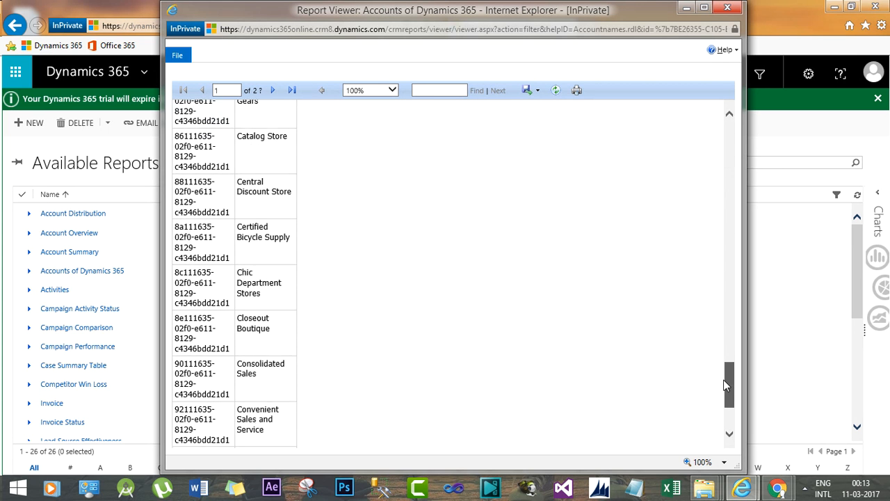
pyautogui.scroll(3)
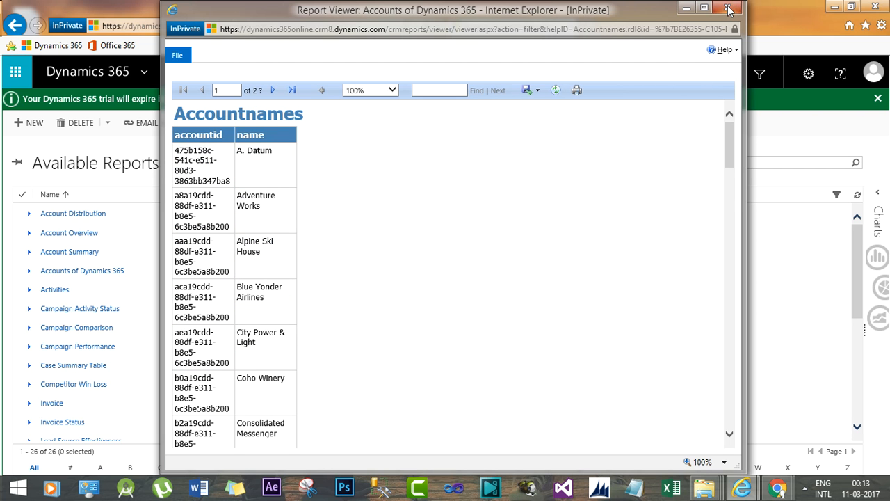
pyautogui.click(729, 8)
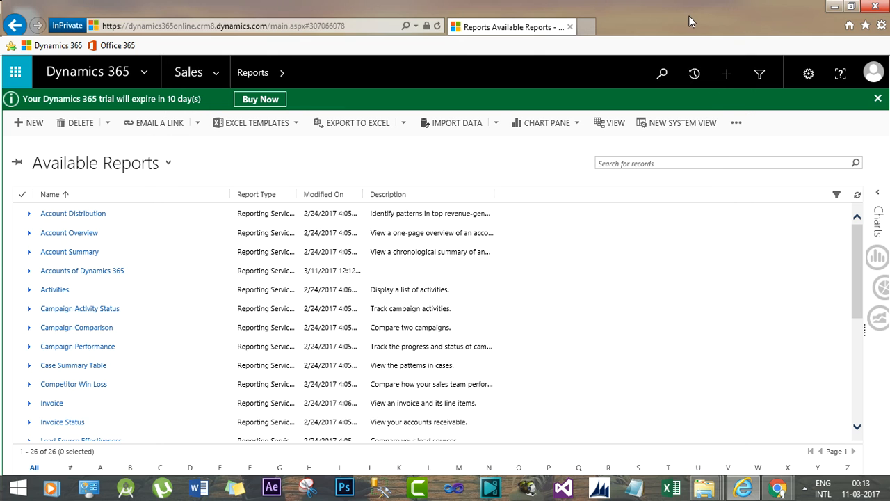
pyautogui.moveTo(659, 25)
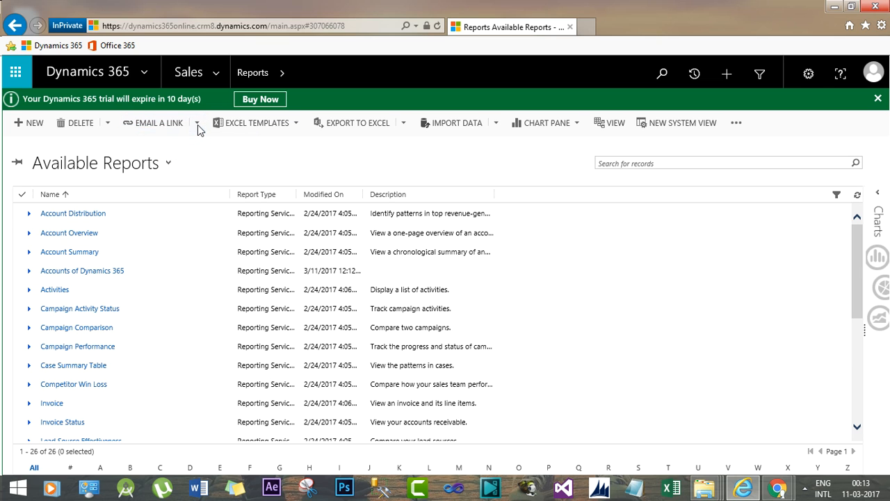
pyautogui.moveTo(854, 251)
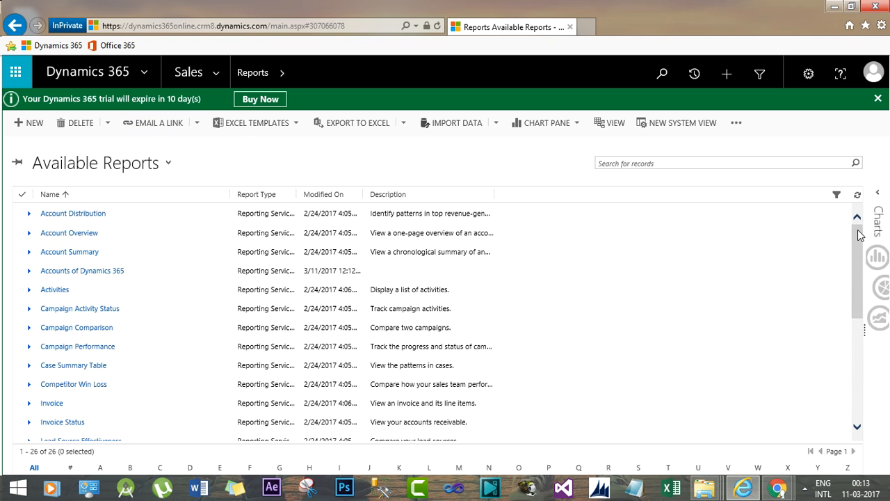
pyautogui.moveTo(855, 248)
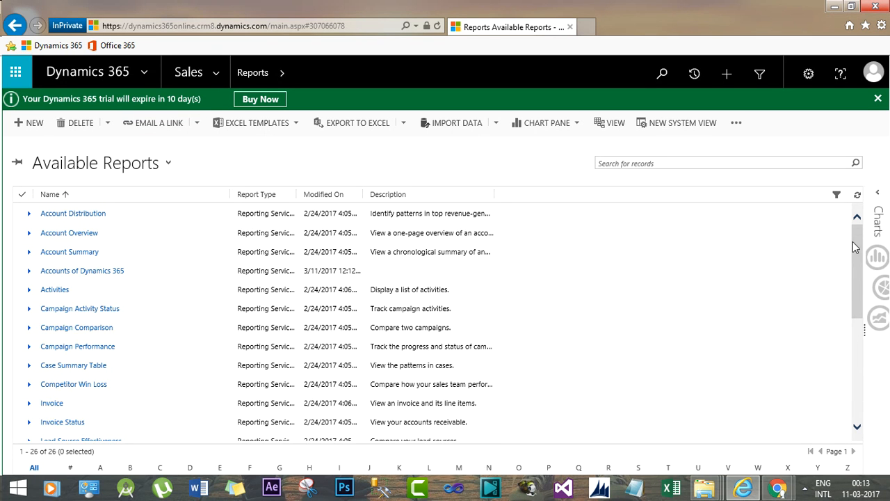
pyautogui.moveTo(780, 487)
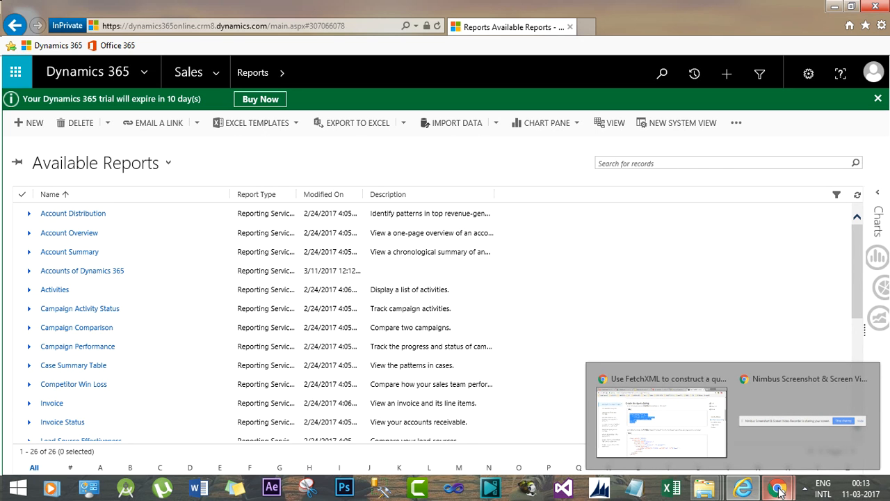
# Step: Switch to Chrome and show The Softchief YouTube channel page of Dynamics 365 tutorials
pyautogui.click(662, 422)
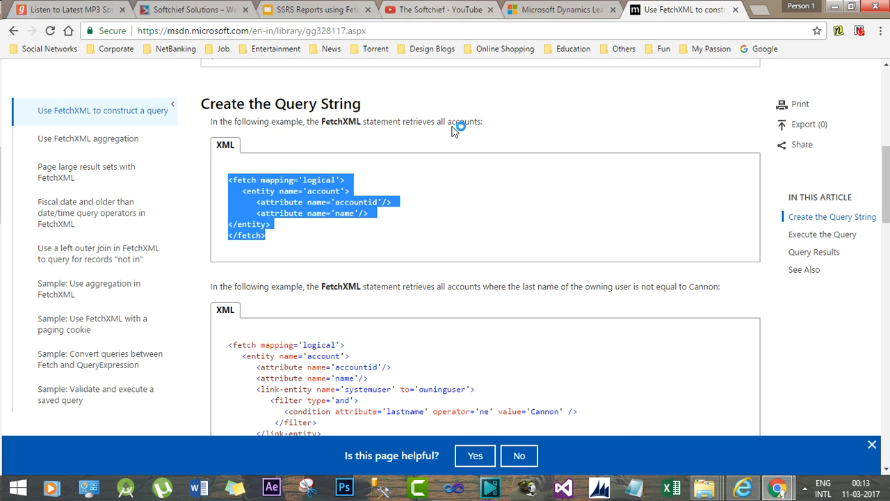
pyautogui.click(440, 8)
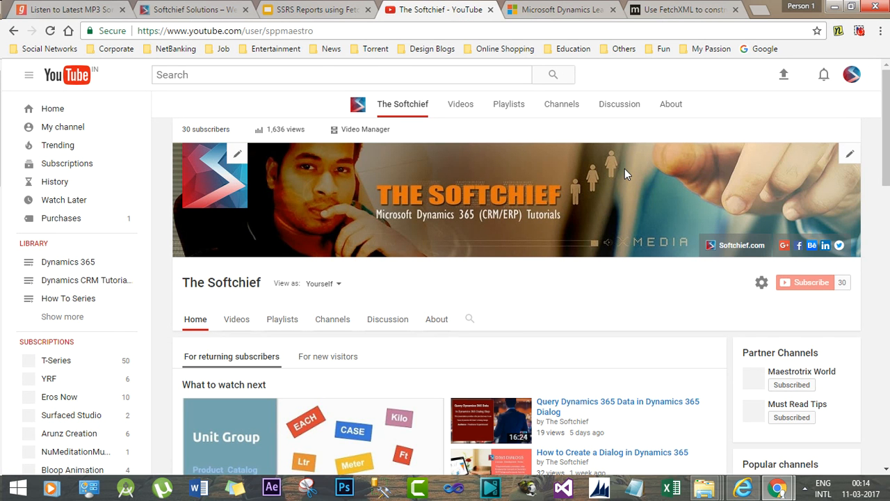
pyautogui.scroll(-3)
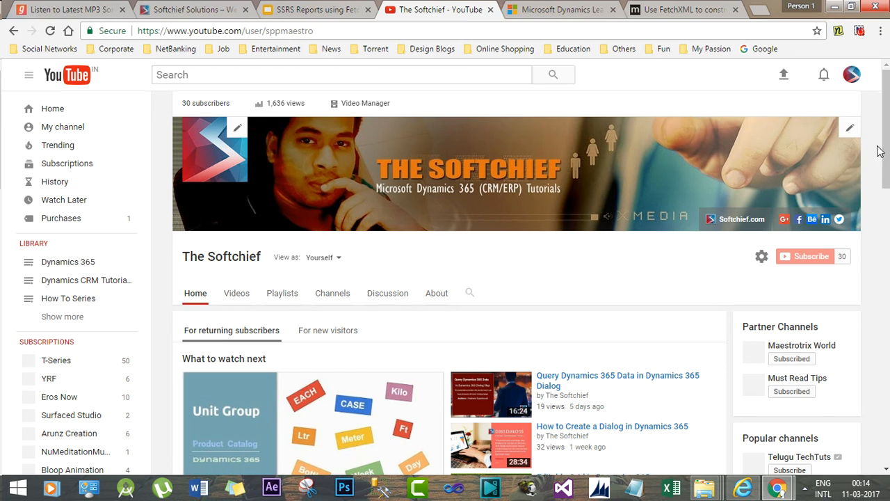